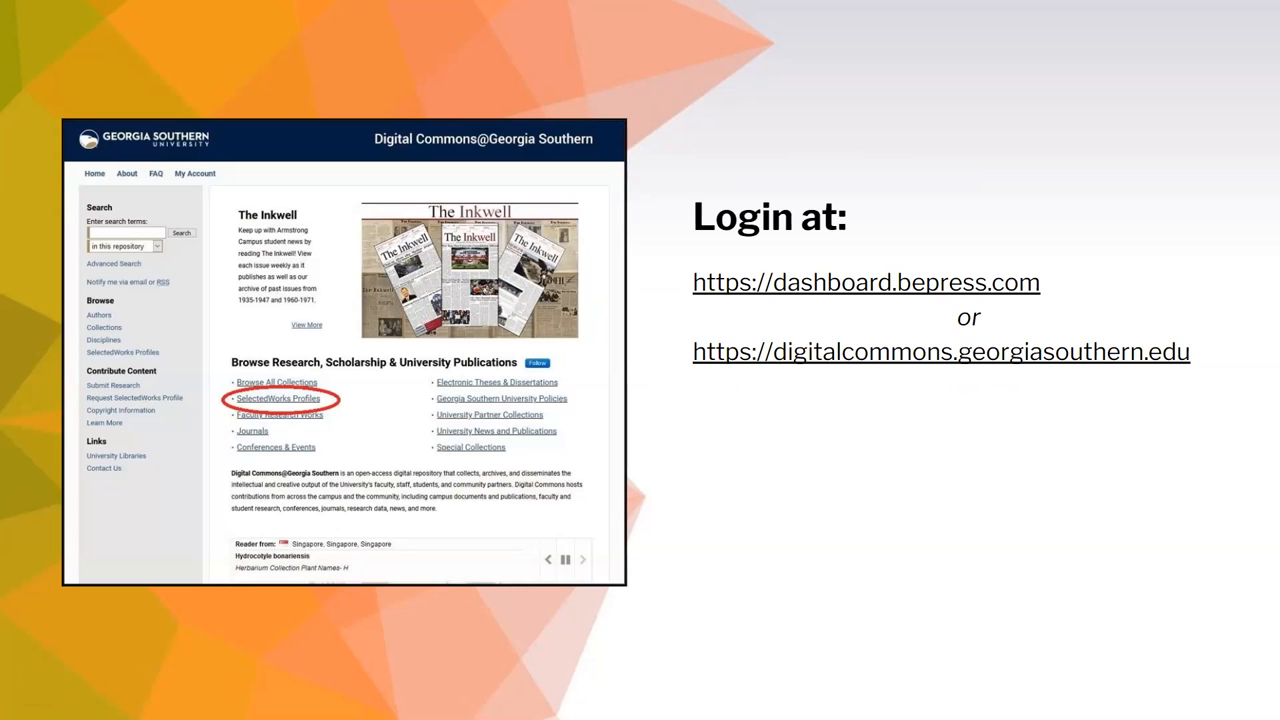
mouse_move(886, 356)
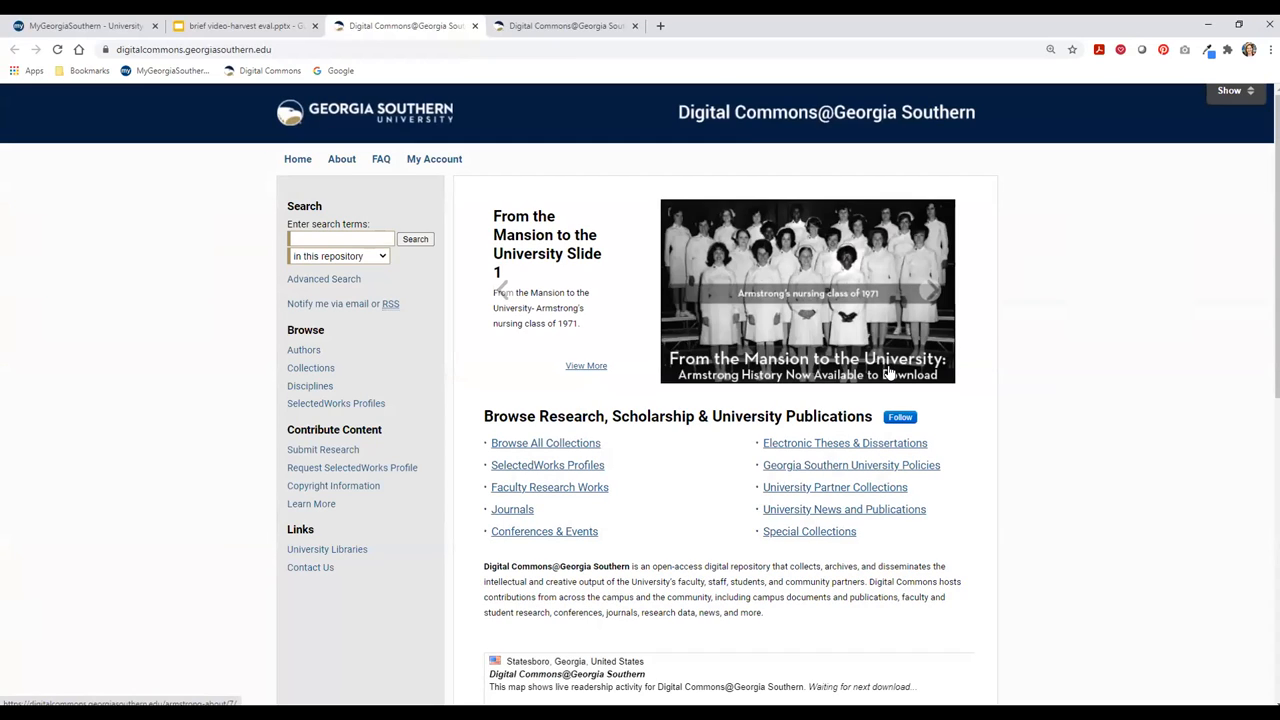
mouse_move(608, 498)
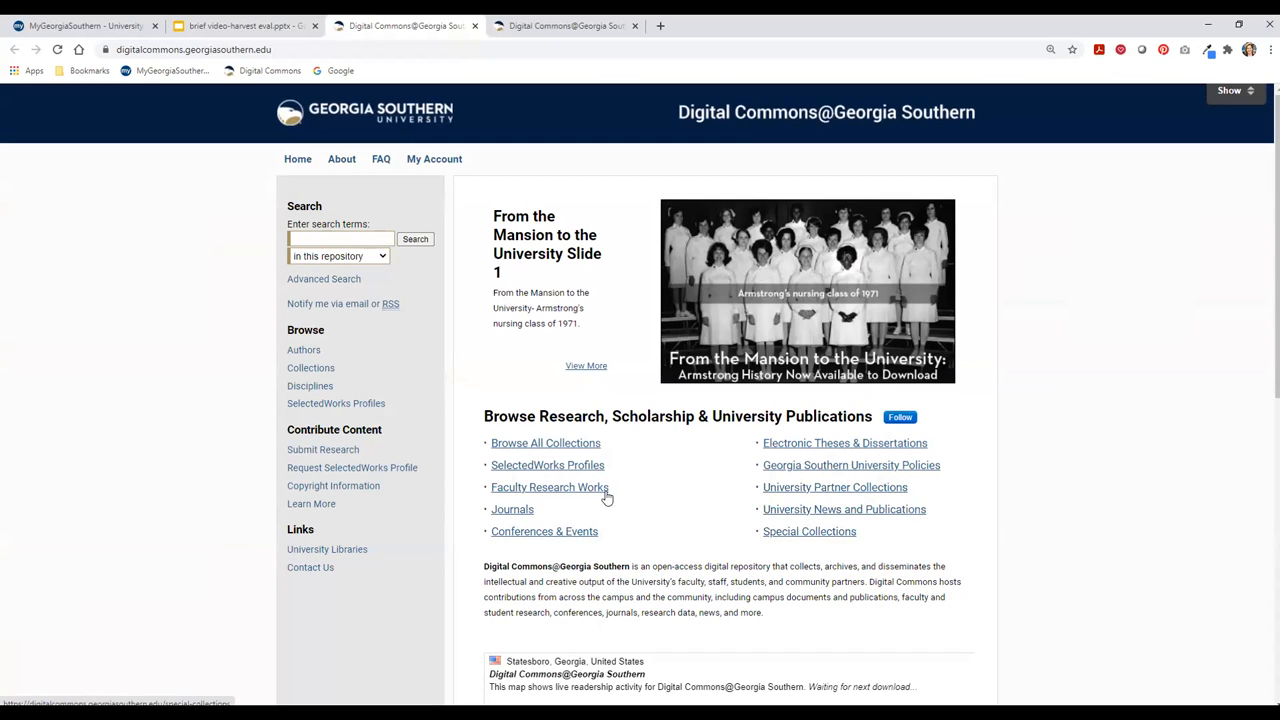
mouse_move(548, 464)
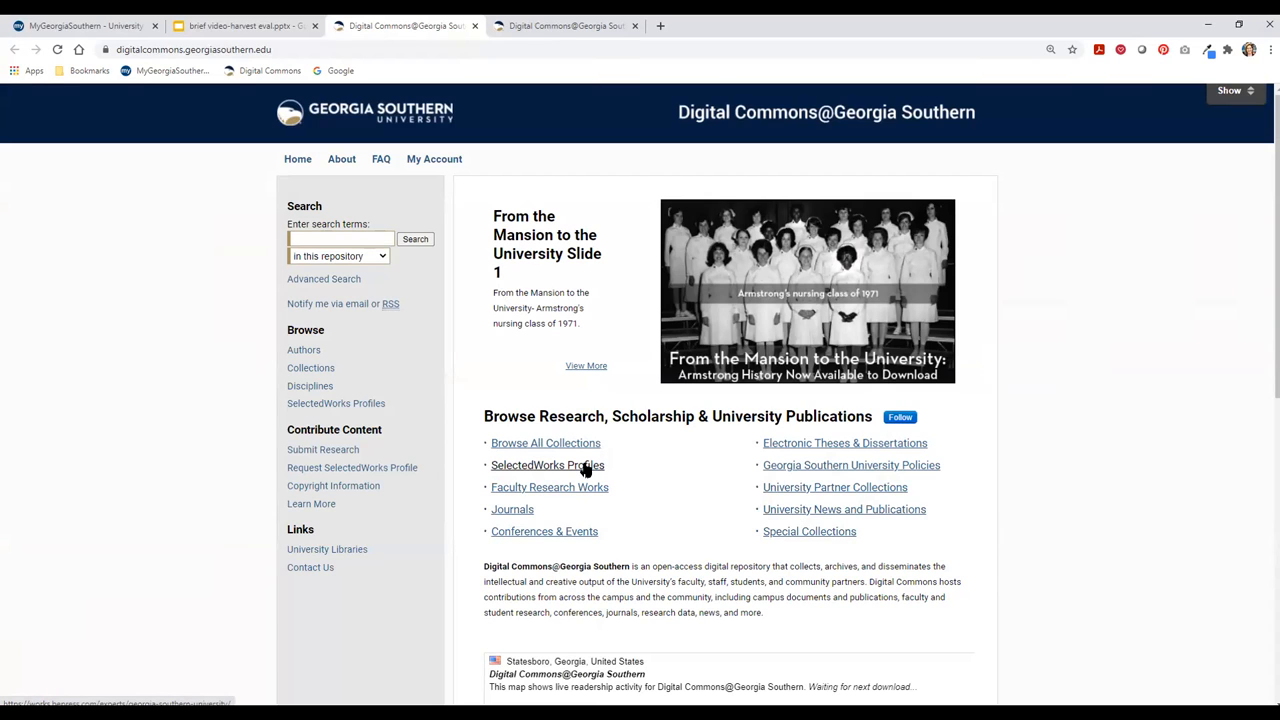
Step: Open the SelectedWorks Profiles listing from the Browse Research links
left_click(548, 464)
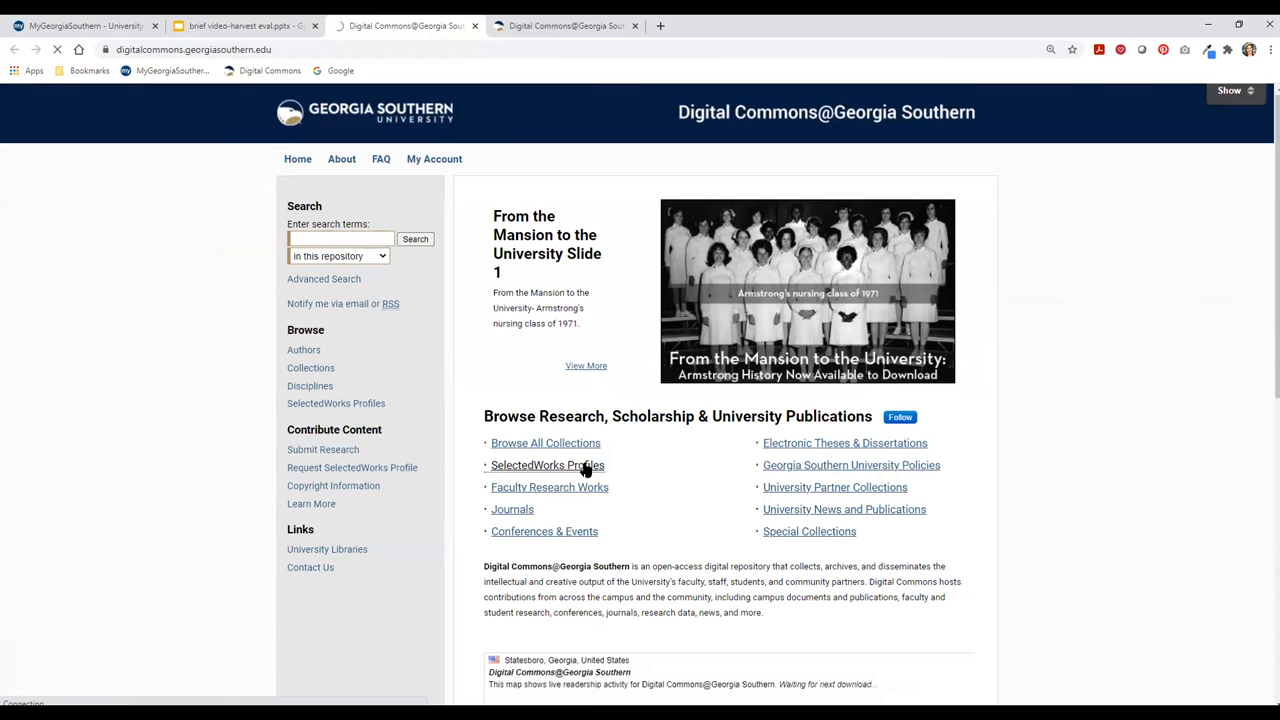
left_click(548, 464)
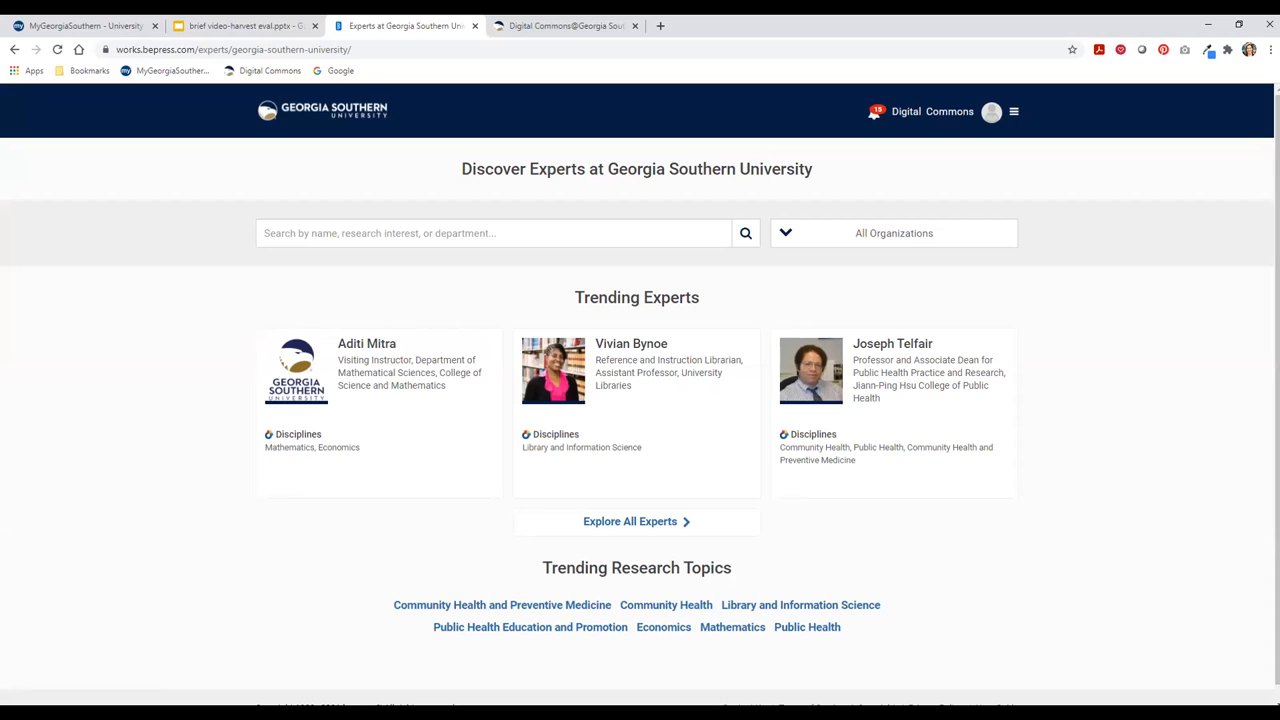
mouse_move(992, 112)
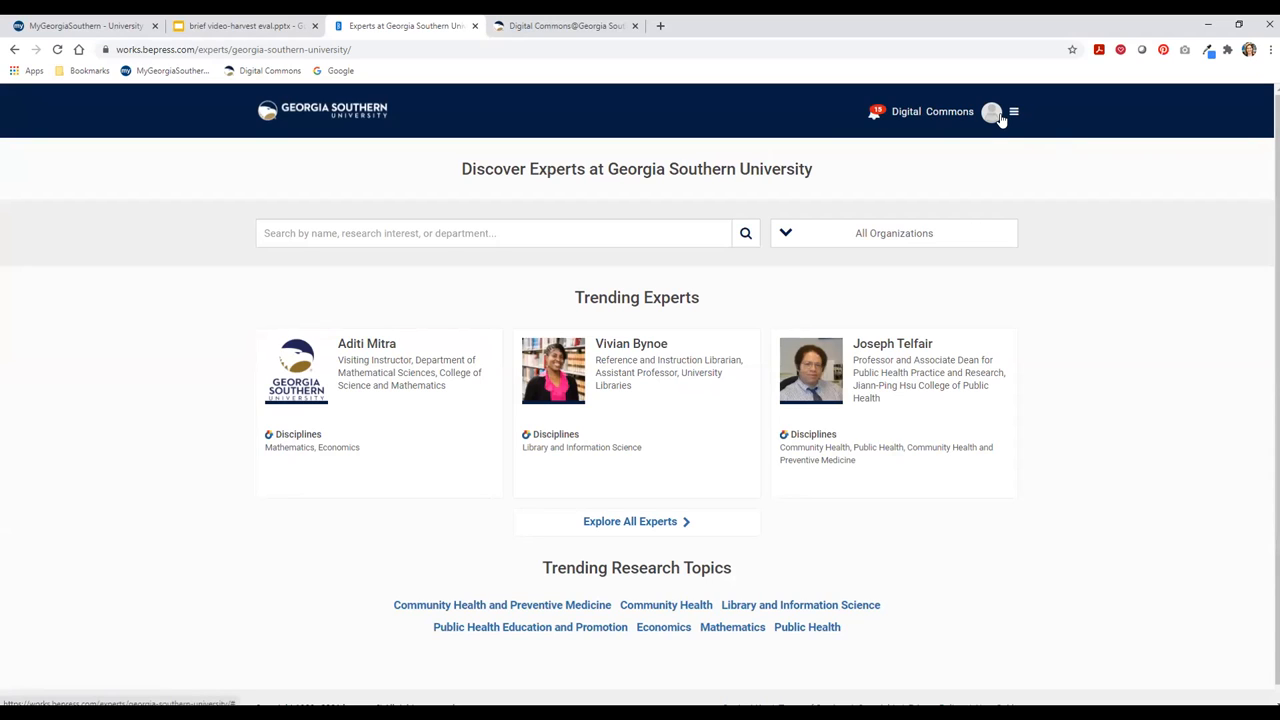
mouse_move(1012, 112)
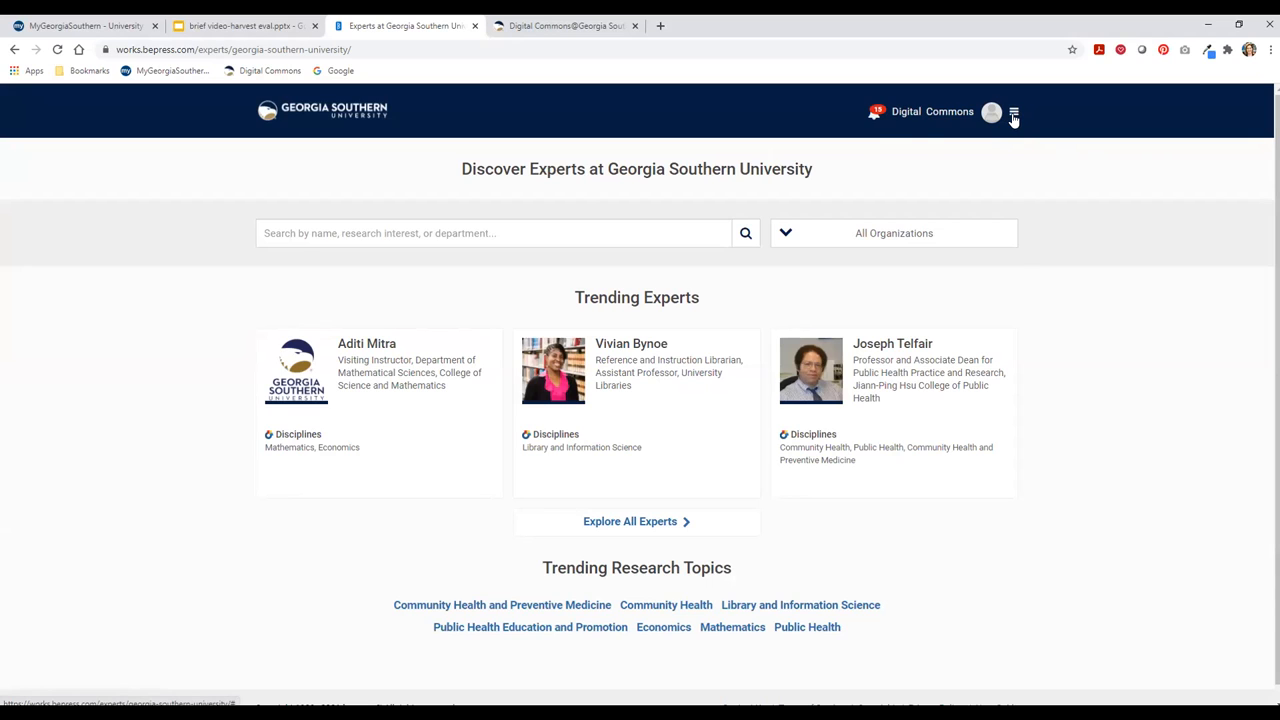
Step: Choose Author Dashboard from the Experts page hamburger menu
left_click(1012, 112)
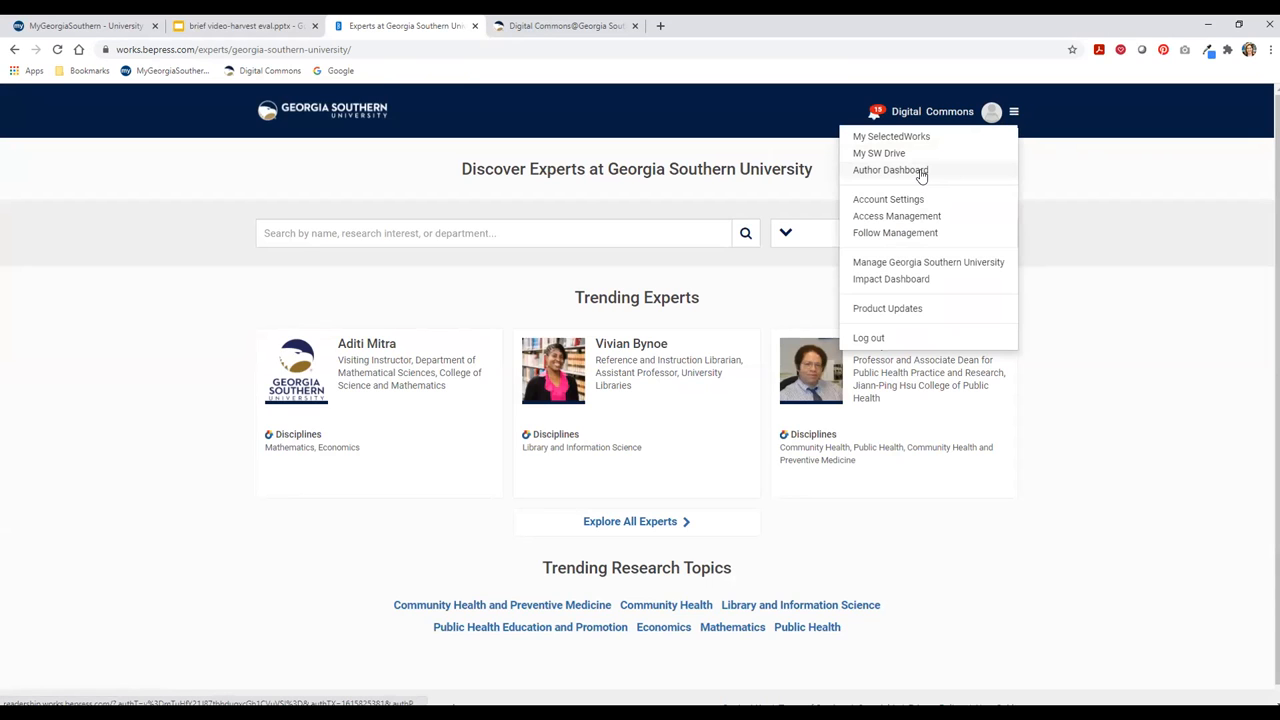
left_click(920, 176)
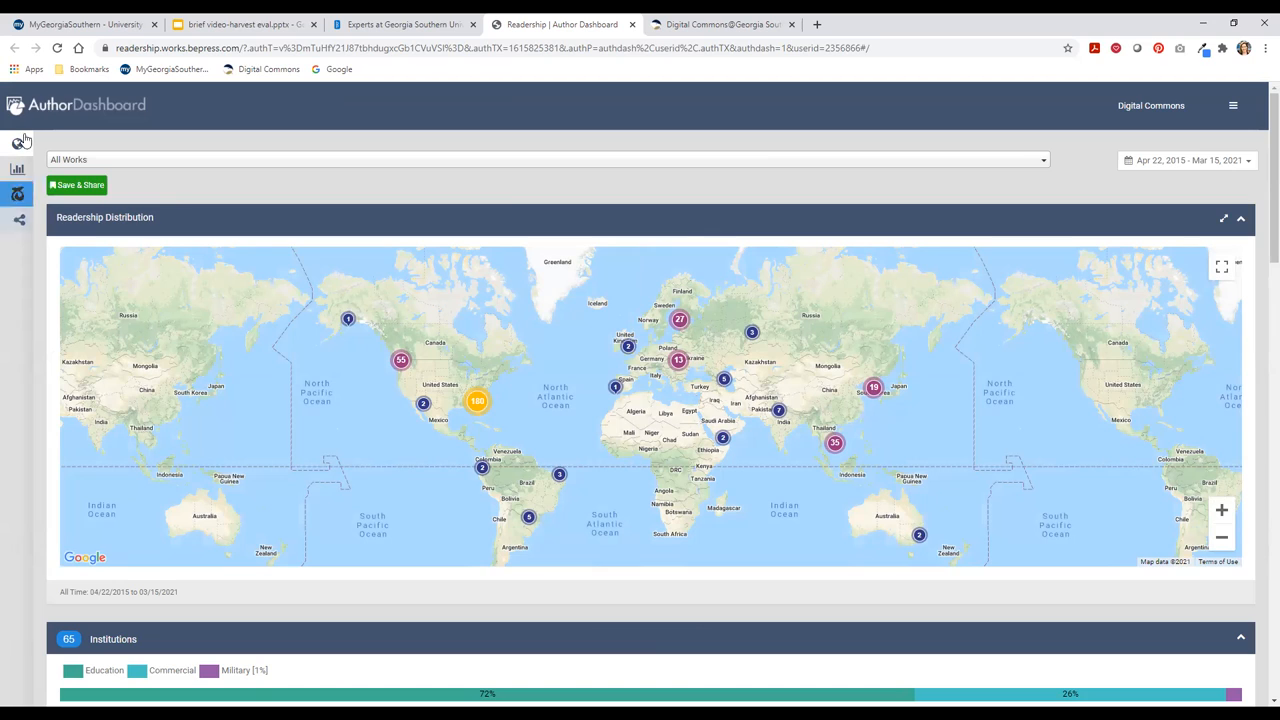
mouse_move(18, 144)
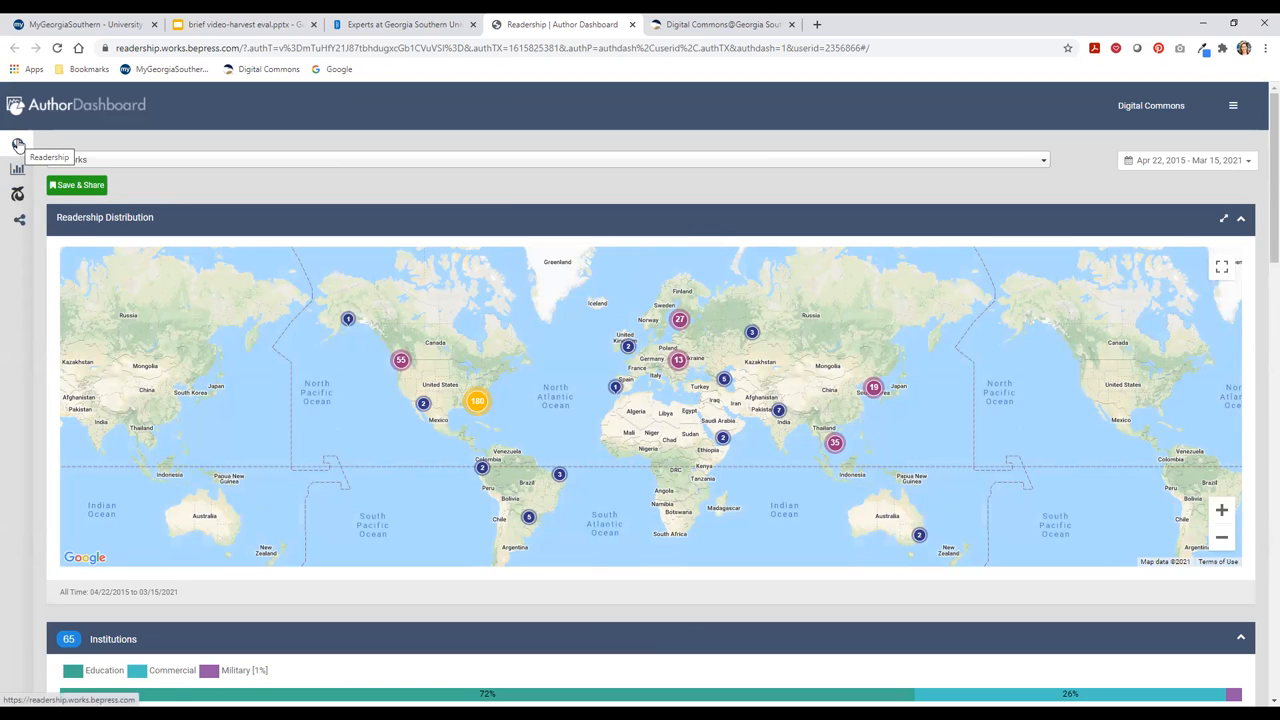
mouse_move(16, 168)
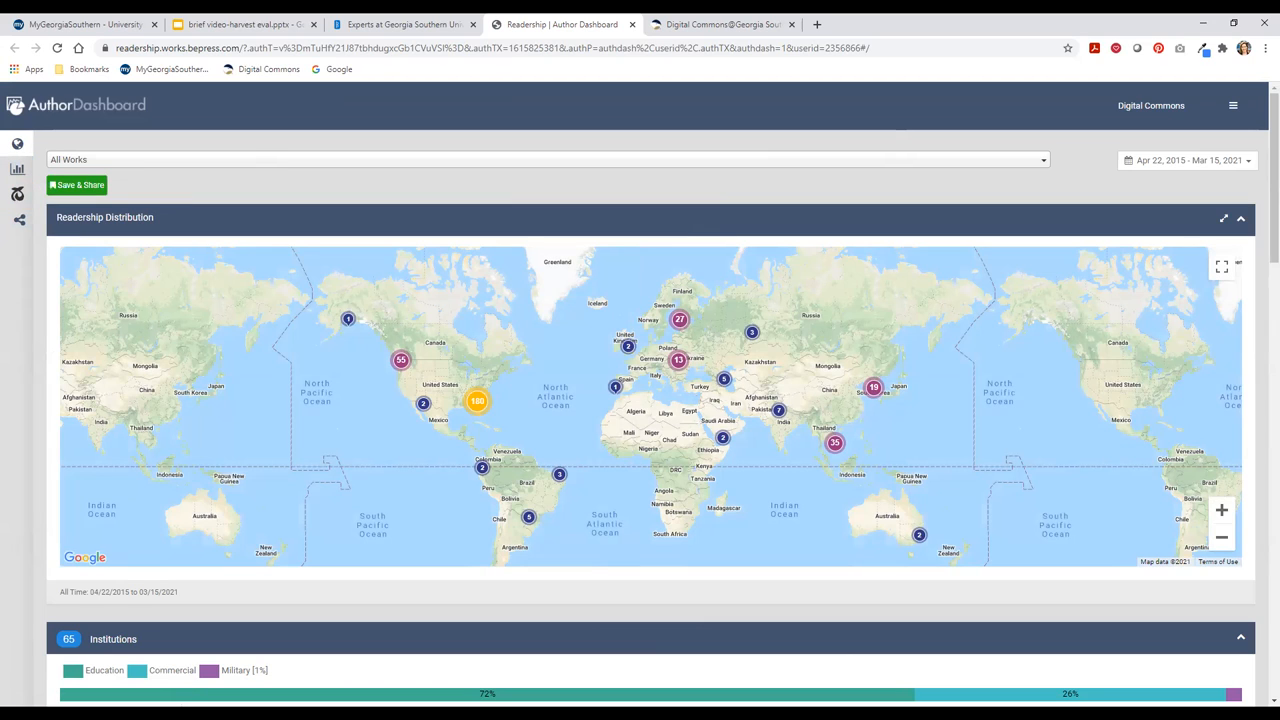
mouse_move(556, 176)
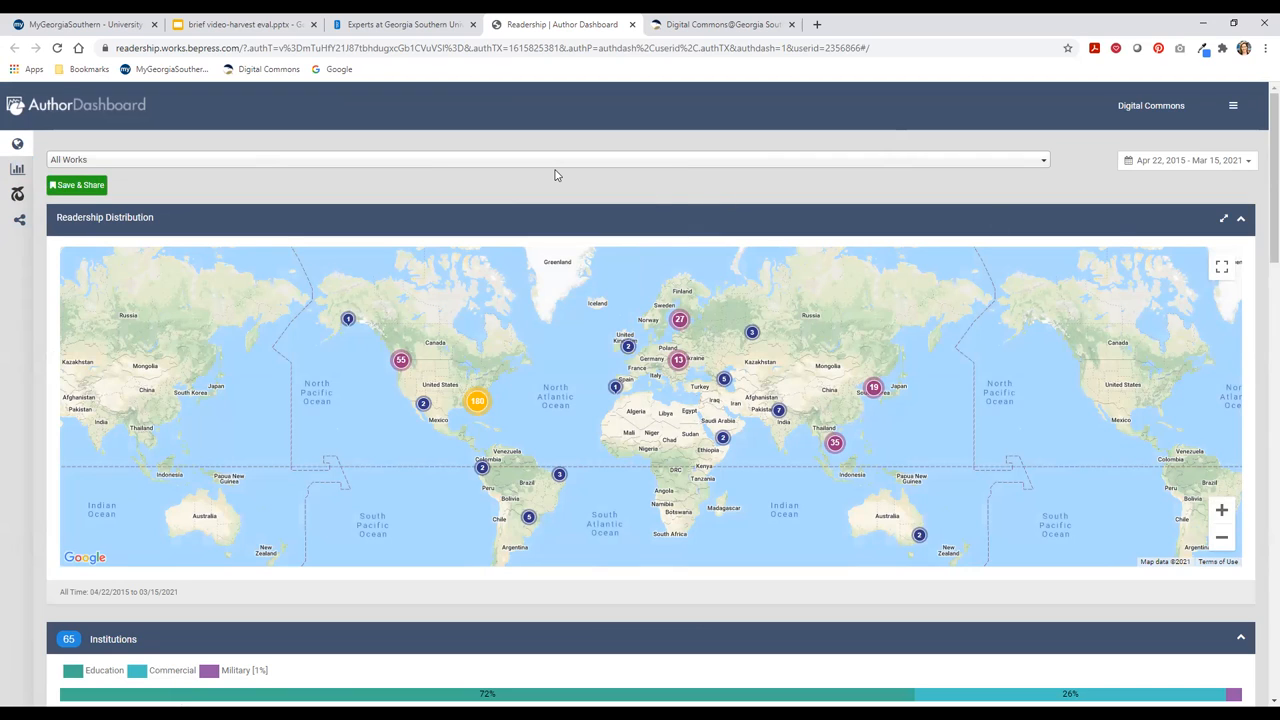
mouse_move(556, 172)
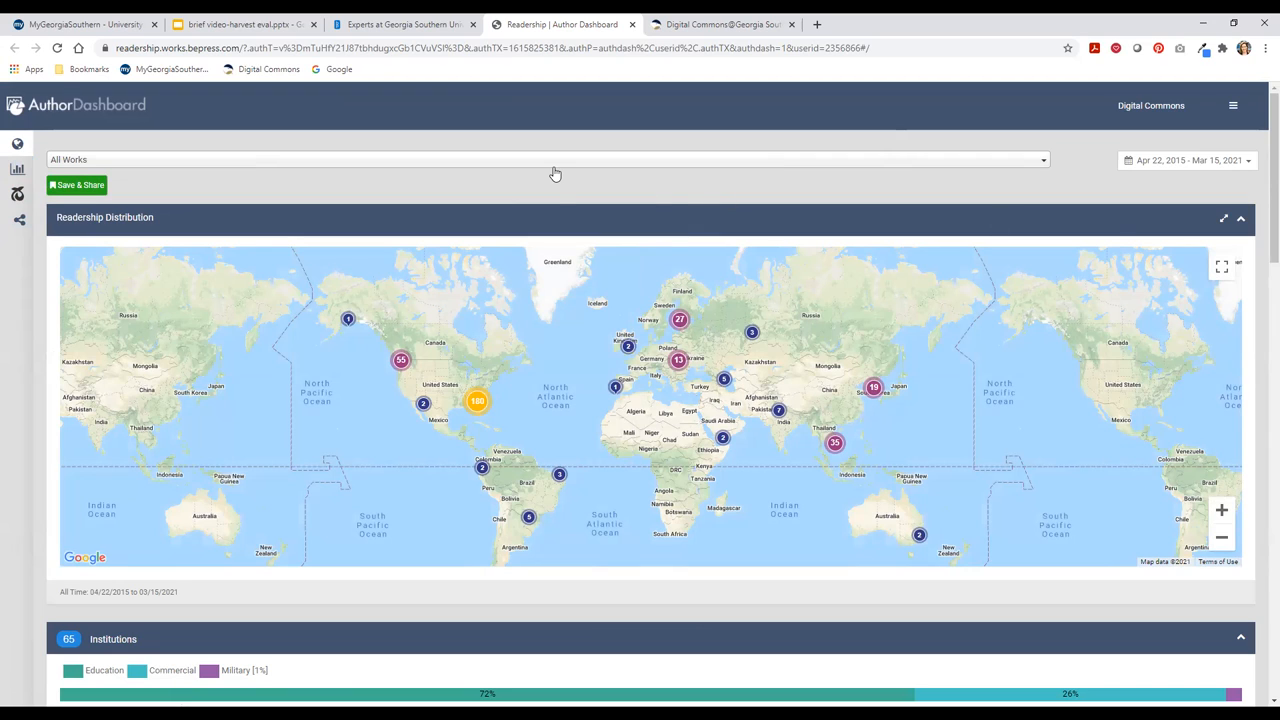
mouse_move(536, 172)
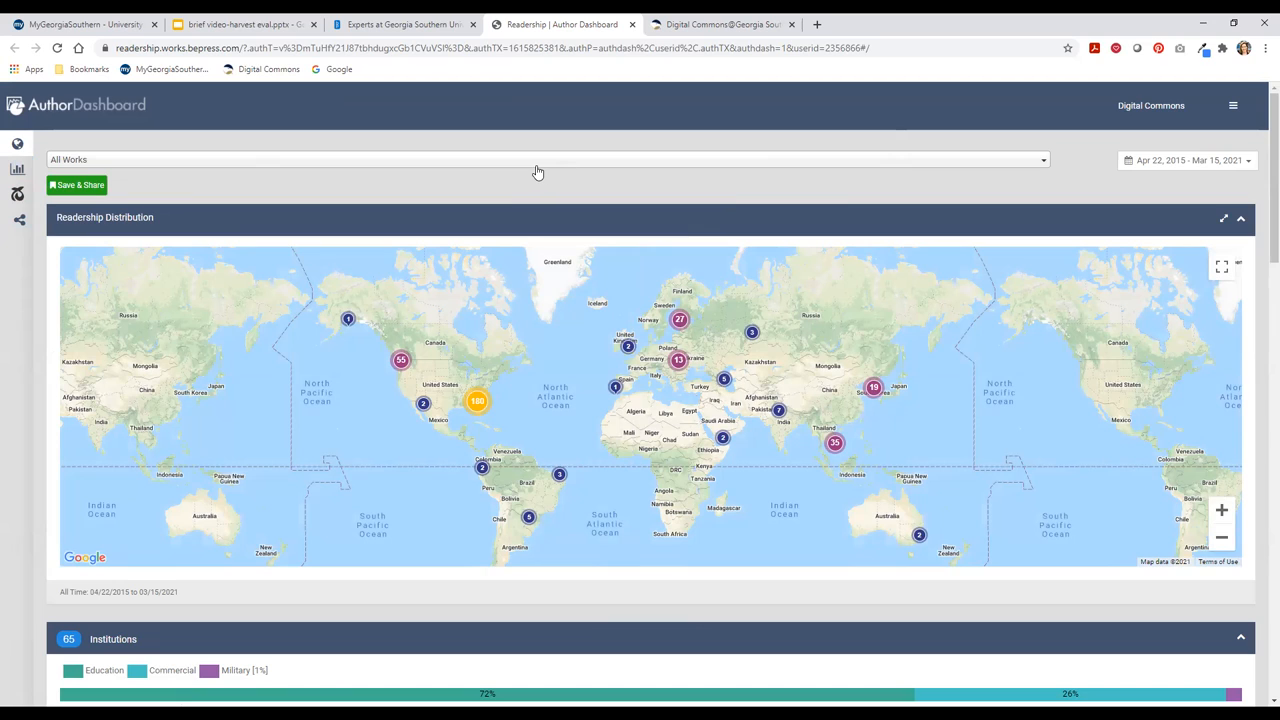
mouse_move(80, 168)
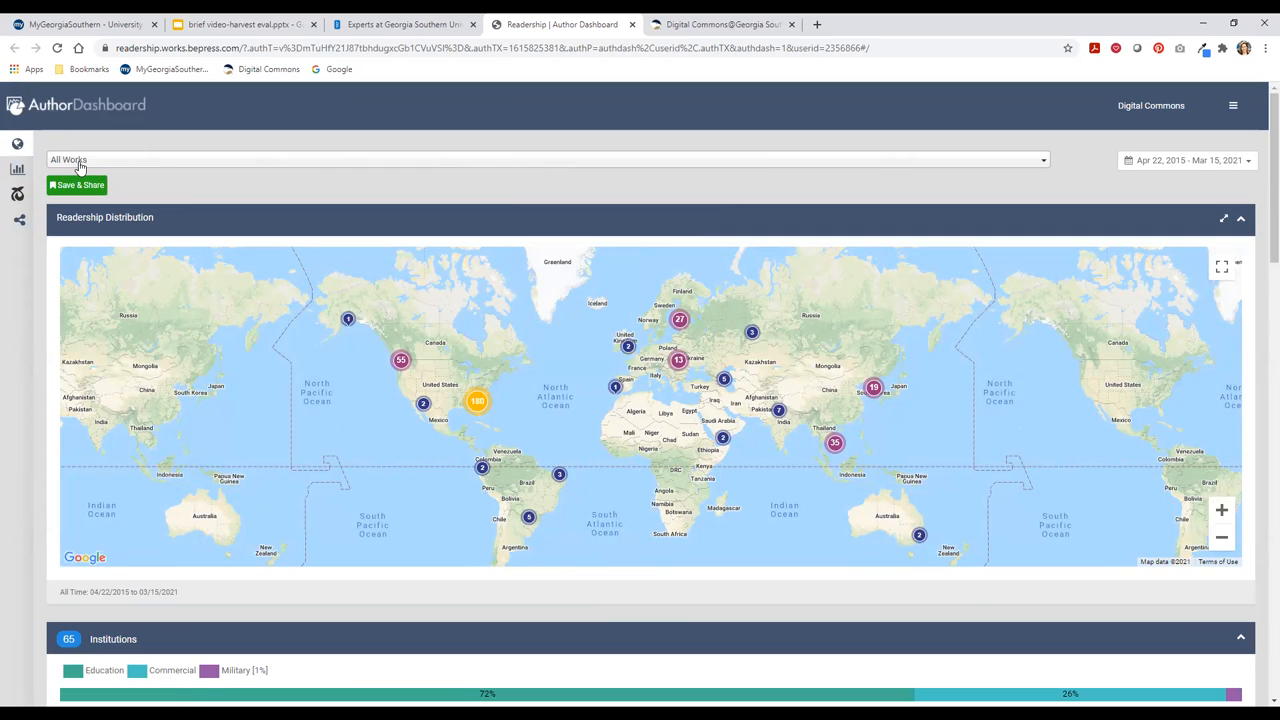
mouse_move(128, 186)
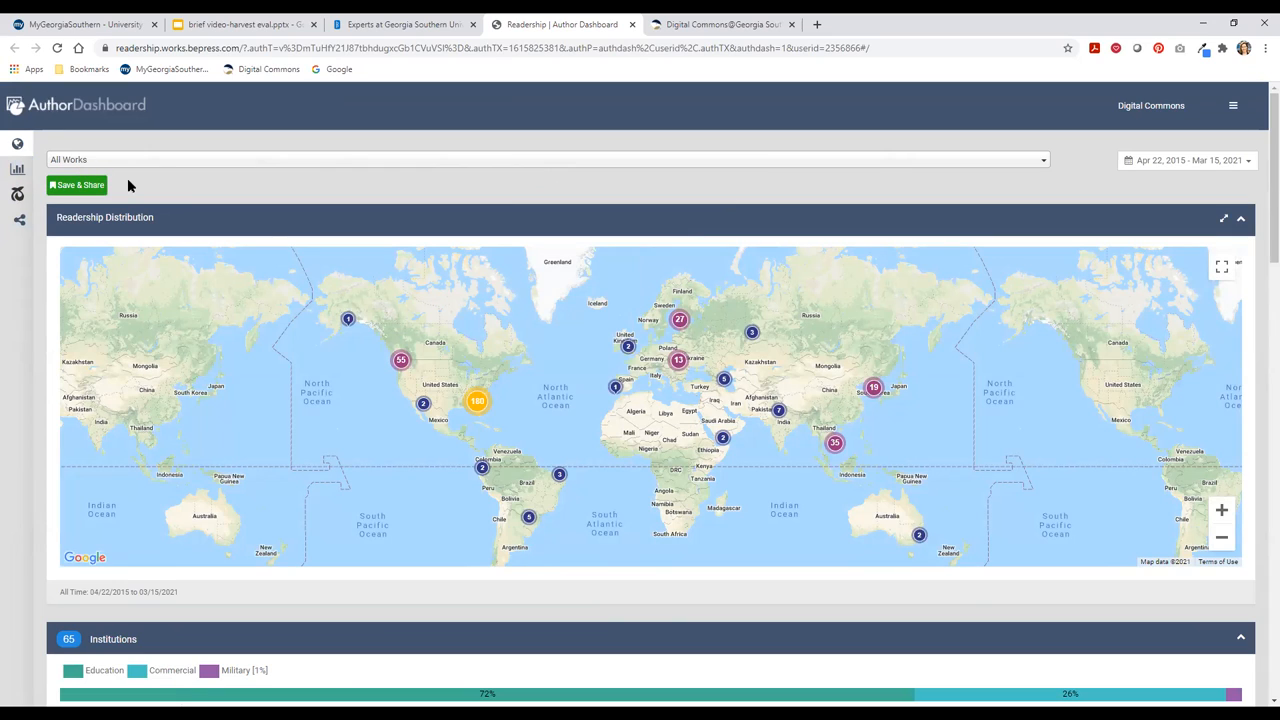
mouse_move(170, 170)
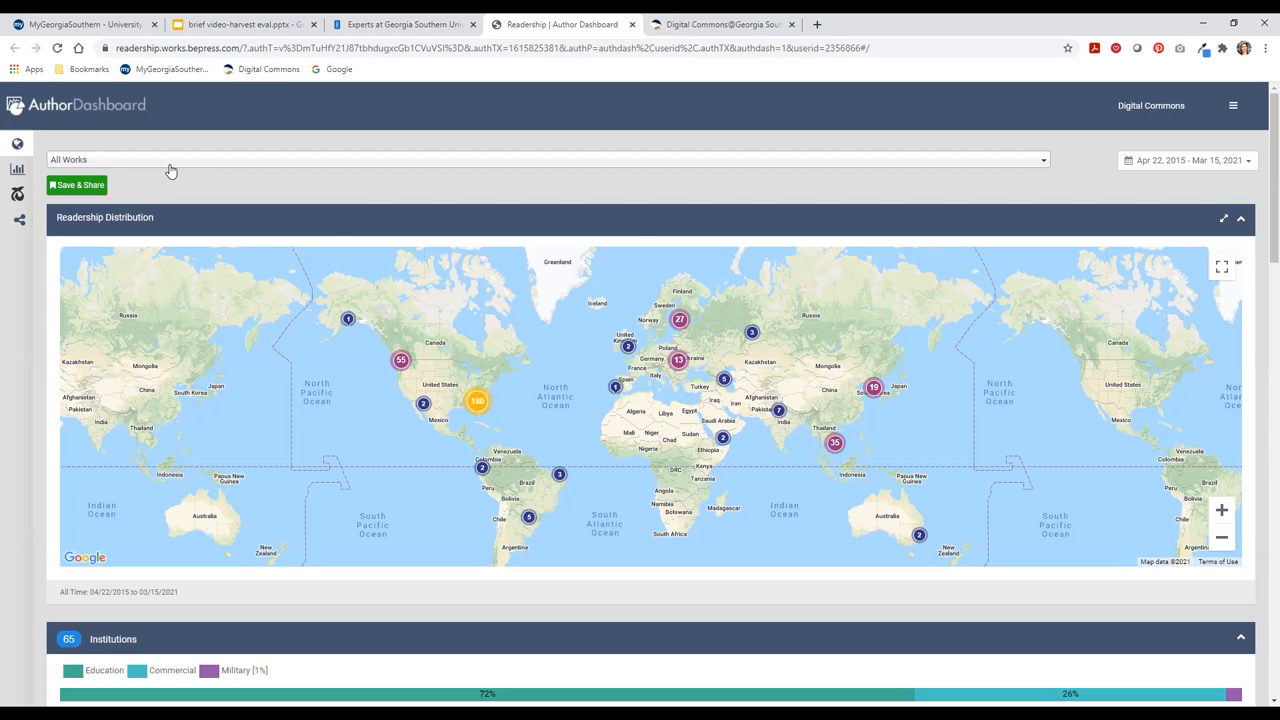
mouse_move(1036, 184)
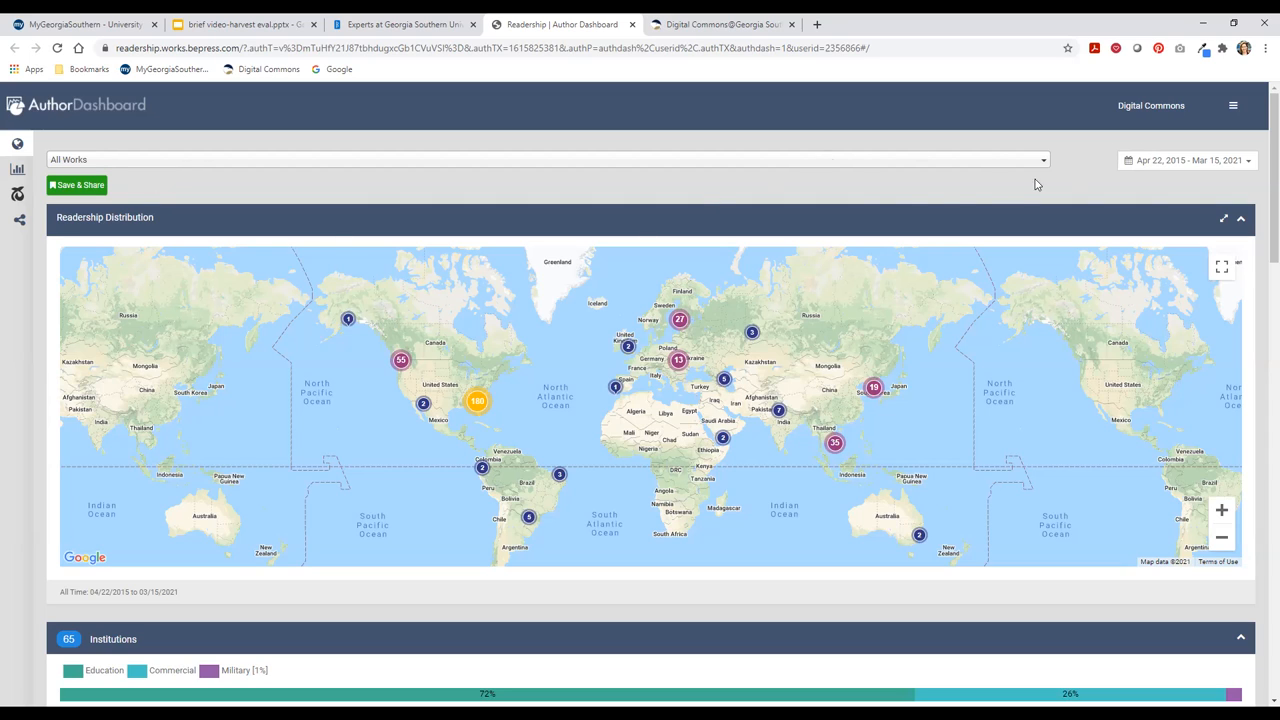
mouse_move(870, 198)
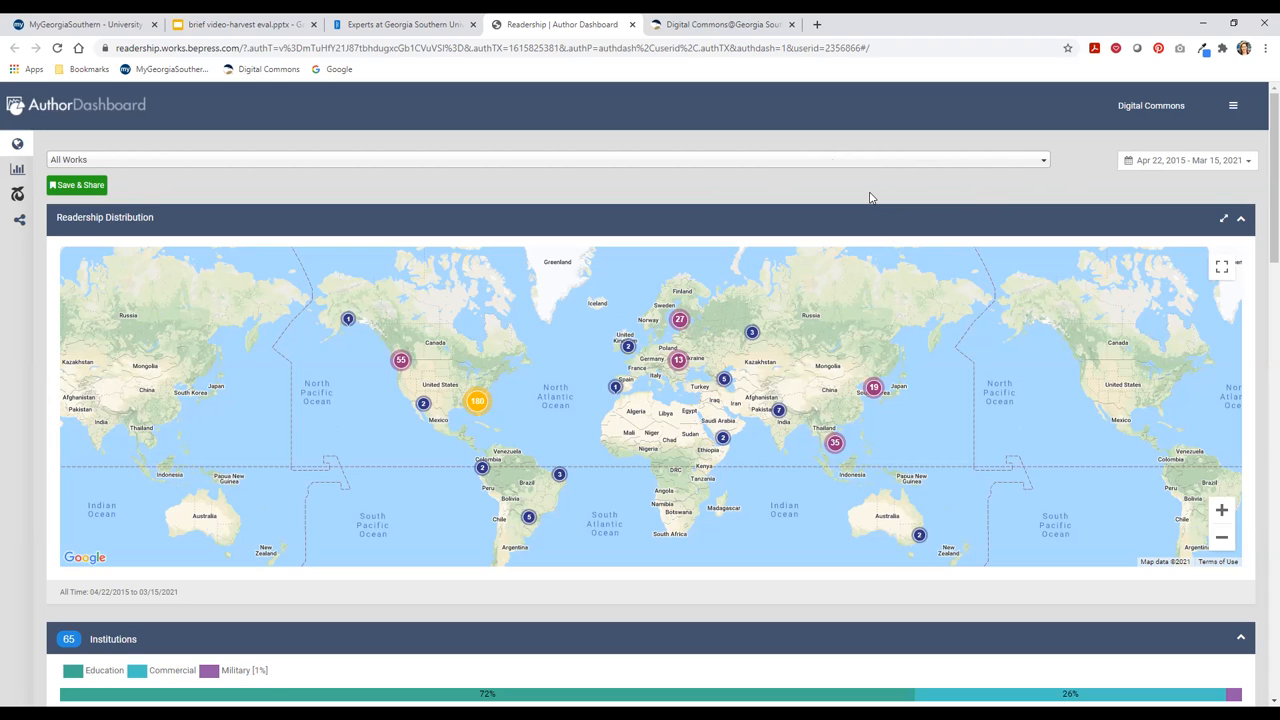
mouse_move(156, 162)
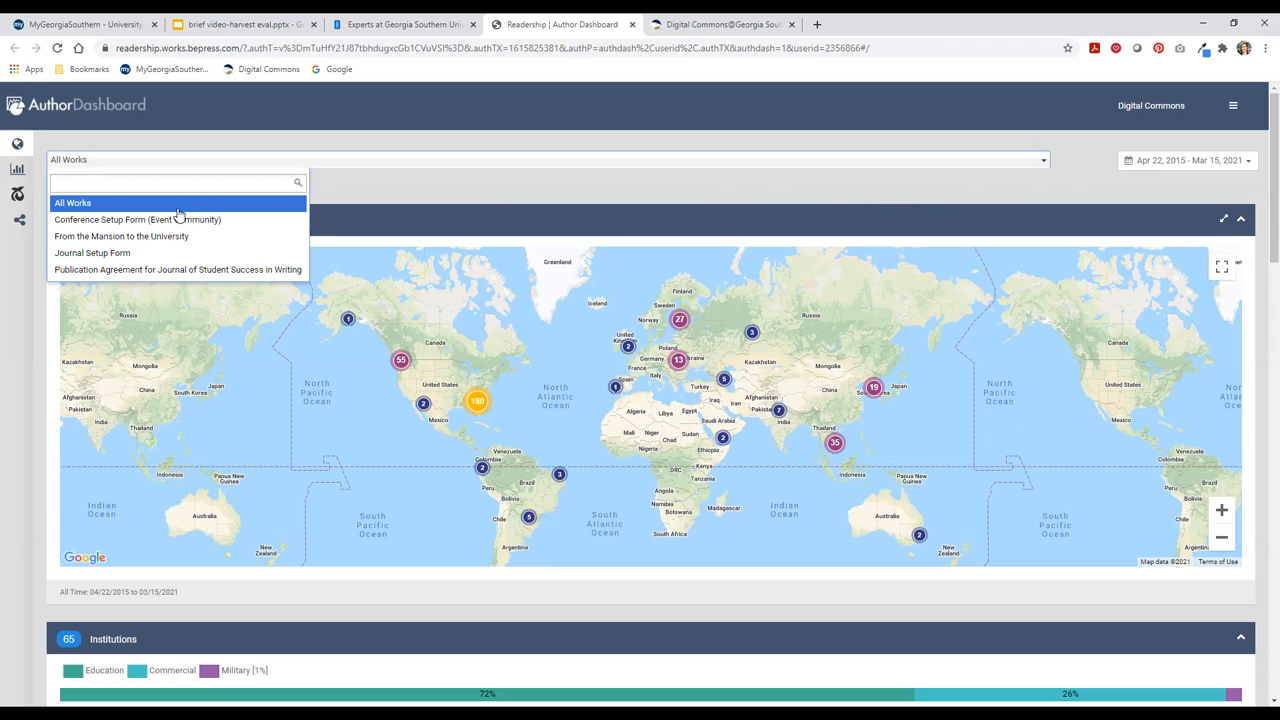
mouse_move(176, 270)
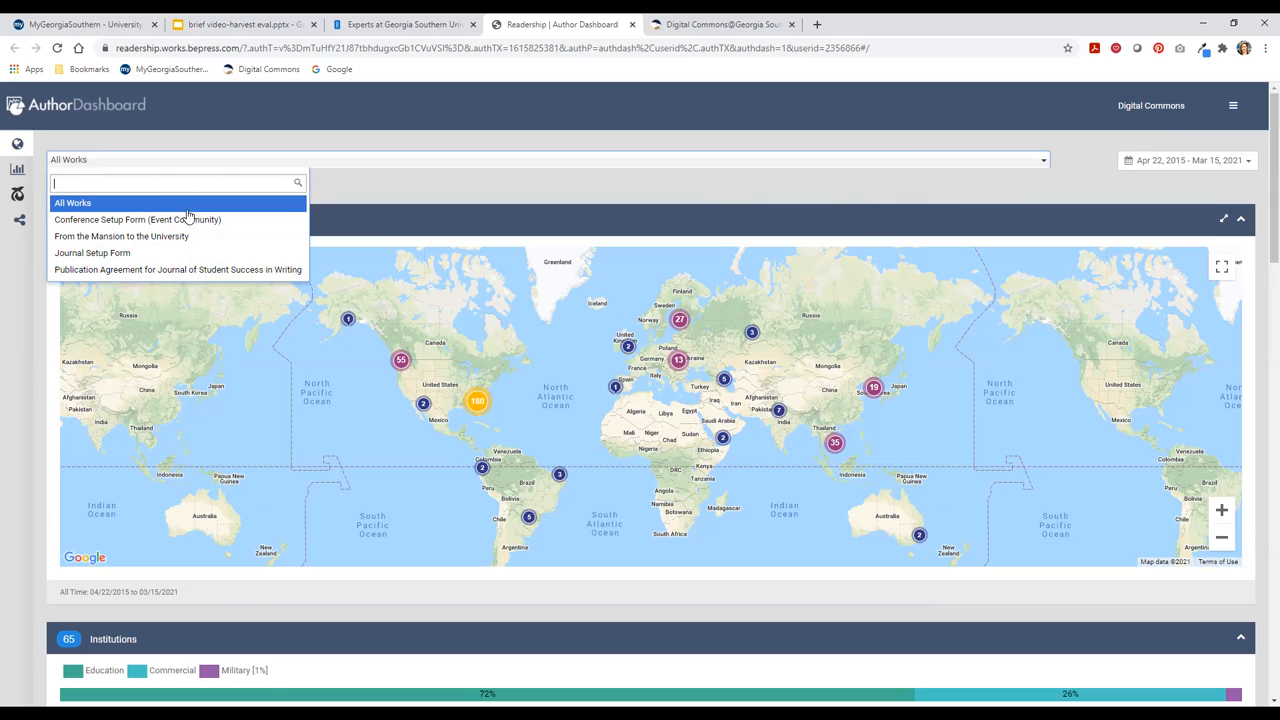
mouse_move(194, 256)
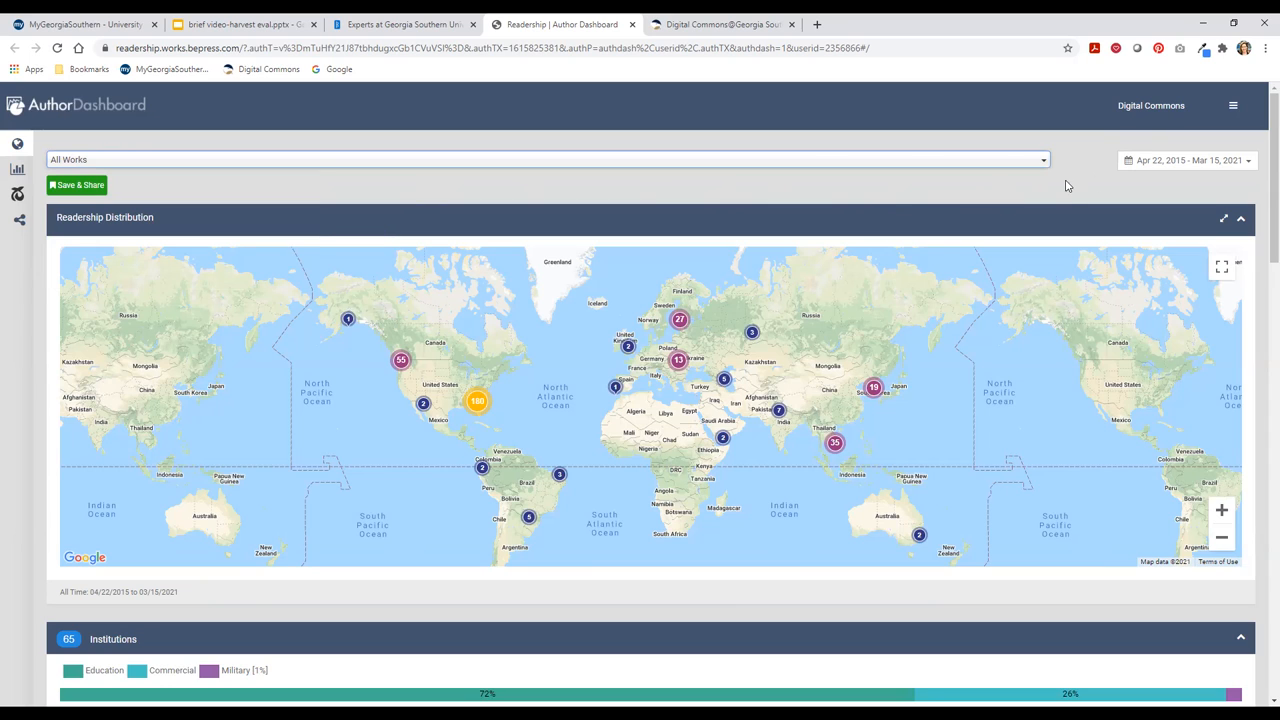
left_click(1186, 160)
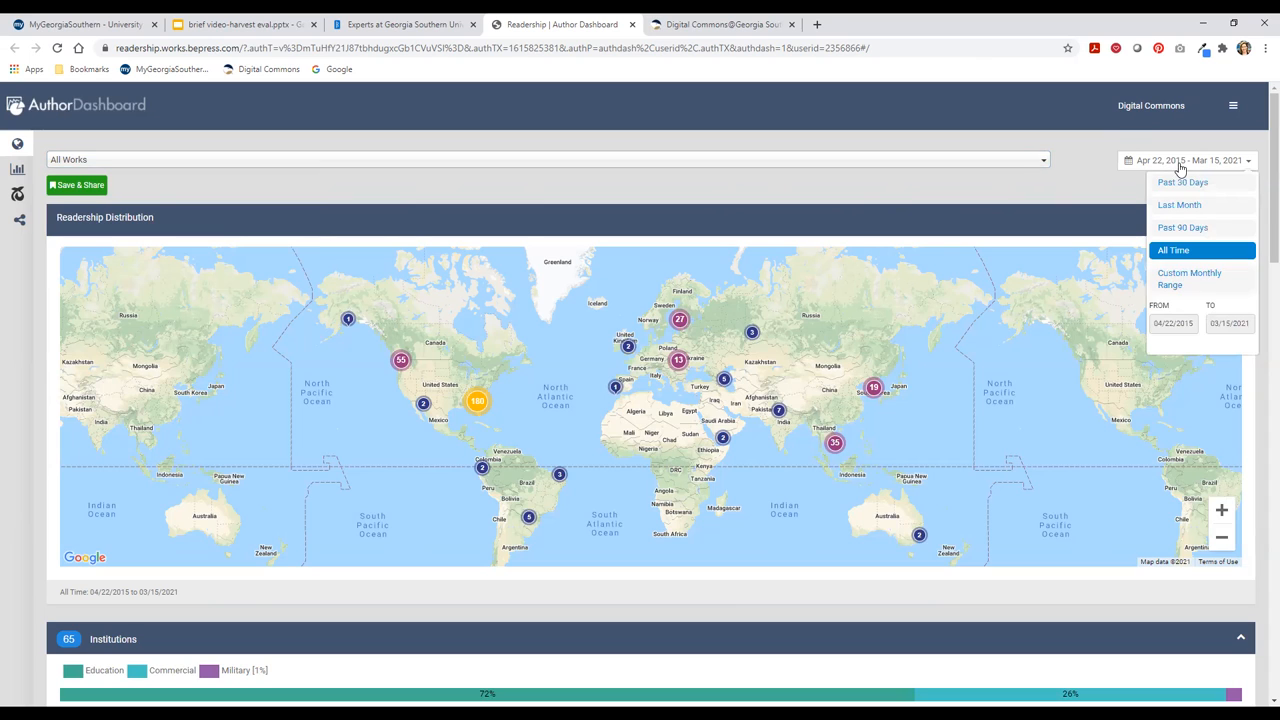
mouse_move(1188, 278)
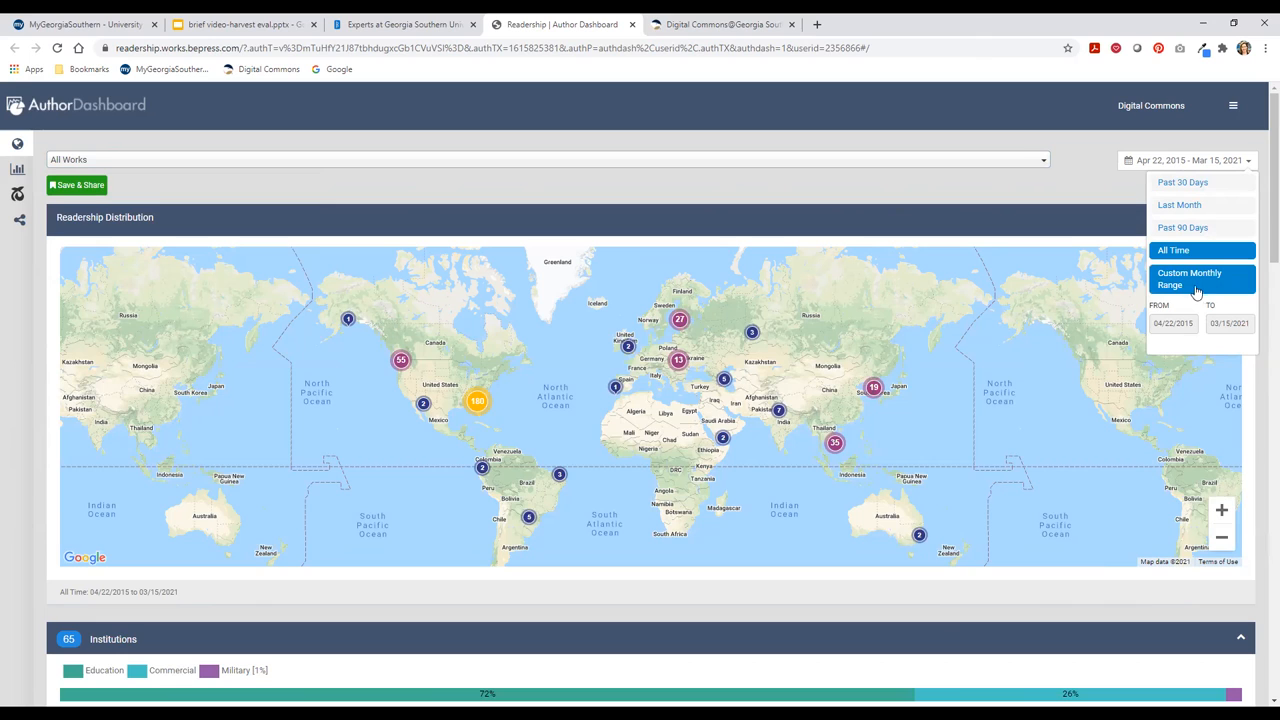
mouse_move(1254, 288)
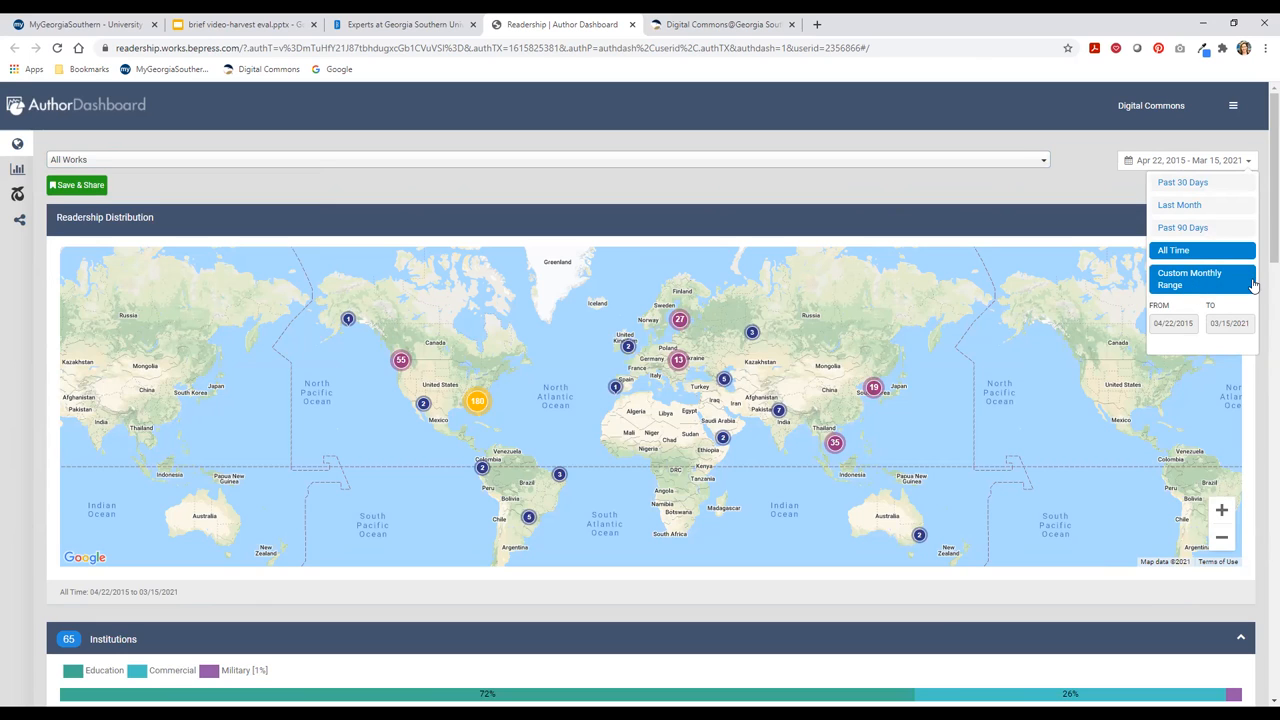
left_click(1070, 190)
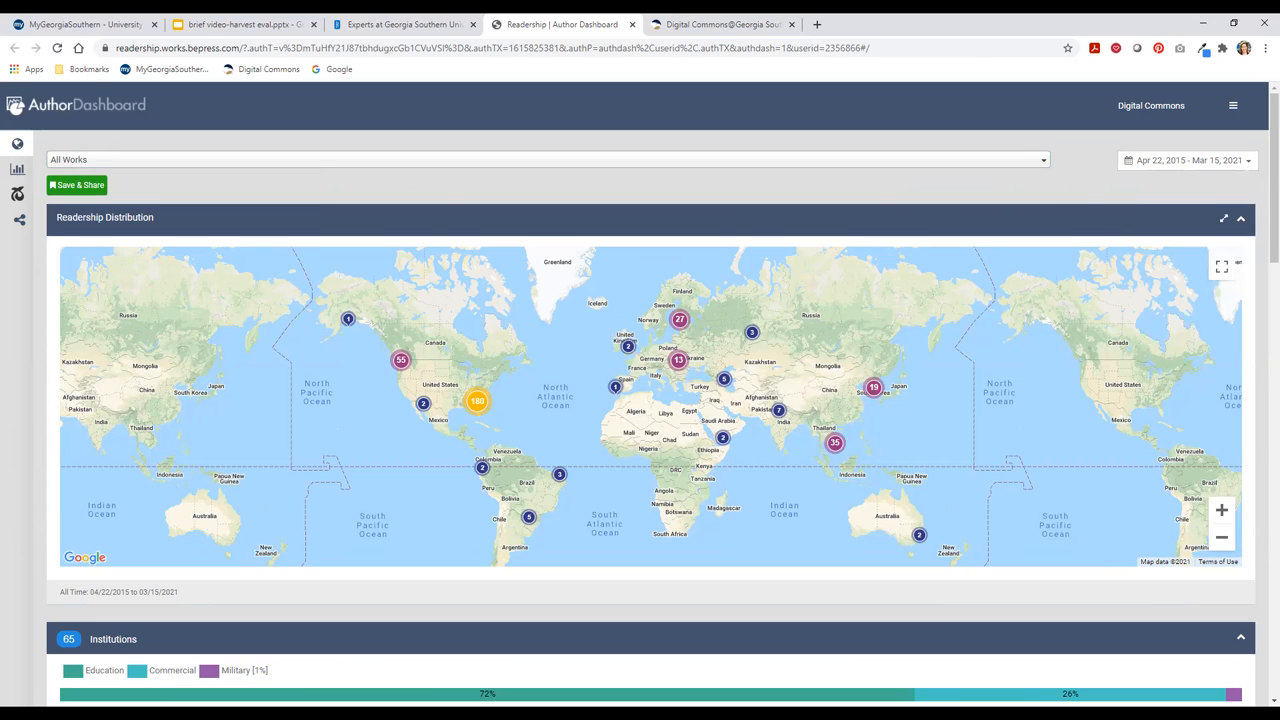
mouse_move(16, 144)
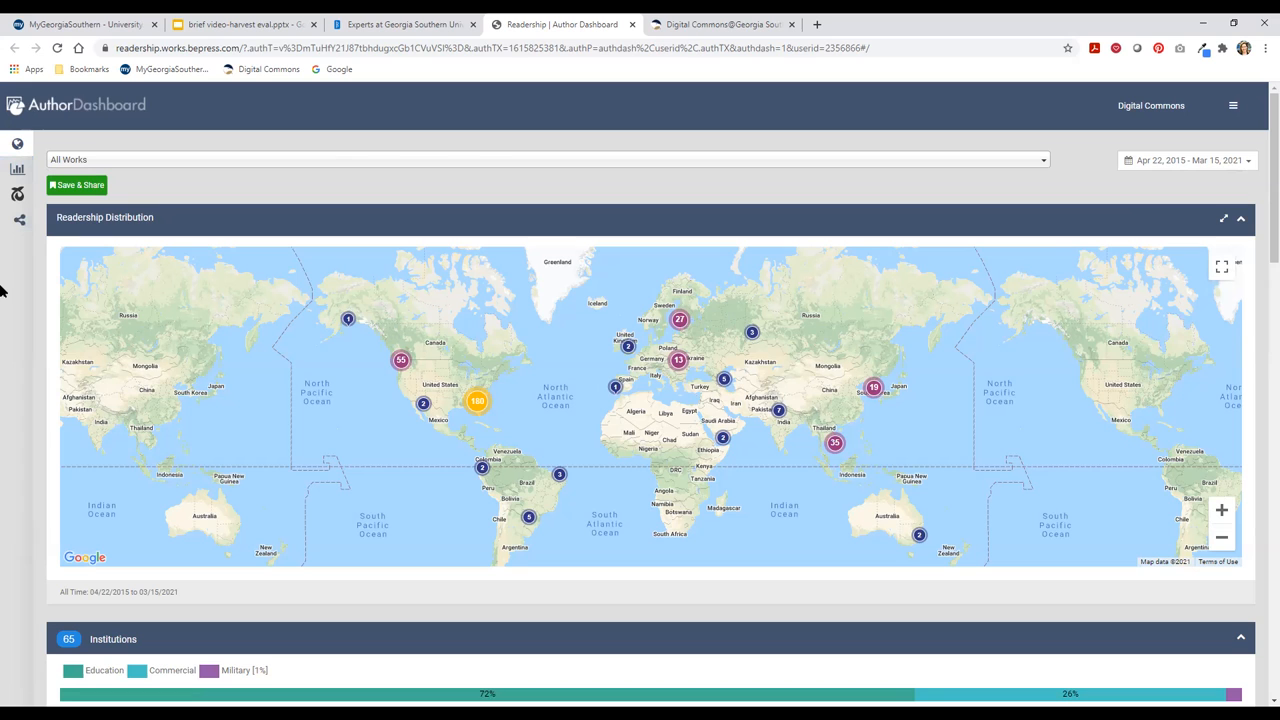
Step: Scroll the Readership page between the Institutions breakdown and the readership map
scroll("down", 3)
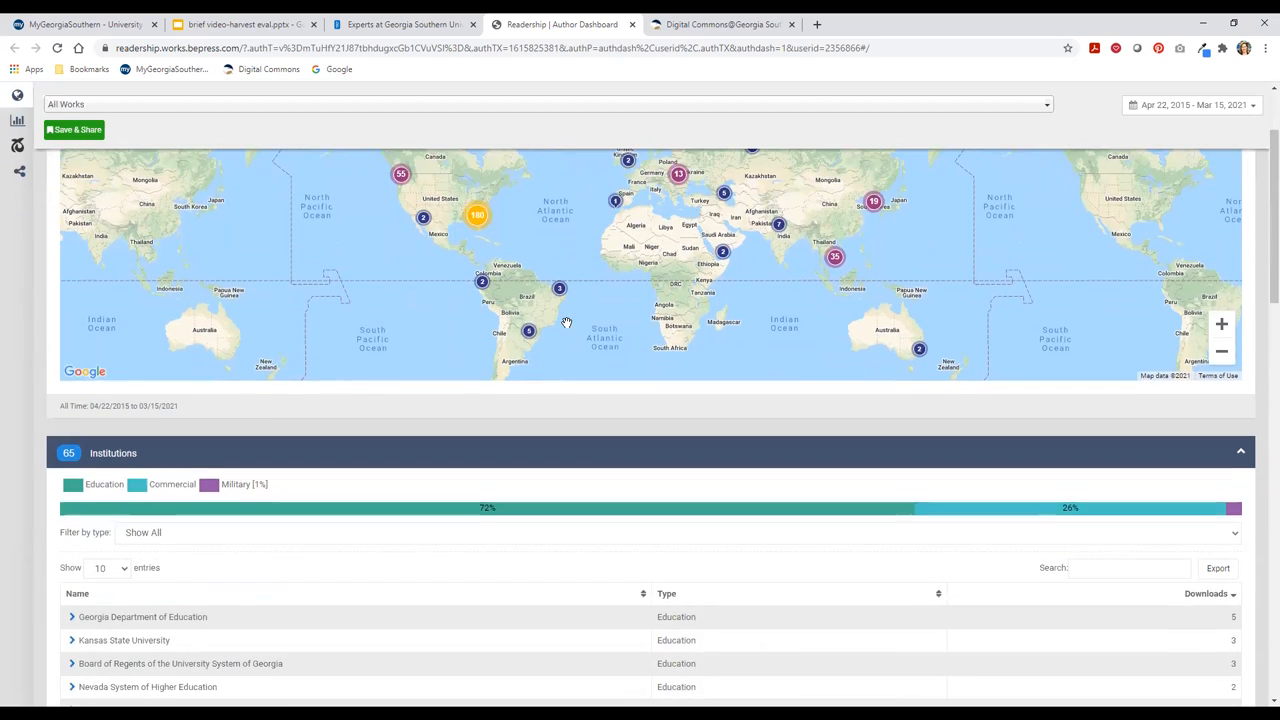
scroll("down", 3)
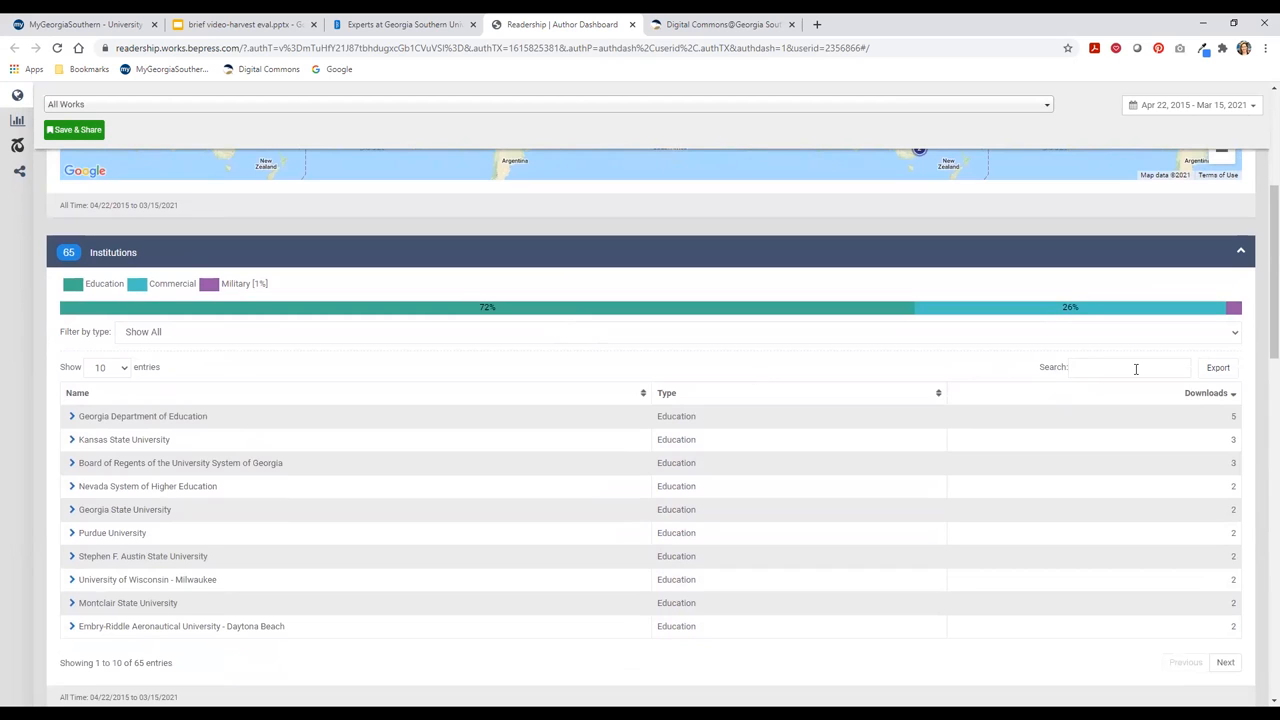
mouse_move(1218, 368)
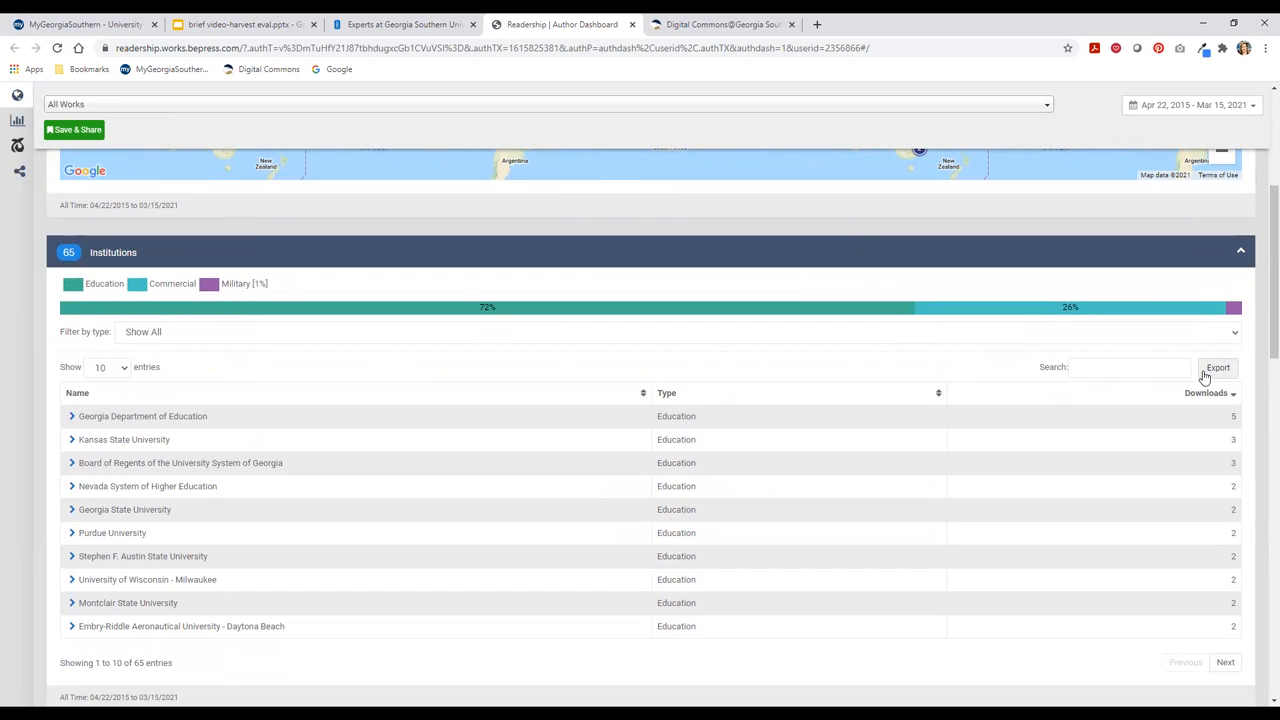
mouse_move(728, 272)
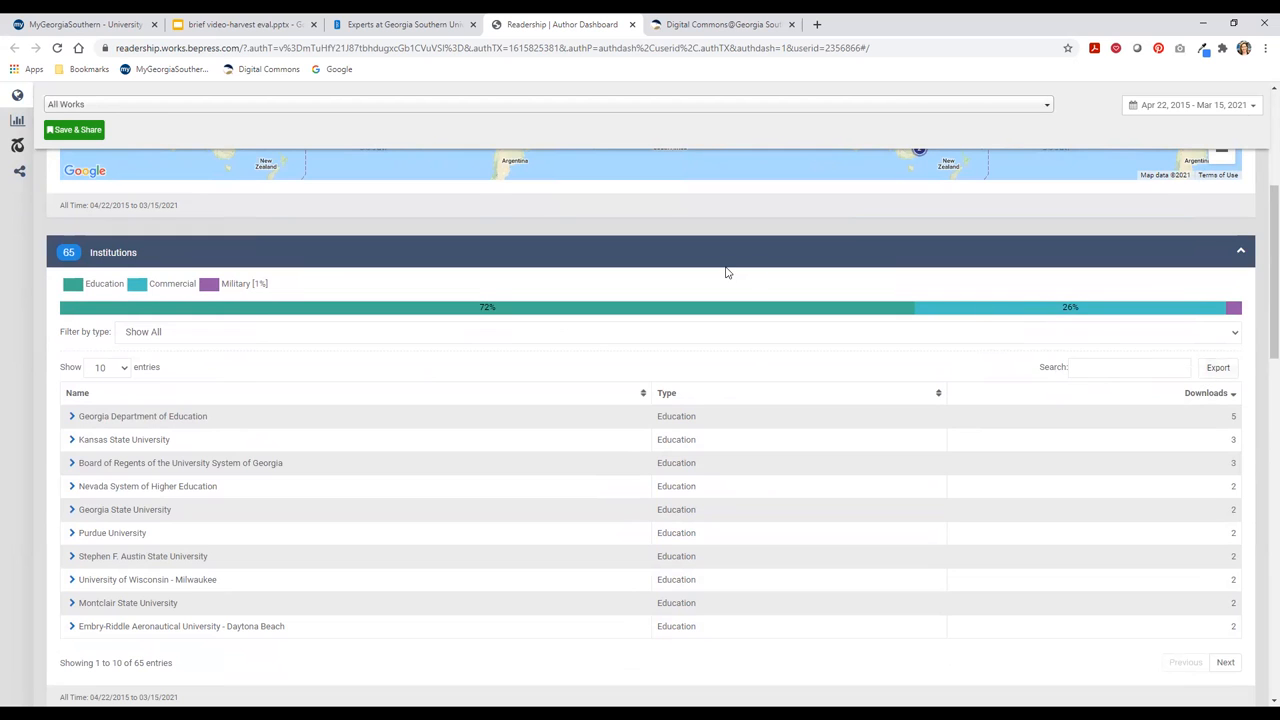
scroll("up", 3)
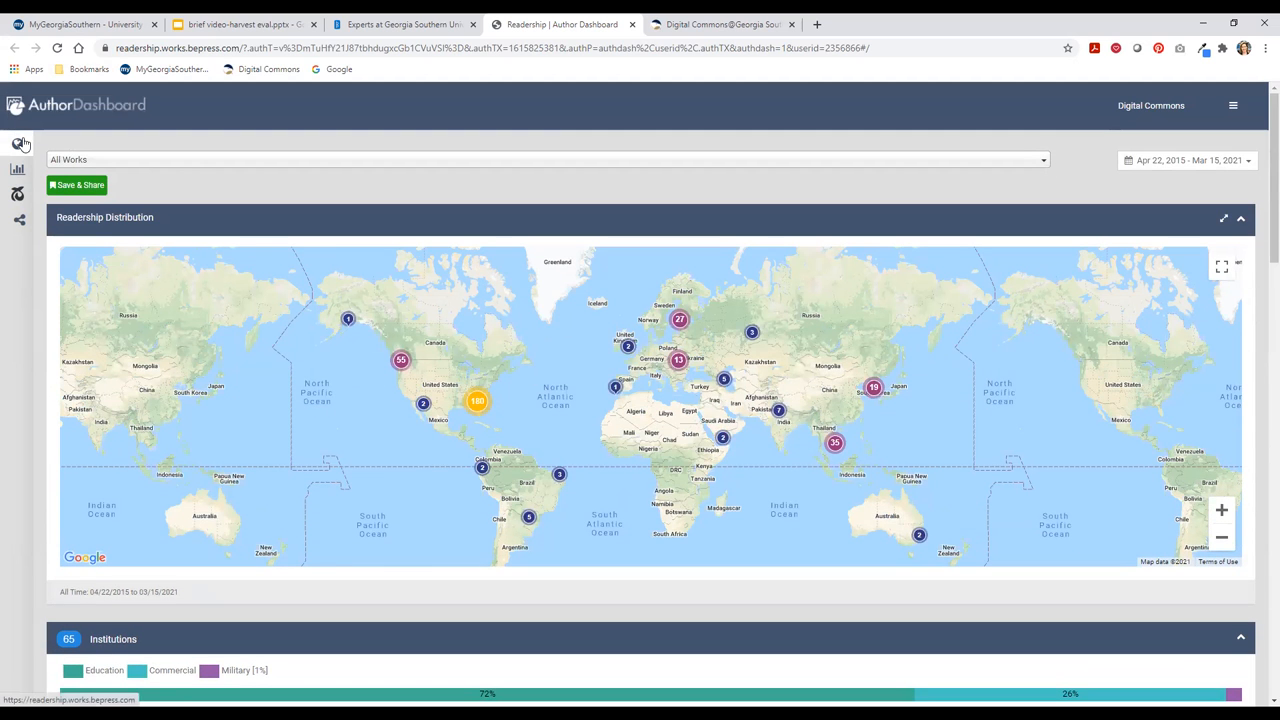
mouse_move(18, 146)
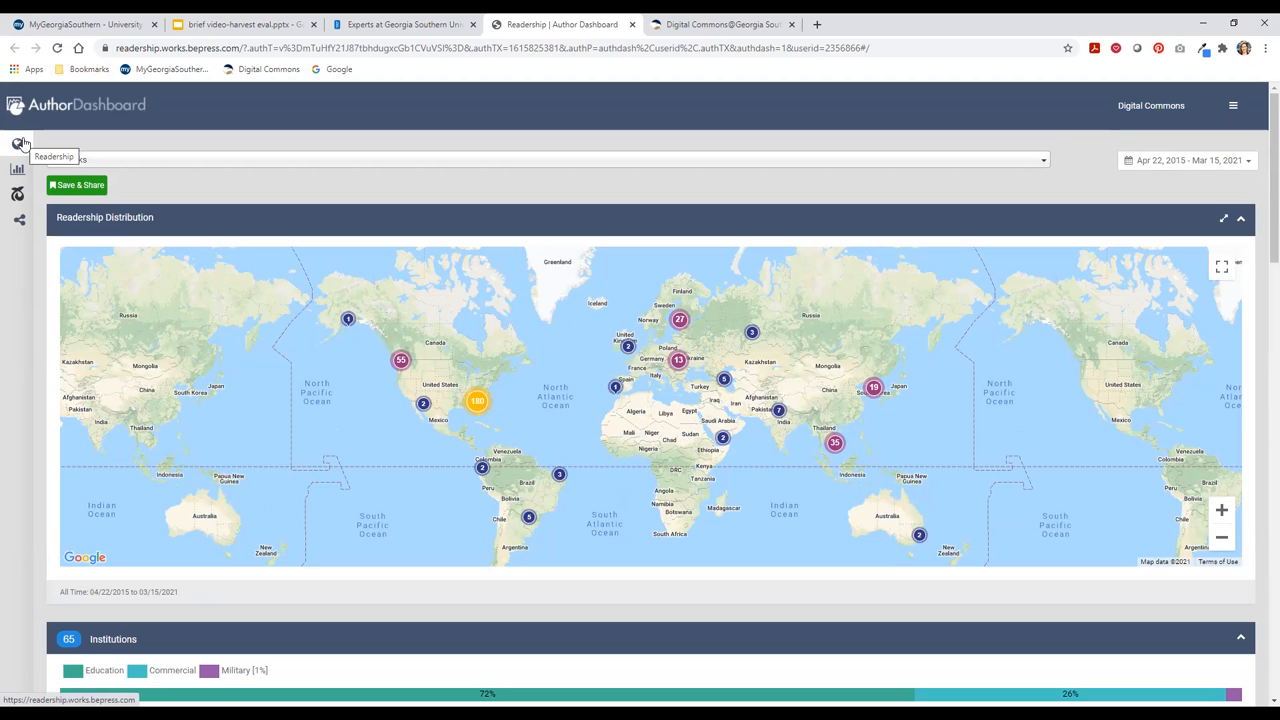
mouse_move(816, 432)
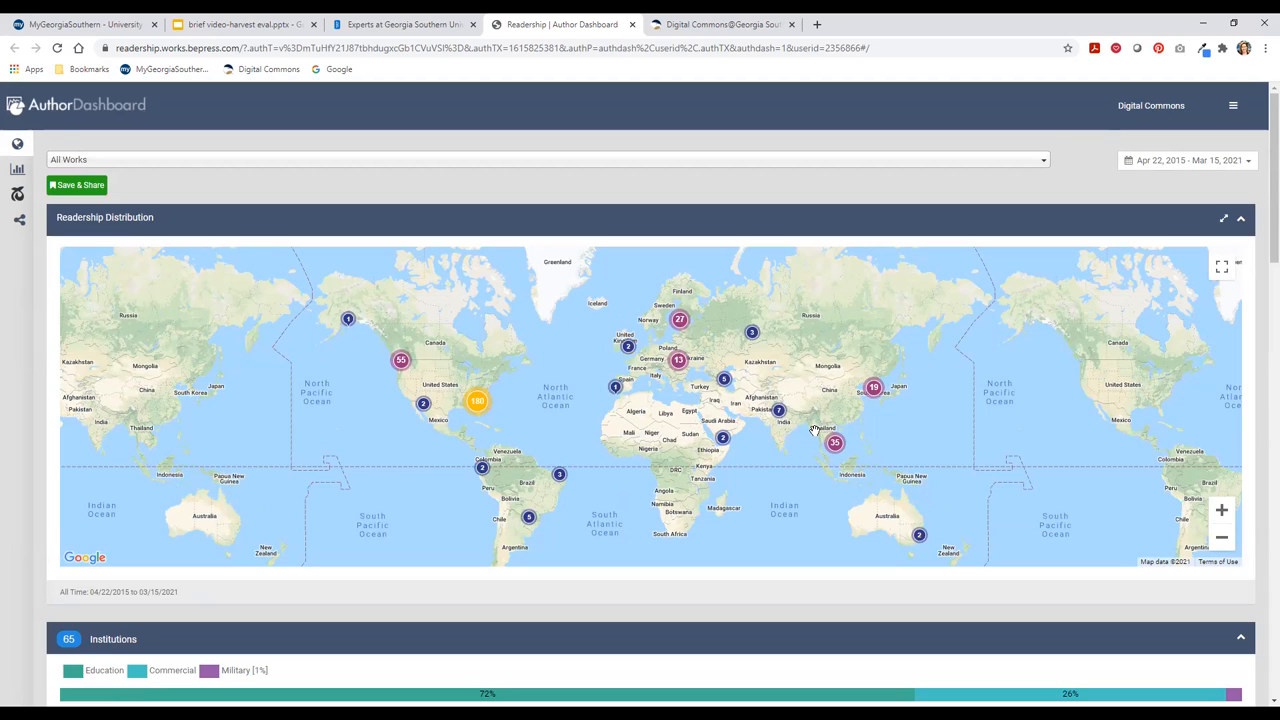
mouse_move(940, 400)
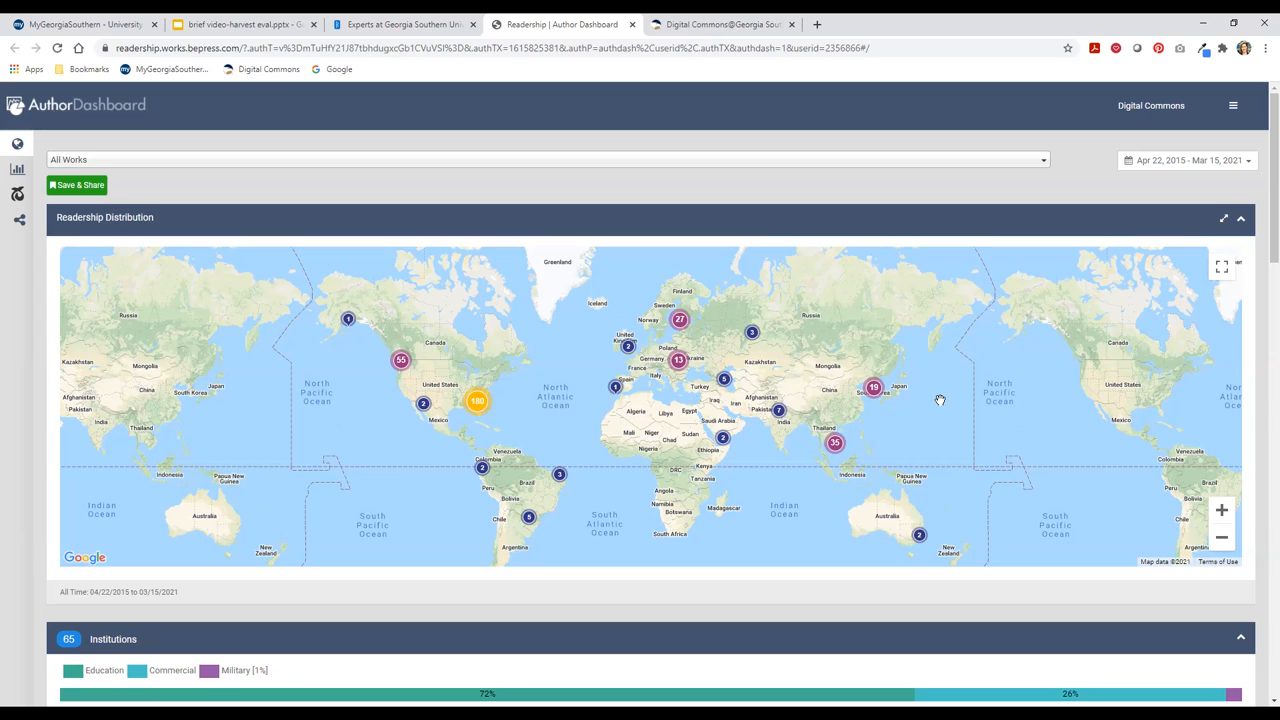
mouse_move(1220, 510)
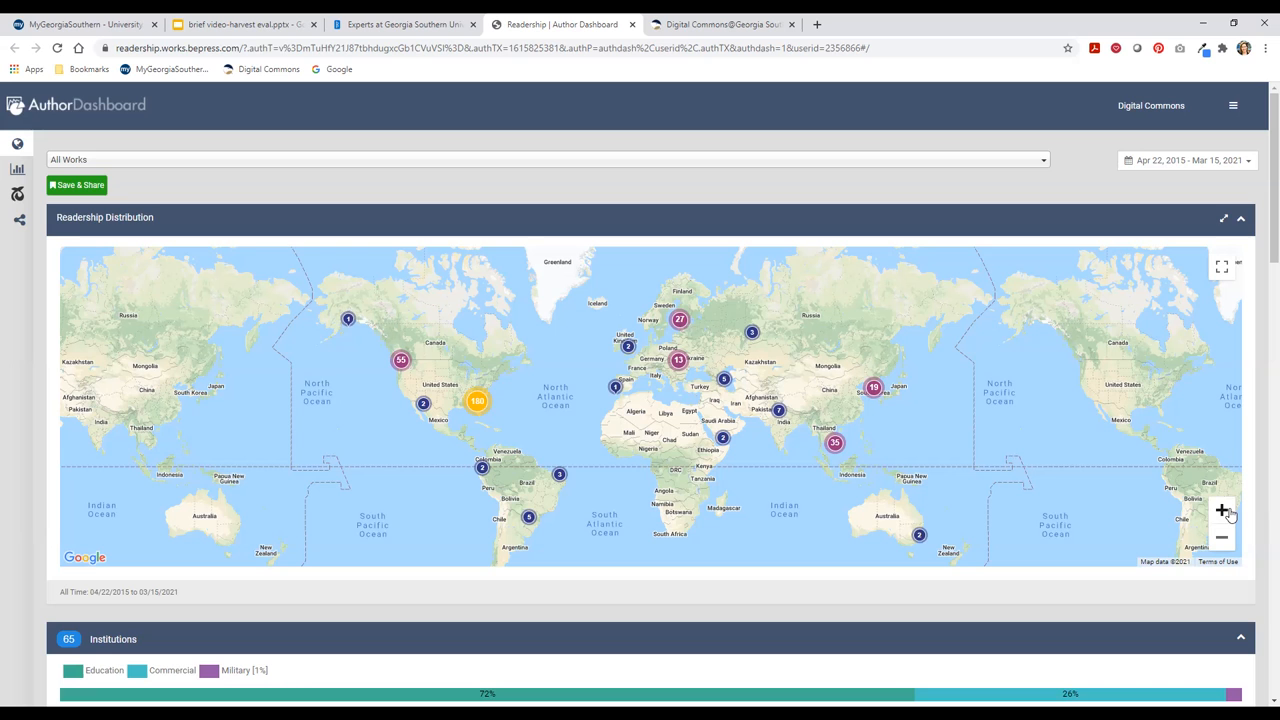
Step: Zoom the readership map into East and Southeast Asia and reveal the Institutions table
left_click(1222, 510)
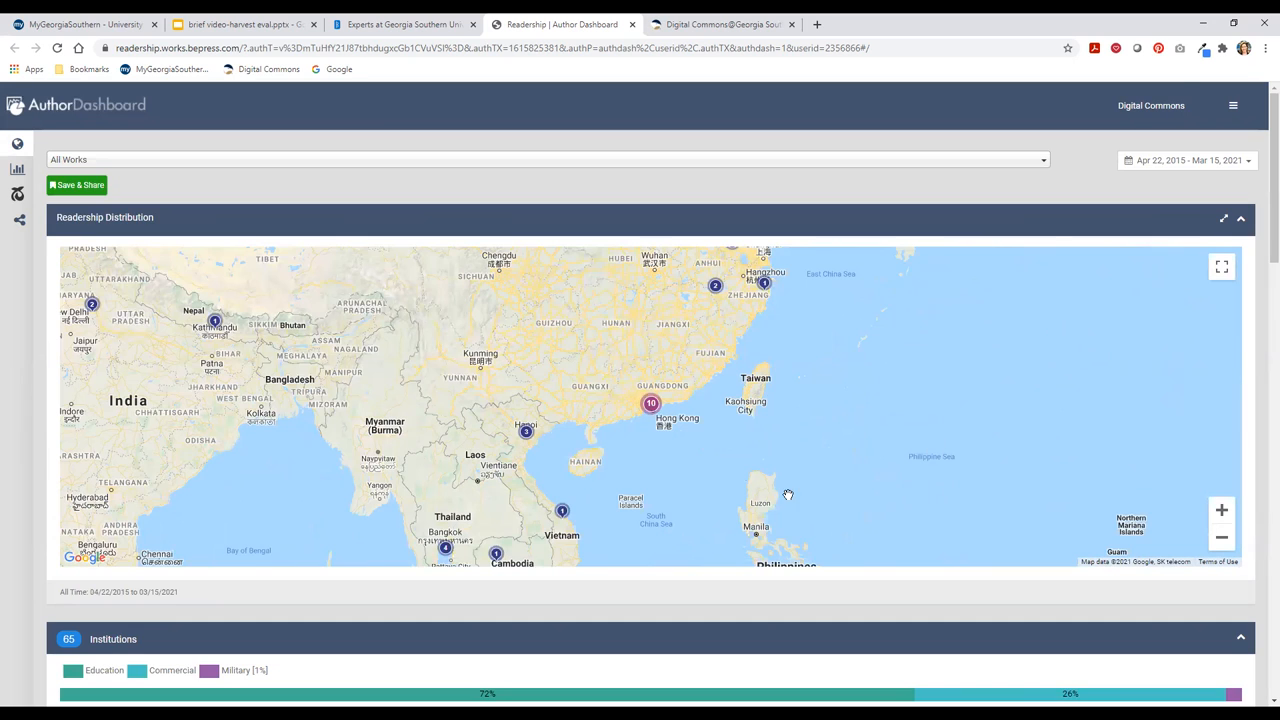
scroll("down", 3)
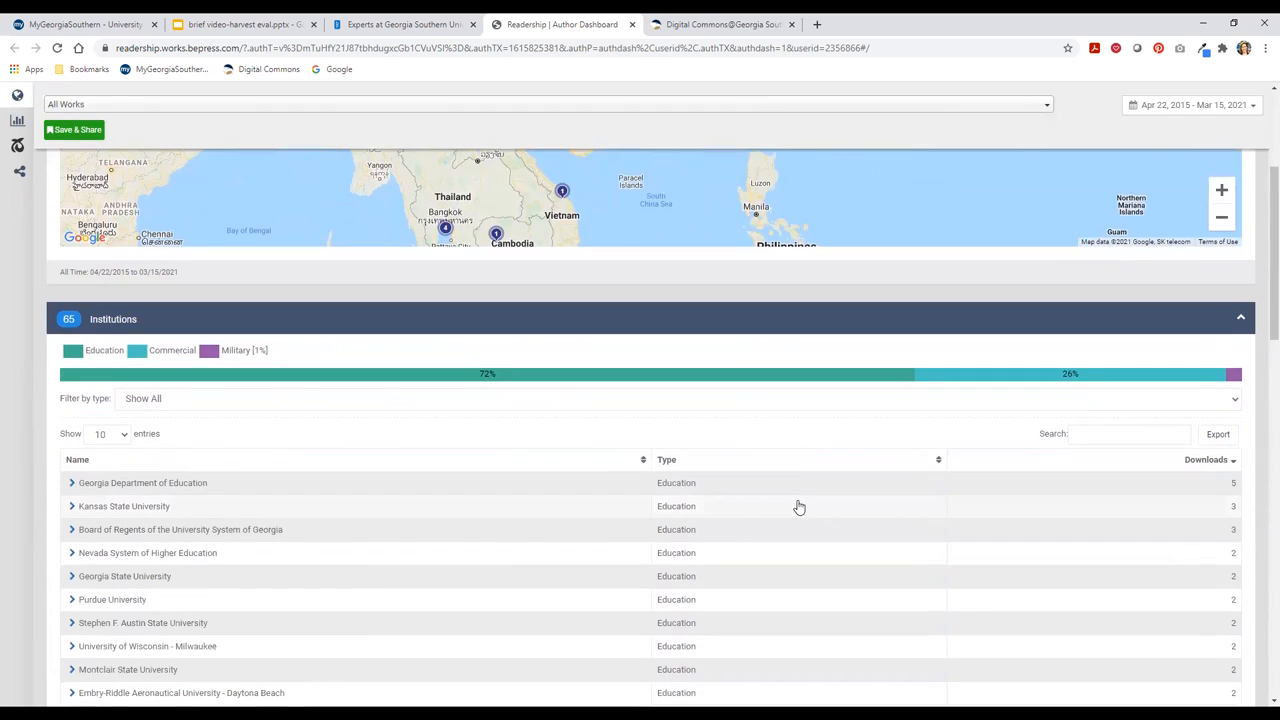
mouse_move(100, 318)
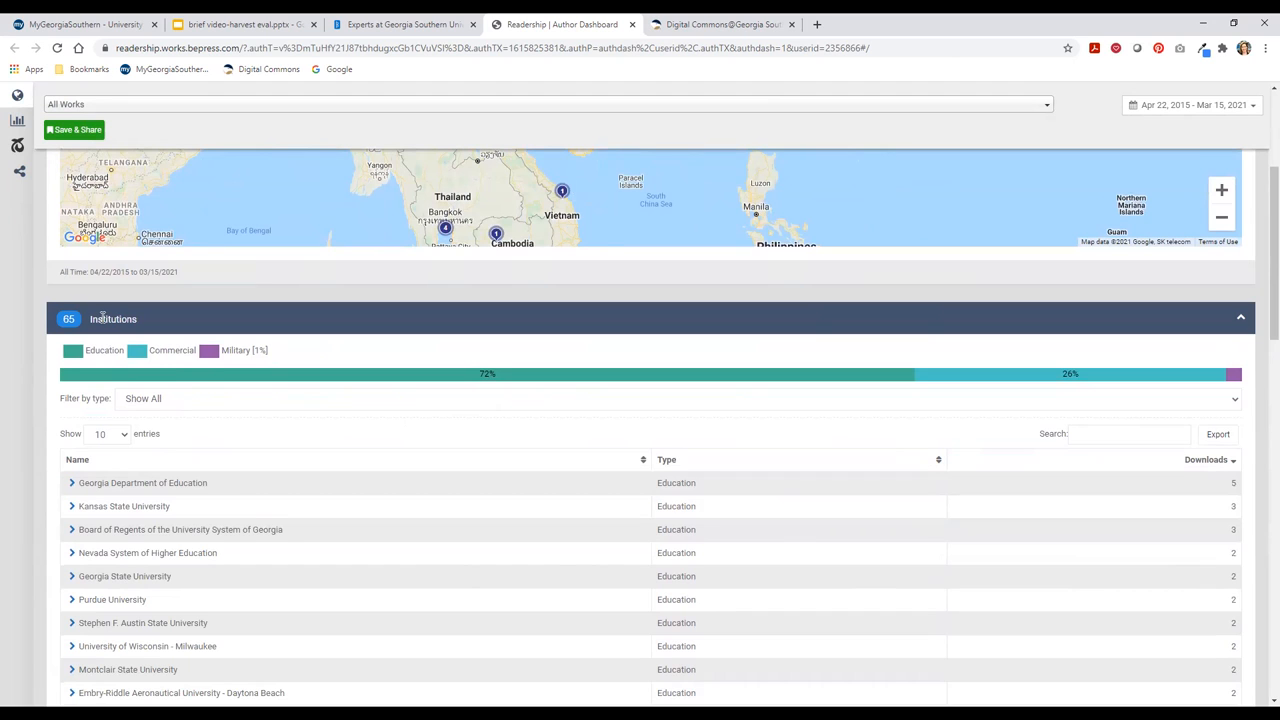
Step: Scroll past Institutions to the Countries table led by United States with 235 downloads
scroll("down", 3)
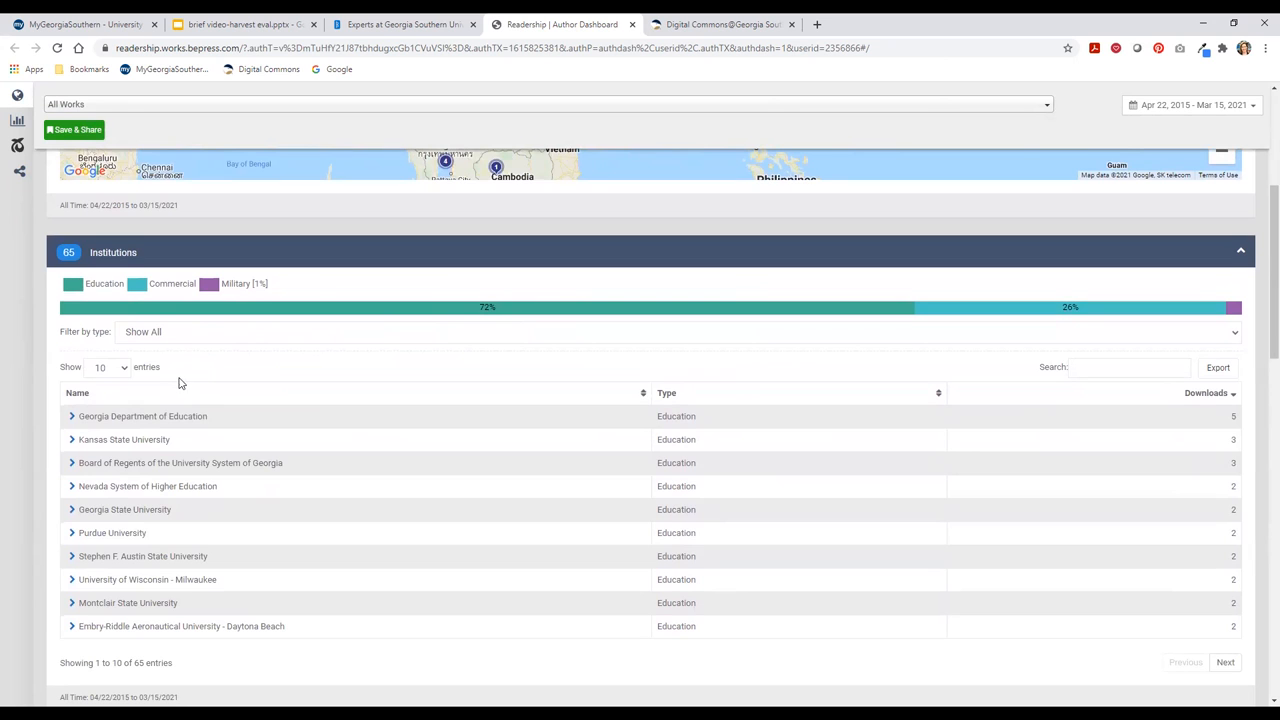
scroll("down", 3)
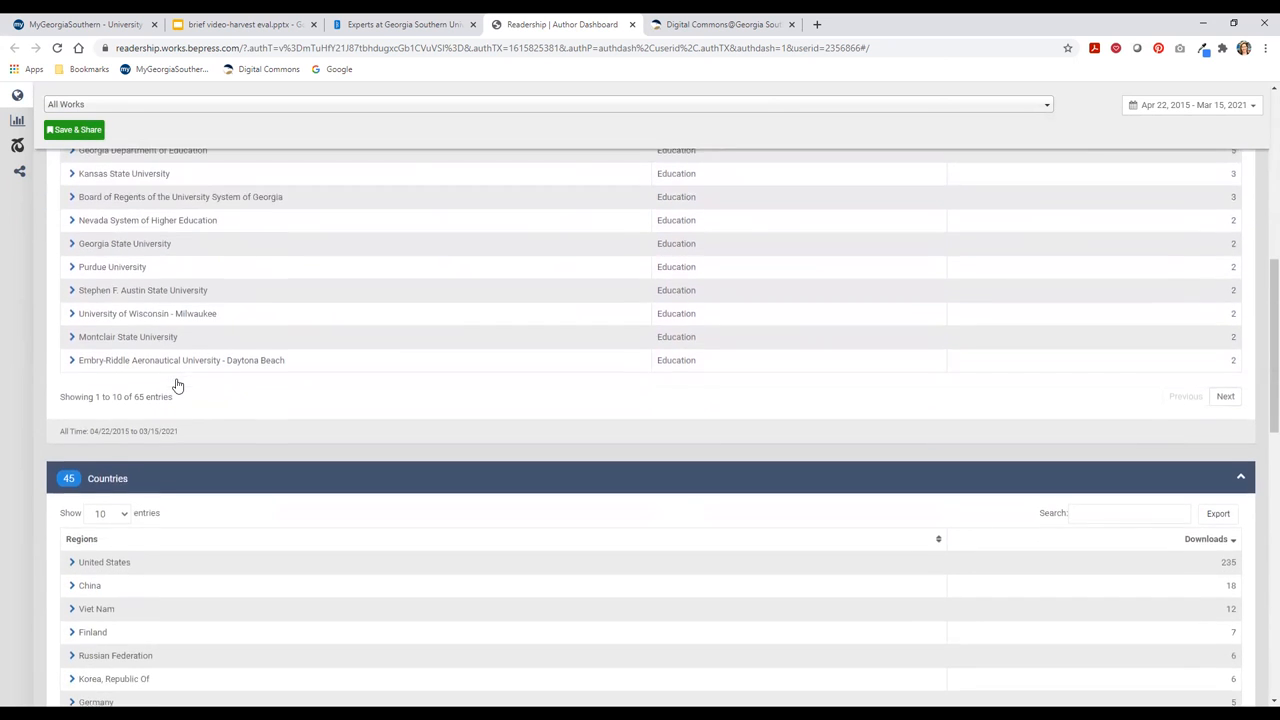
Step: Expand United States to list its downloaded works, led by Journal Setup Form at 129
scroll("down", 3)
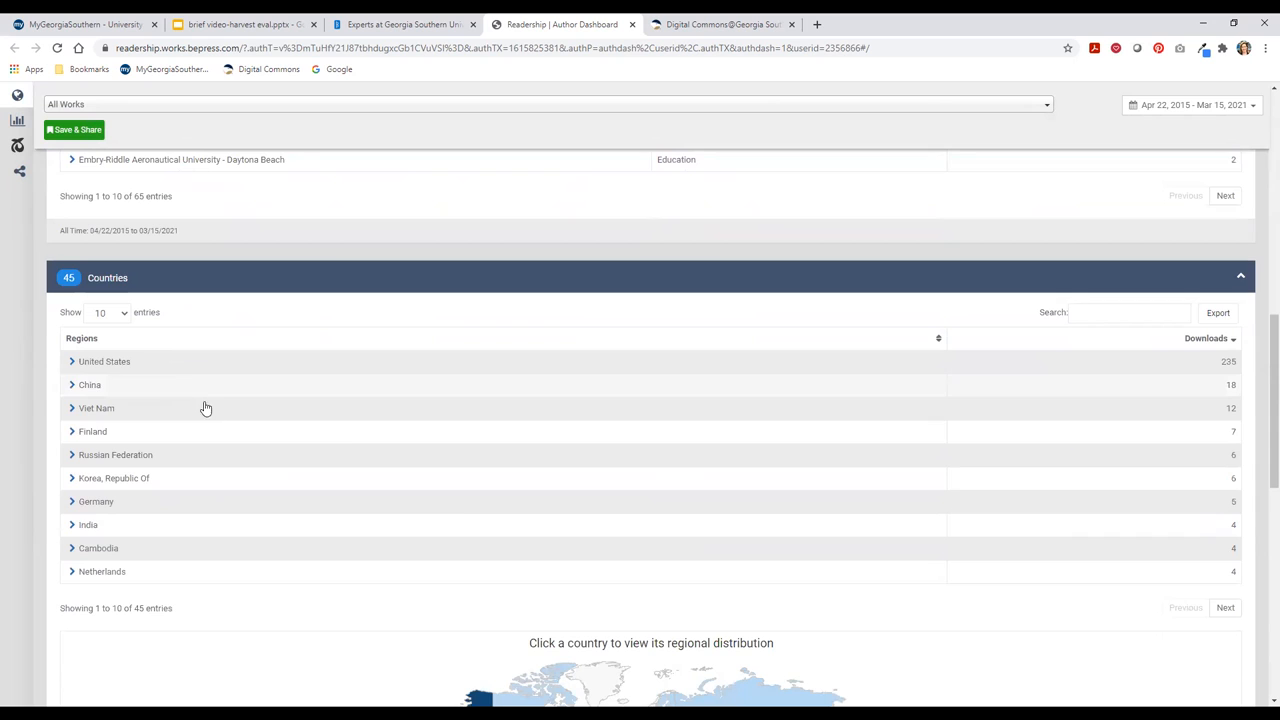
mouse_move(336, 464)
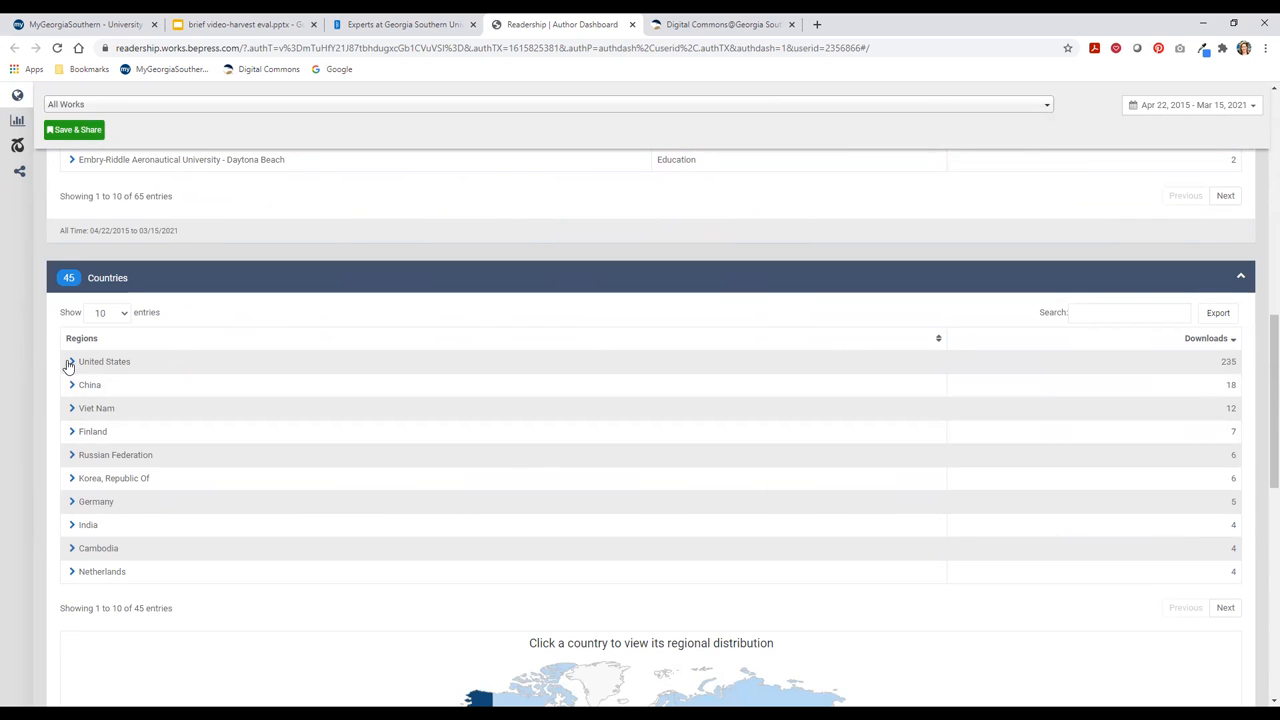
mouse_move(1222, 372)
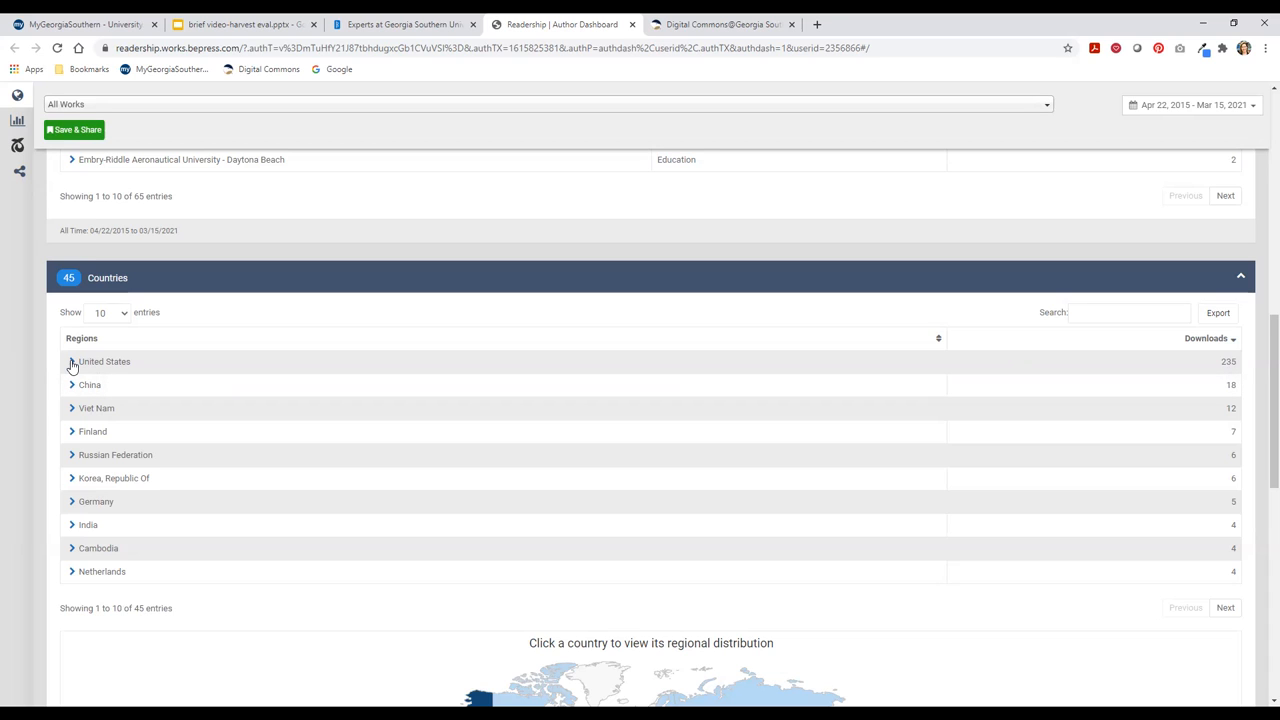
left_click(72, 360)
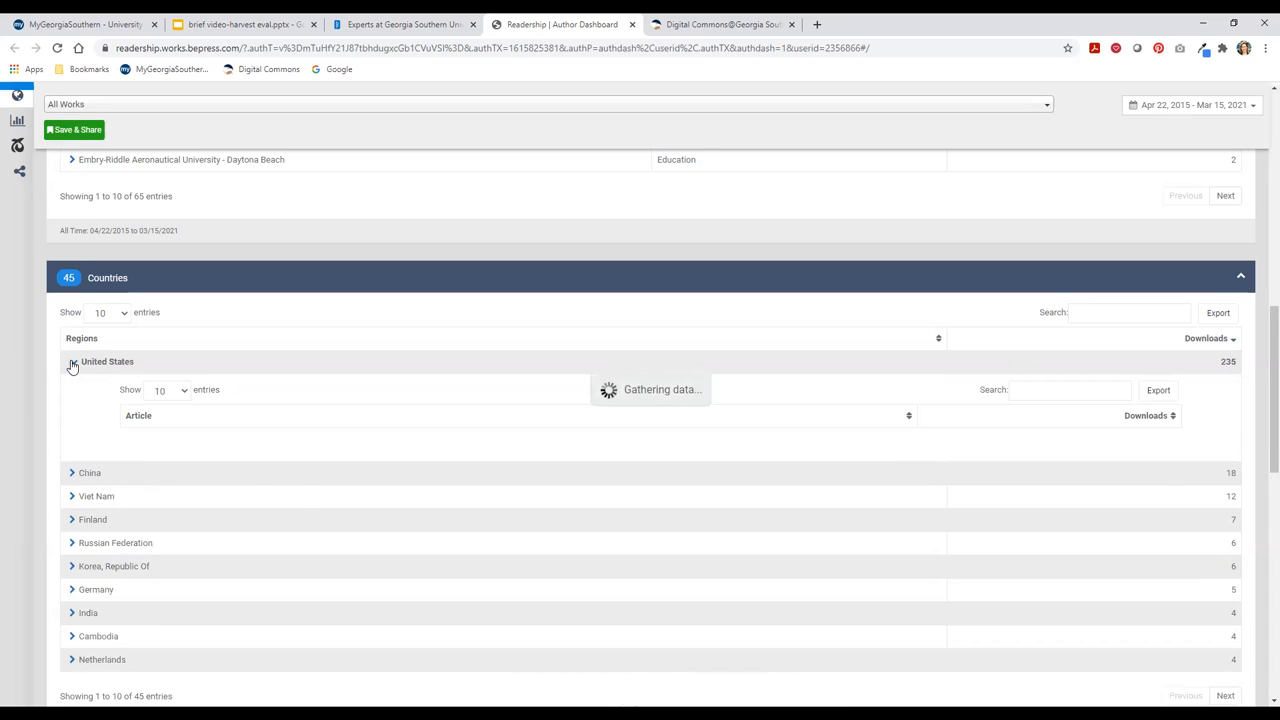
left_click(72, 360)
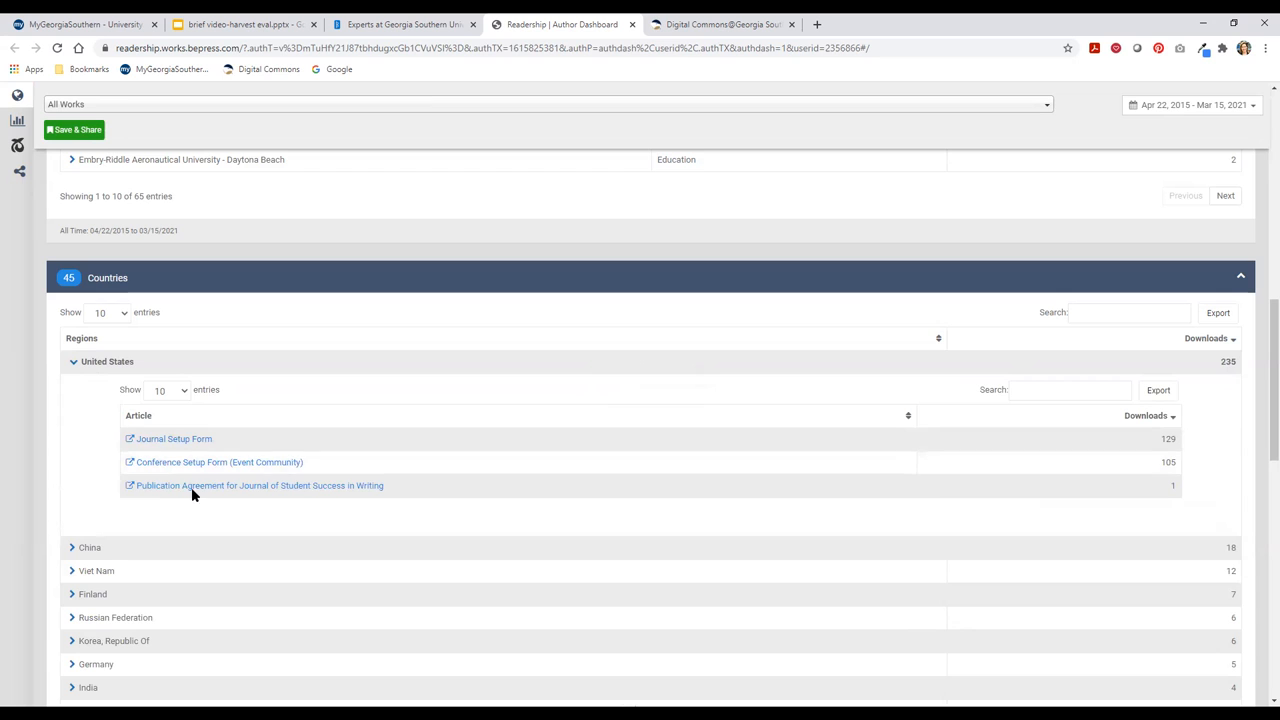
mouse_move(564, 422)
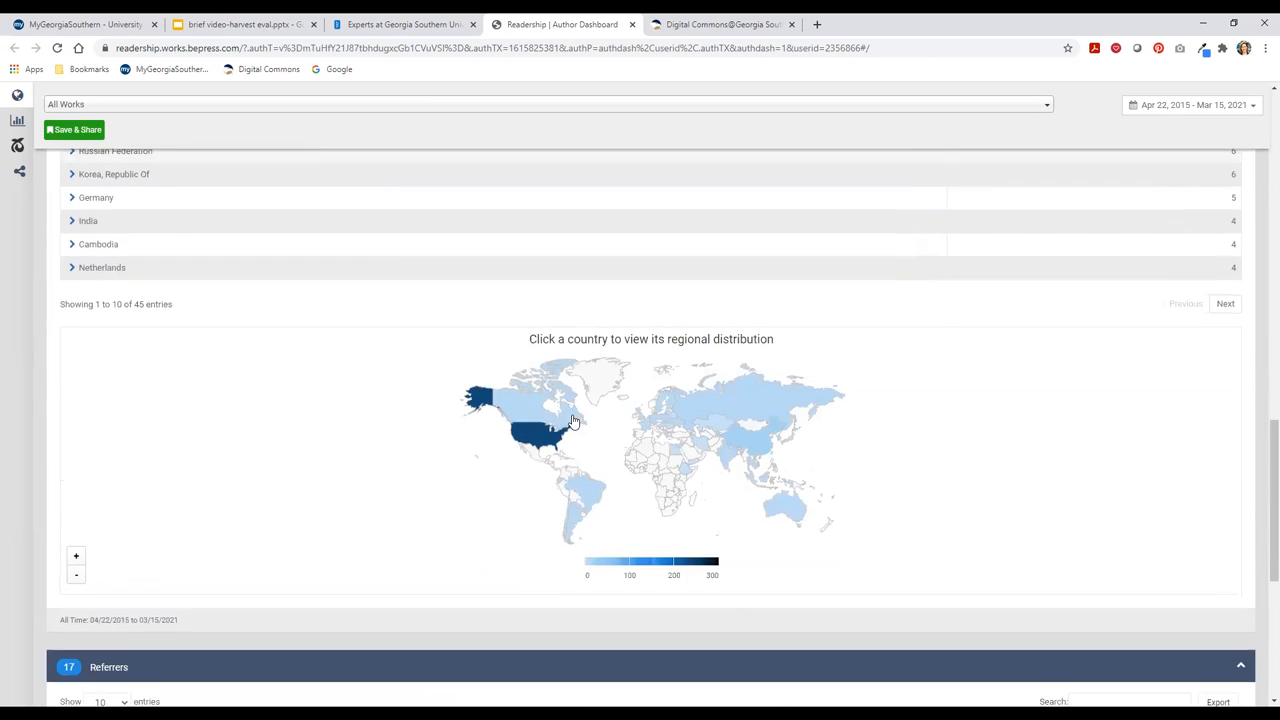
Step: Scroll to the Referrers table of 17 sites led by digitalcommons.georgiasouthern.edu
scroll("down", 3)
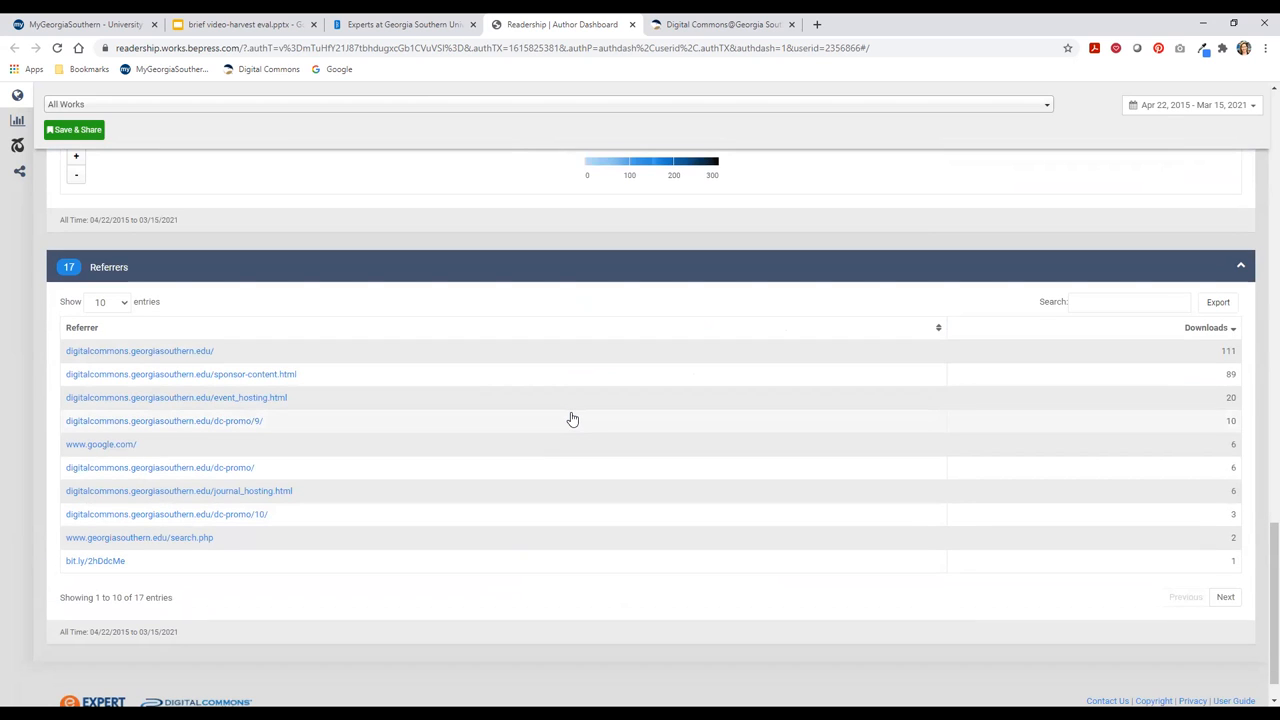
mouse_move(250, 260)
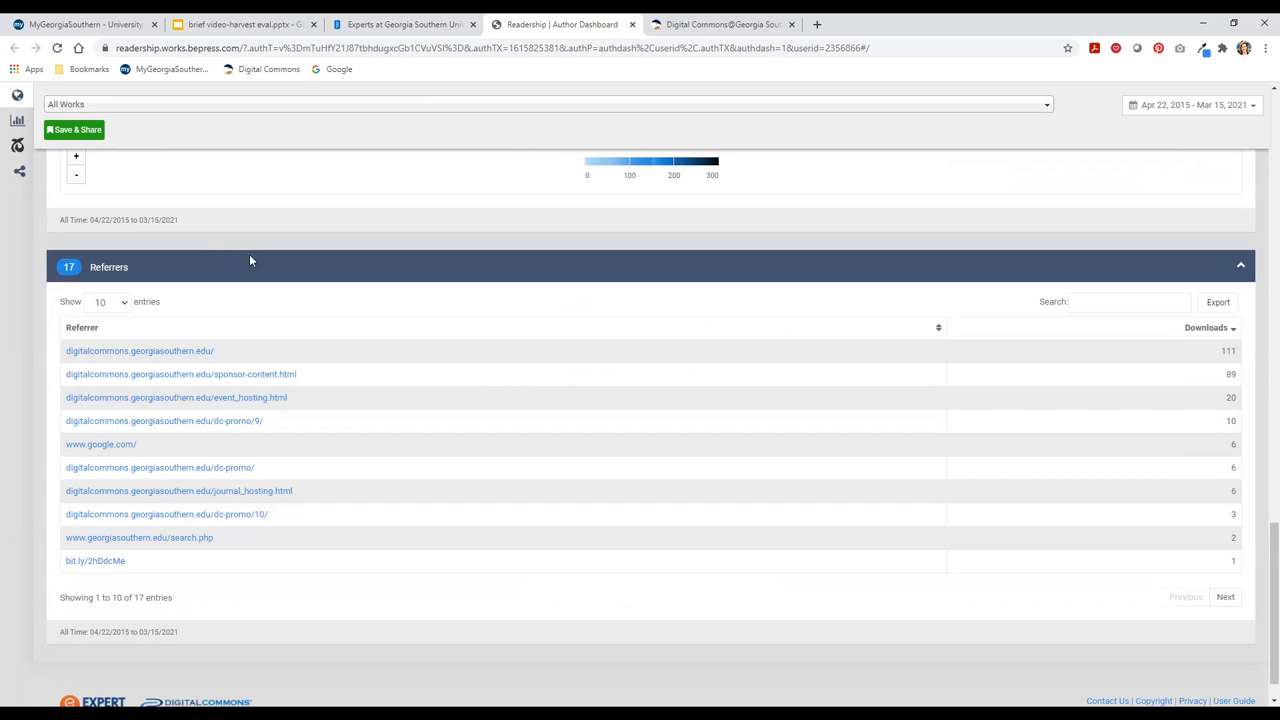
mouse_move(268, 278)
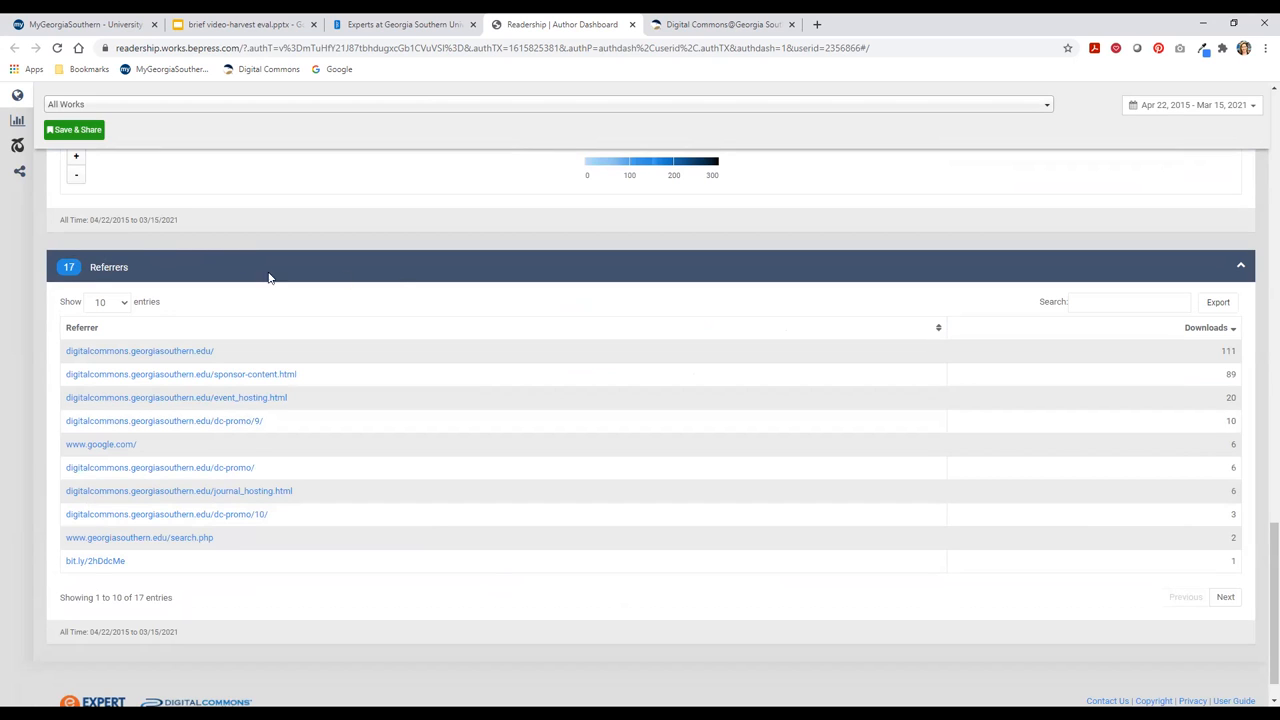
mouse_move(436, 374)
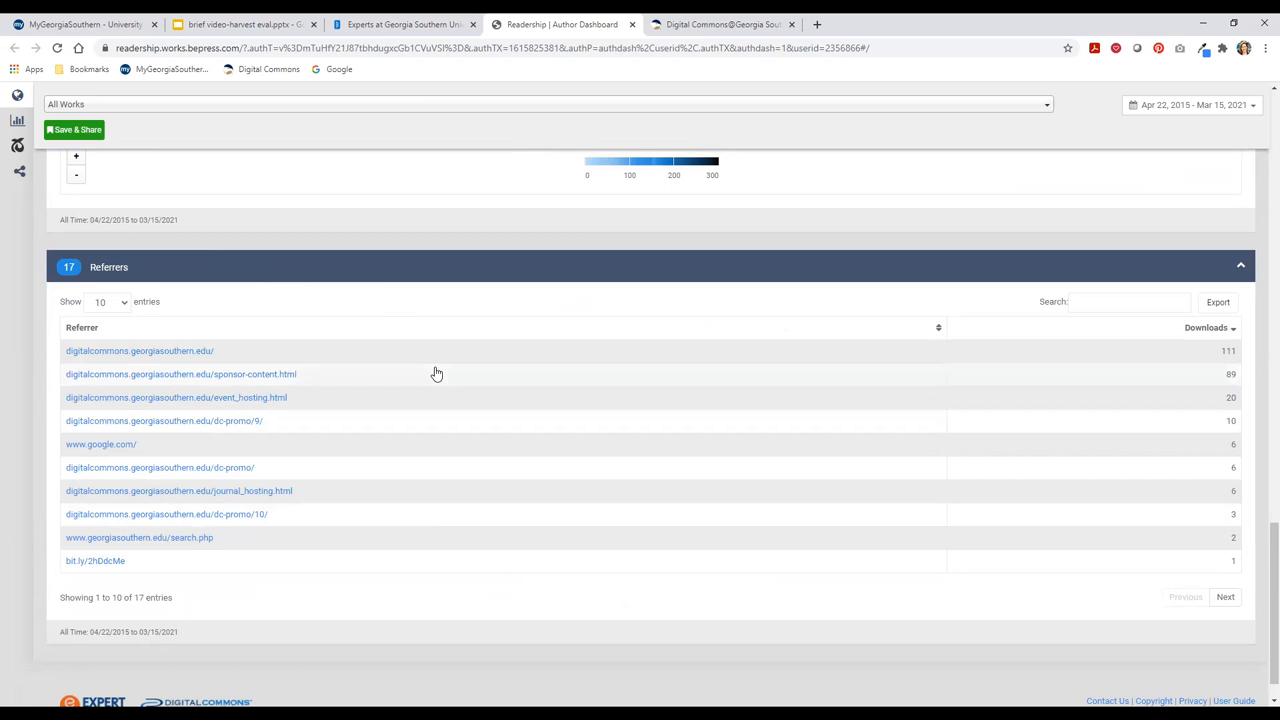
mouse_move(380, 332)
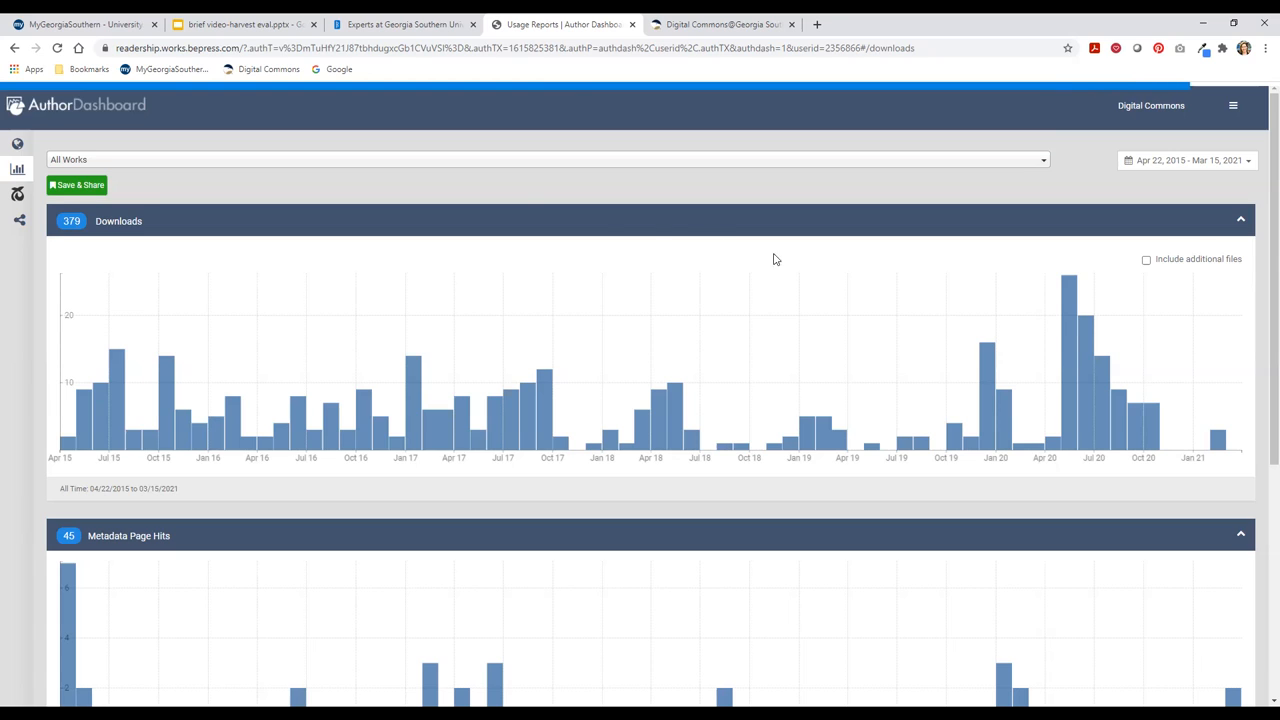
mouse_move(430, 224)
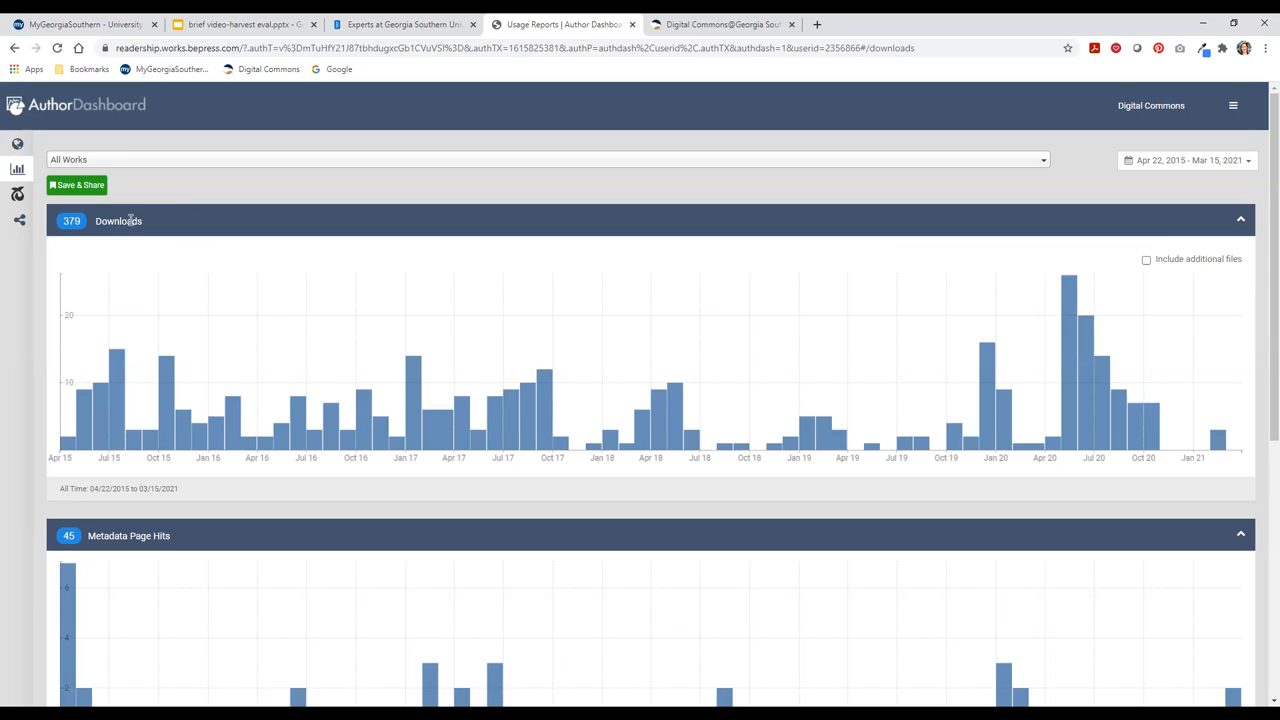
mouse_move(64, 244)
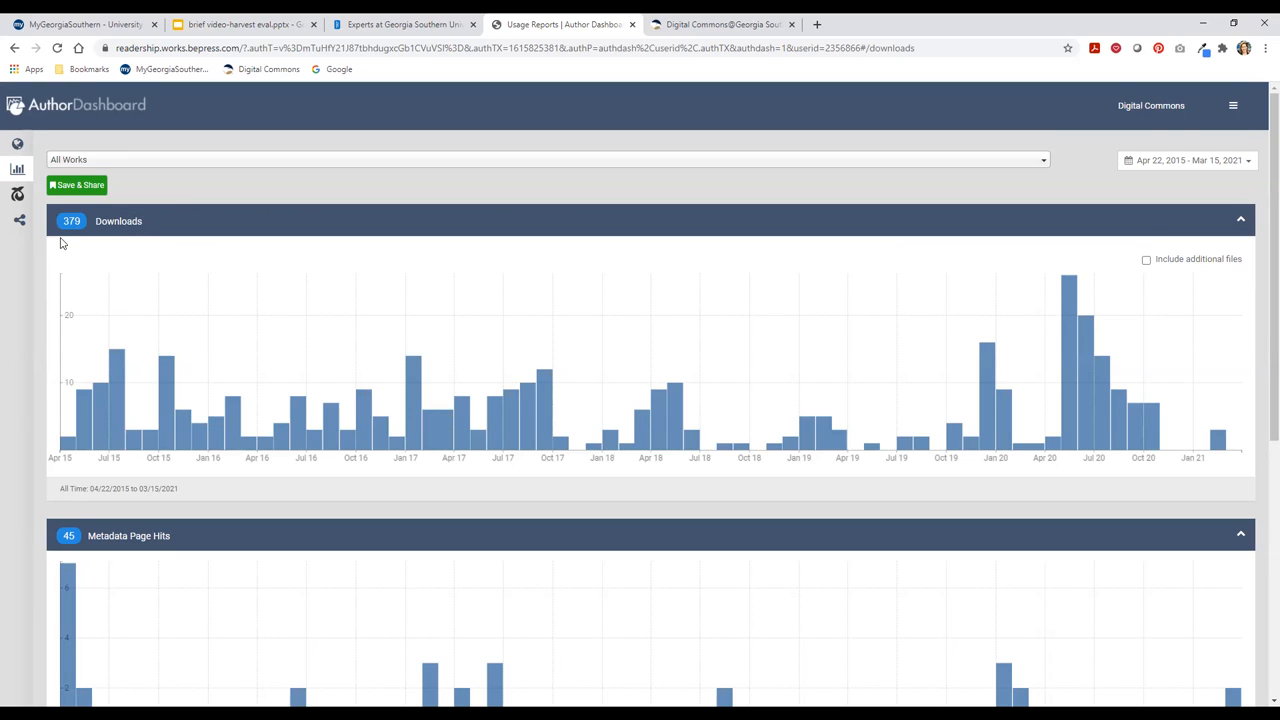
mouse_move(392, 296)
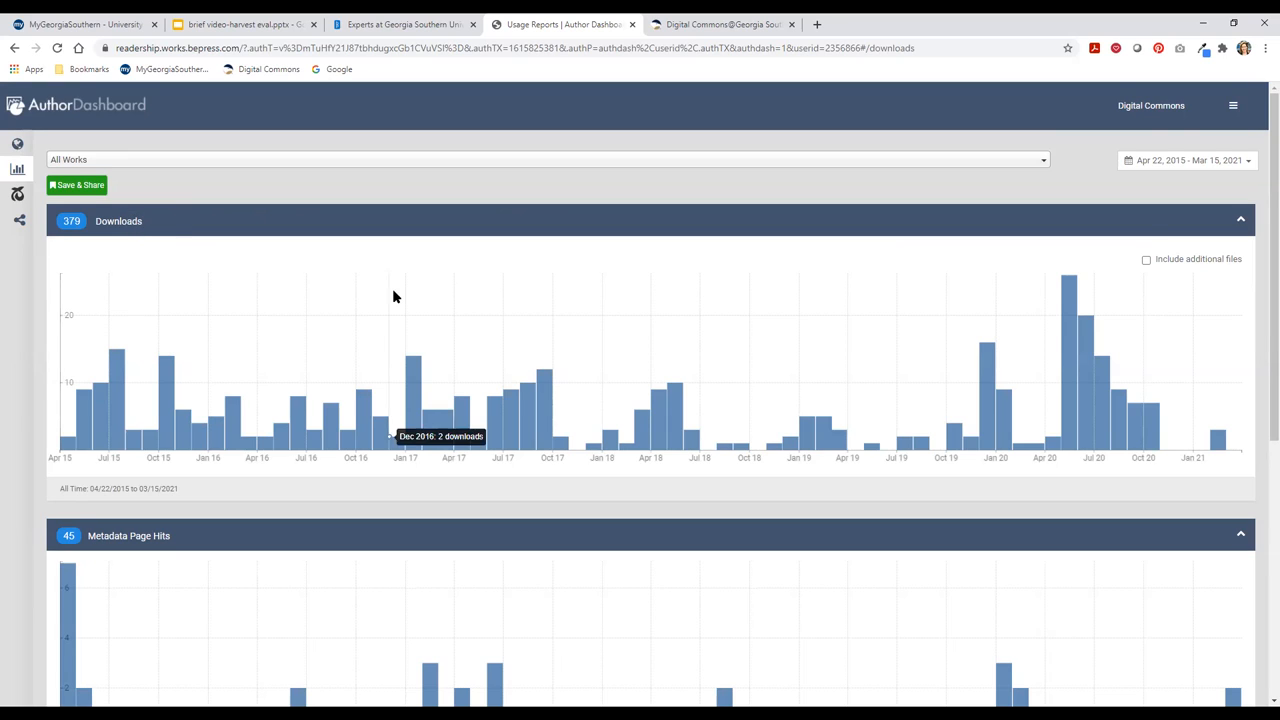
Step: Scroll the All Works usage report to the Works table of downloads per work
scroll("down", 3)
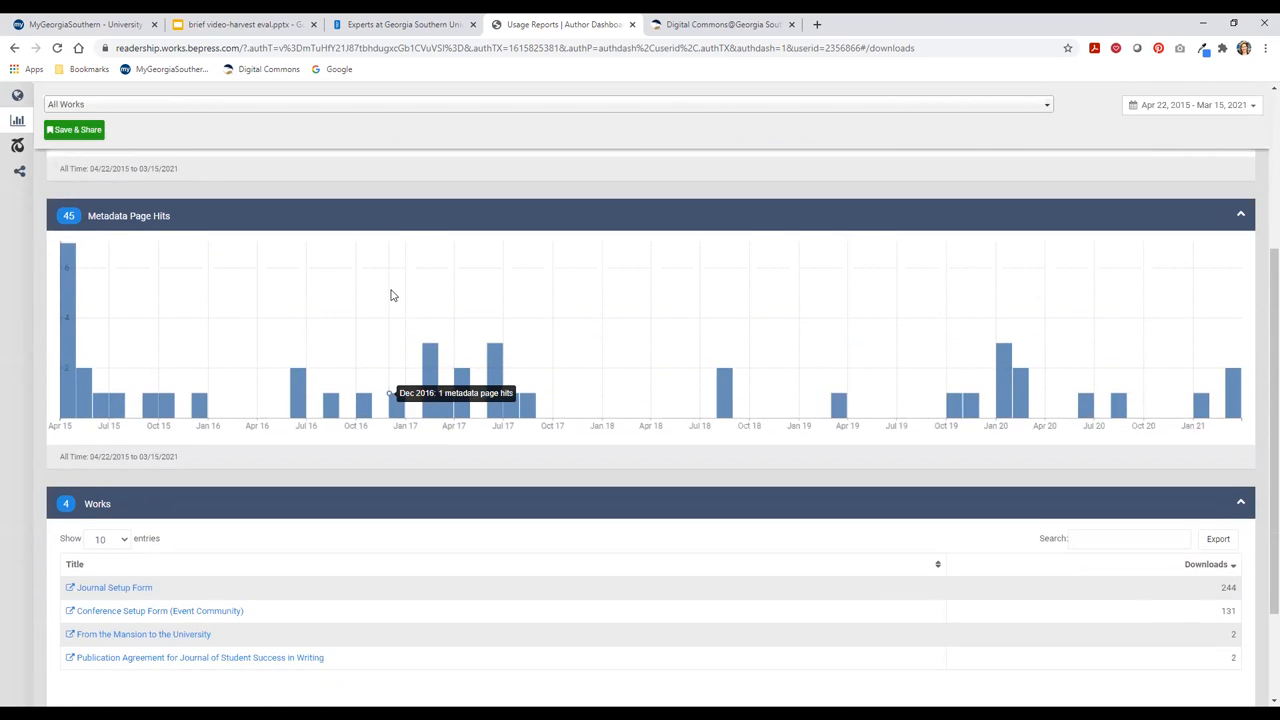
mouse_move(116, 220)
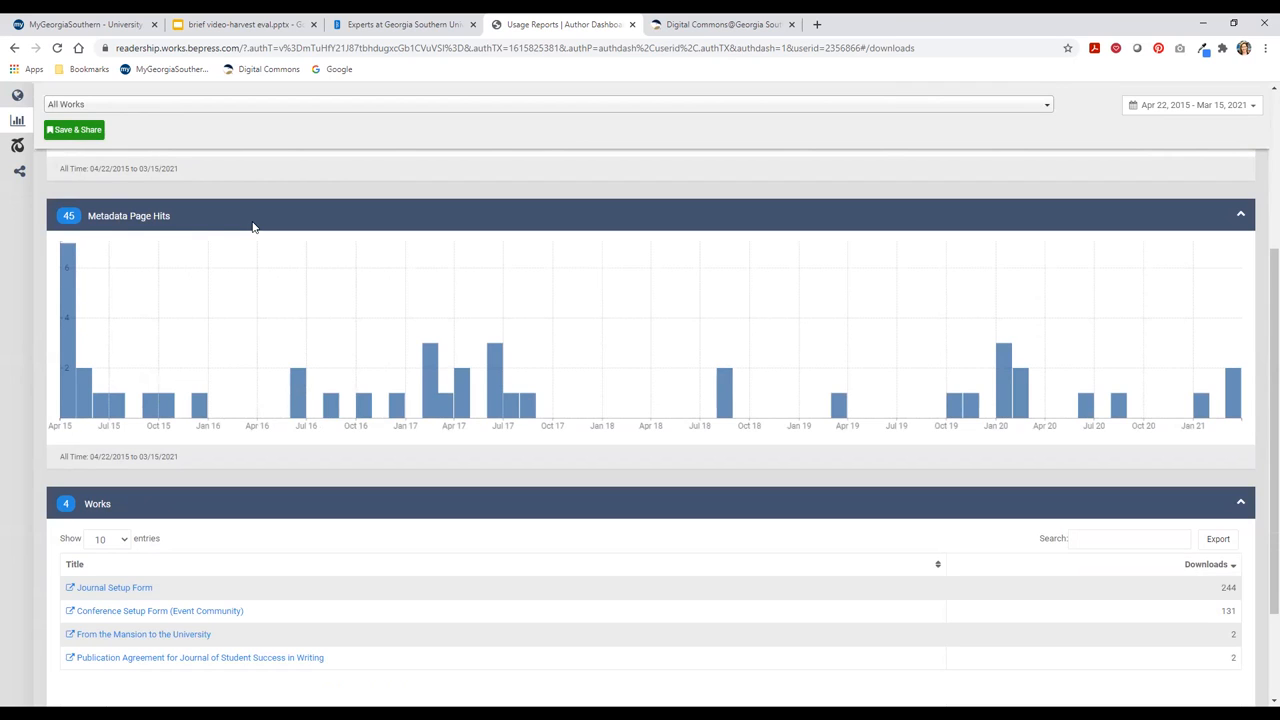
mouse_move(436, 224)
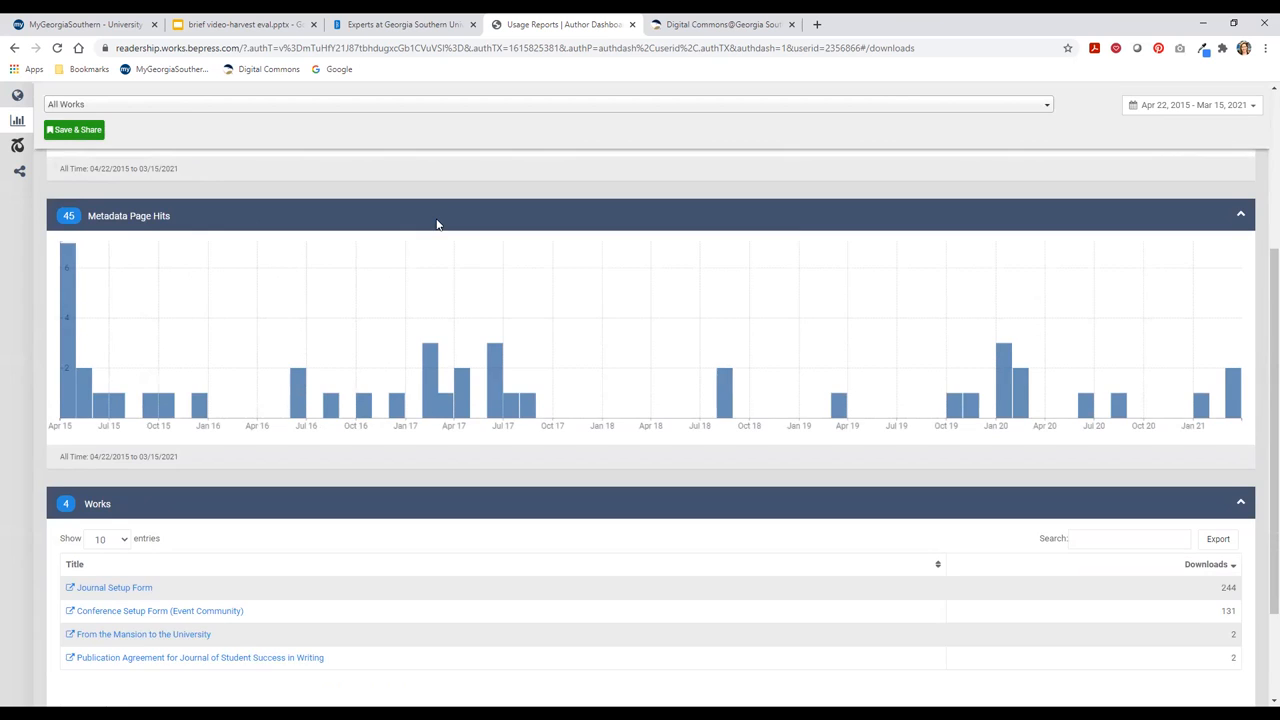
scroll("down", 3)
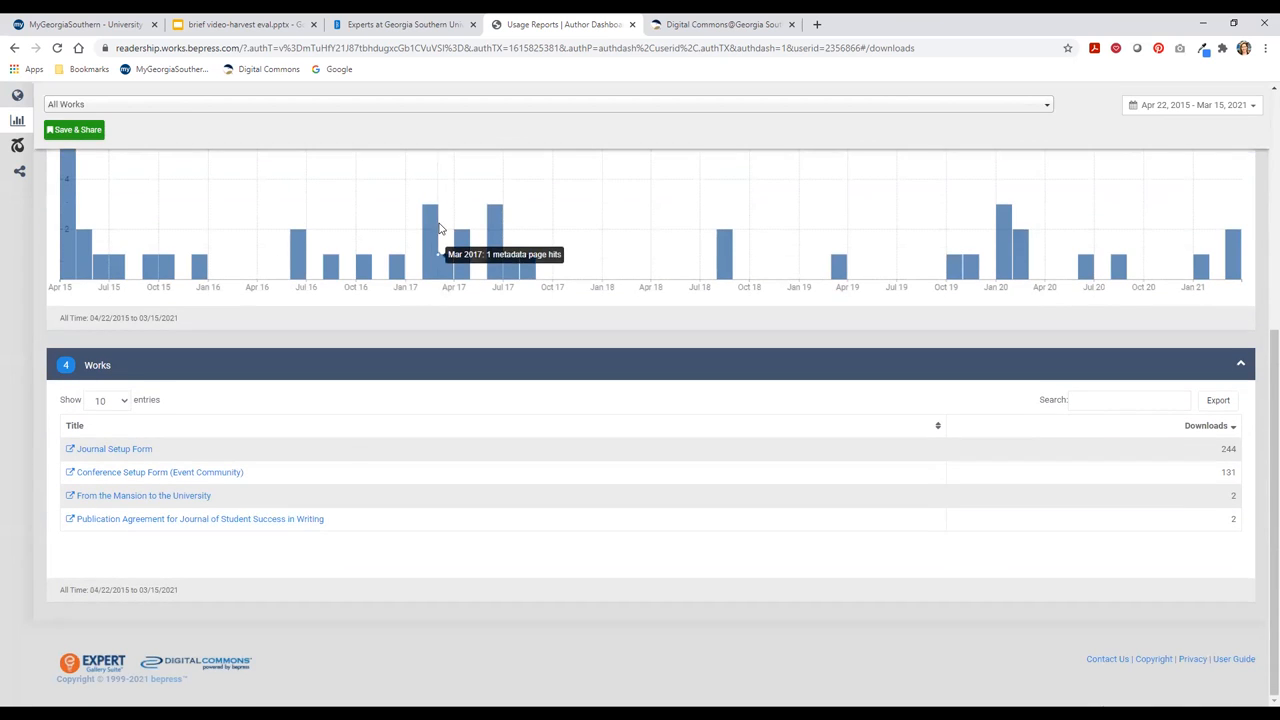
mouse_move(184, 412)
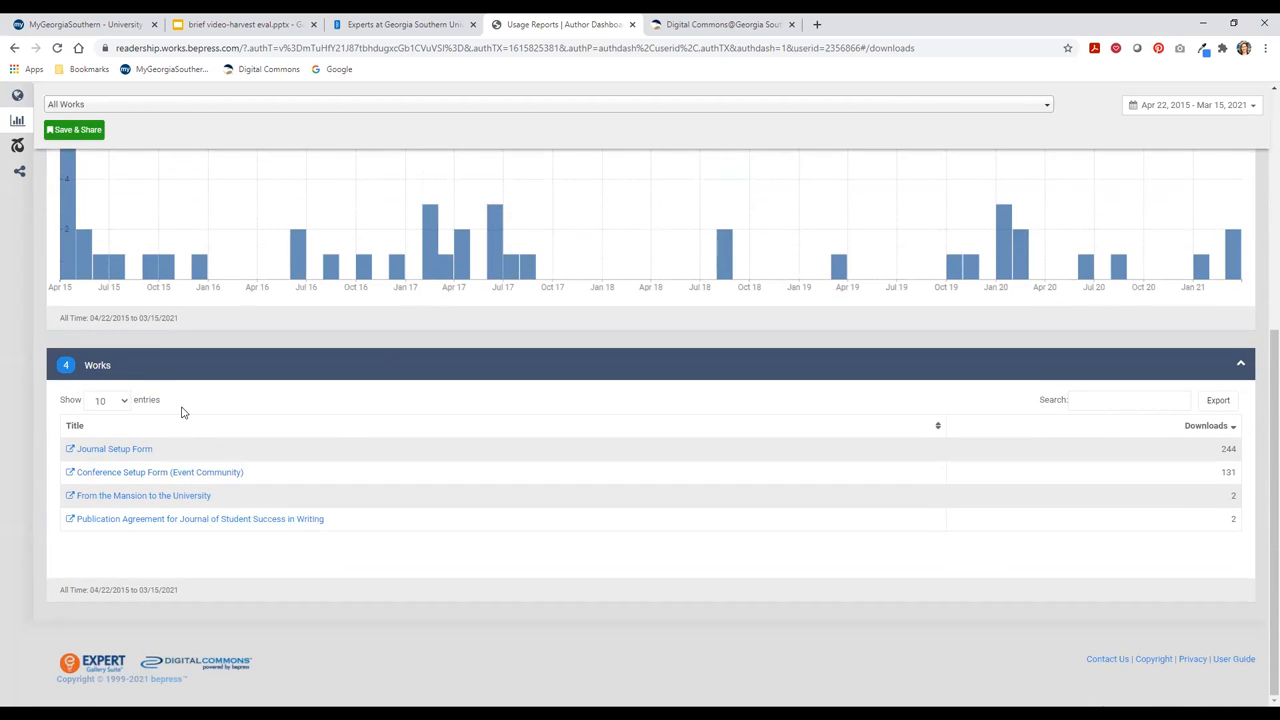
mouse_move(164, 502)
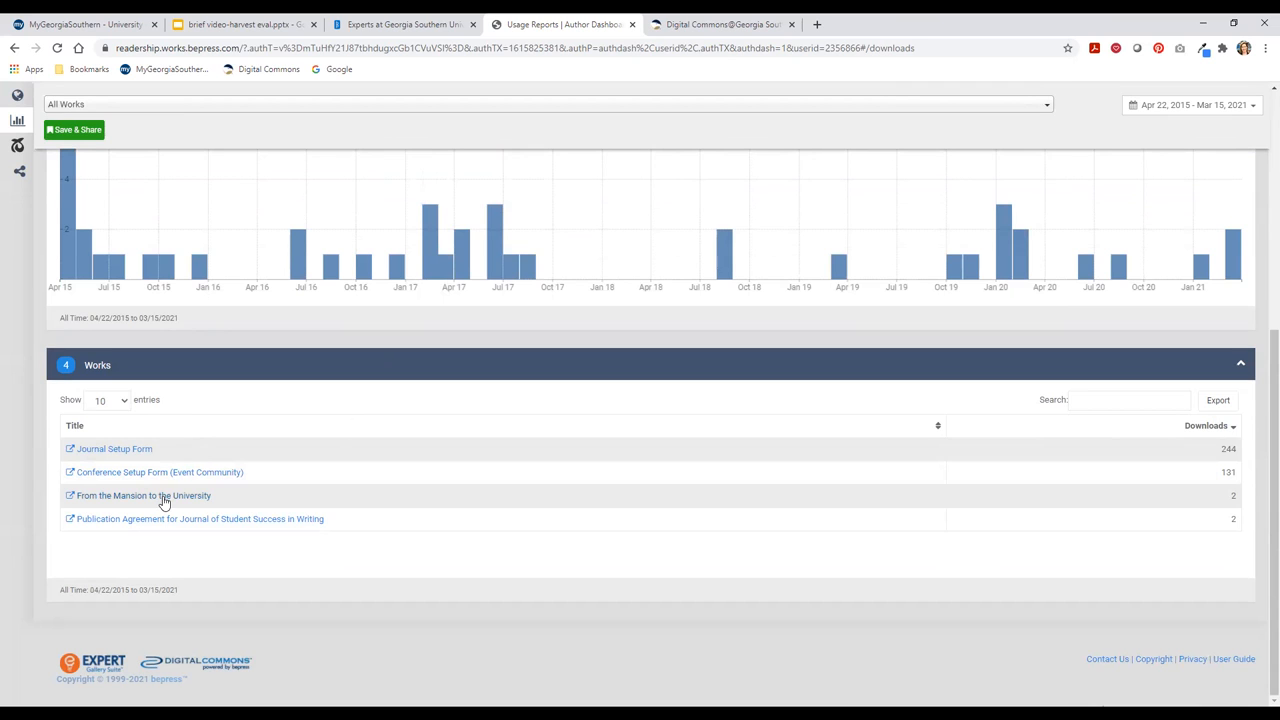
mouse_move(144, 496)
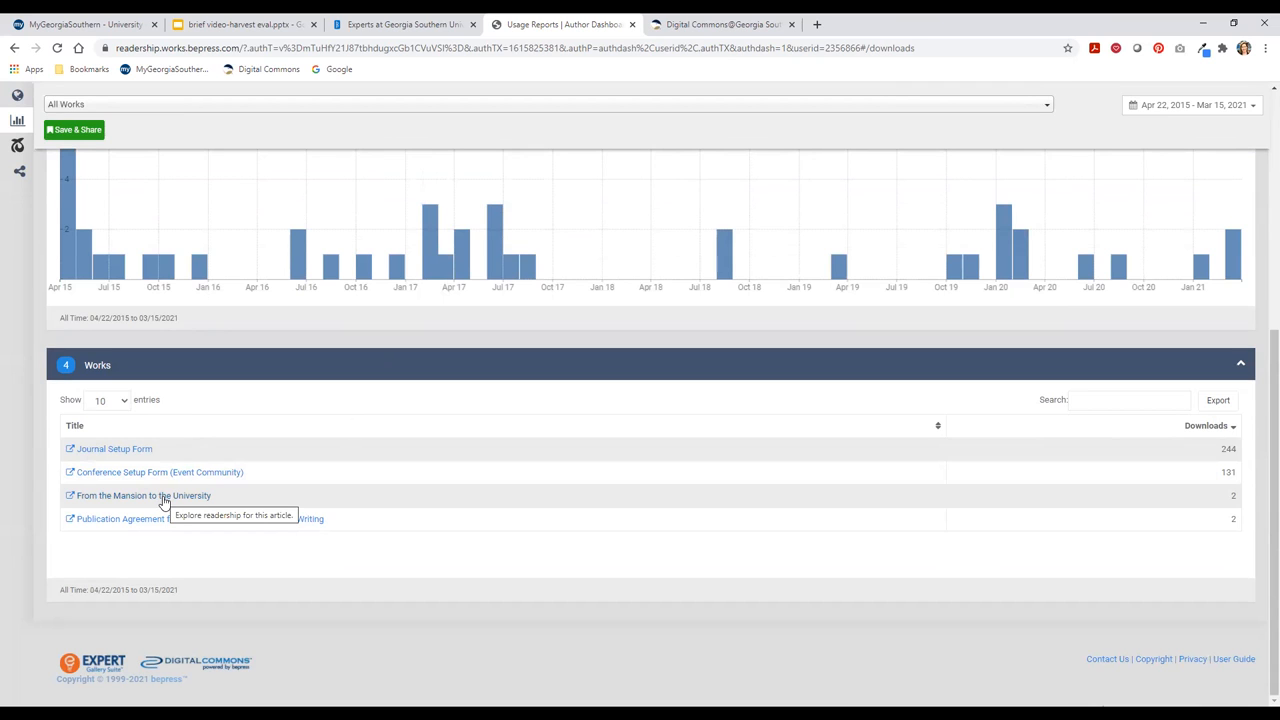
Step: View usage charts for From the Mansion to the University, then its PlumX metrics
left_click(144, 496)
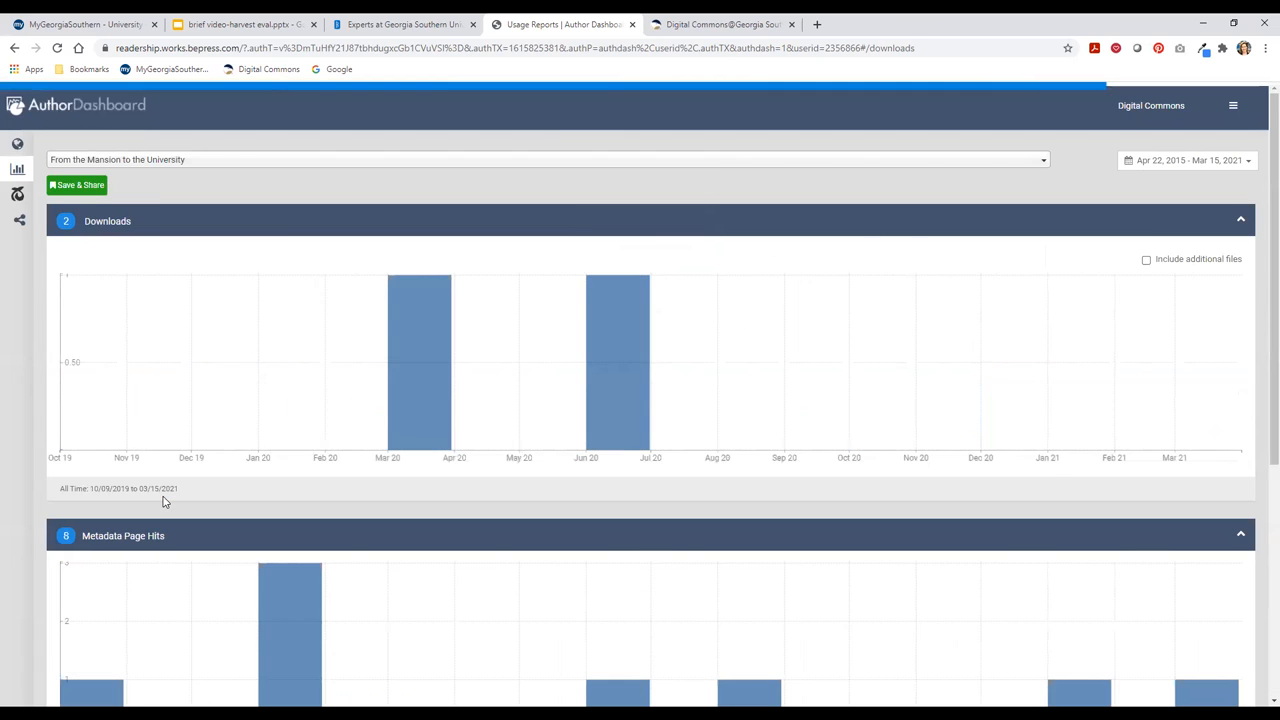
scroll("down", 3)
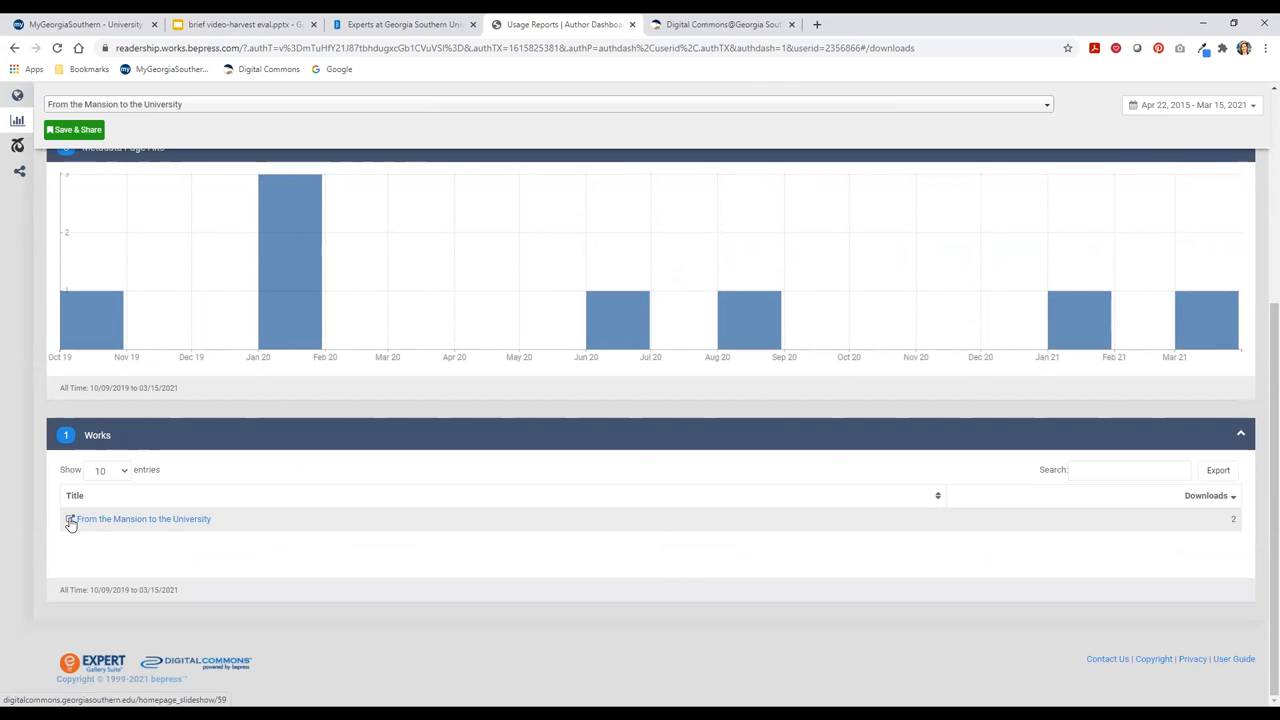
left_click(144, 518)
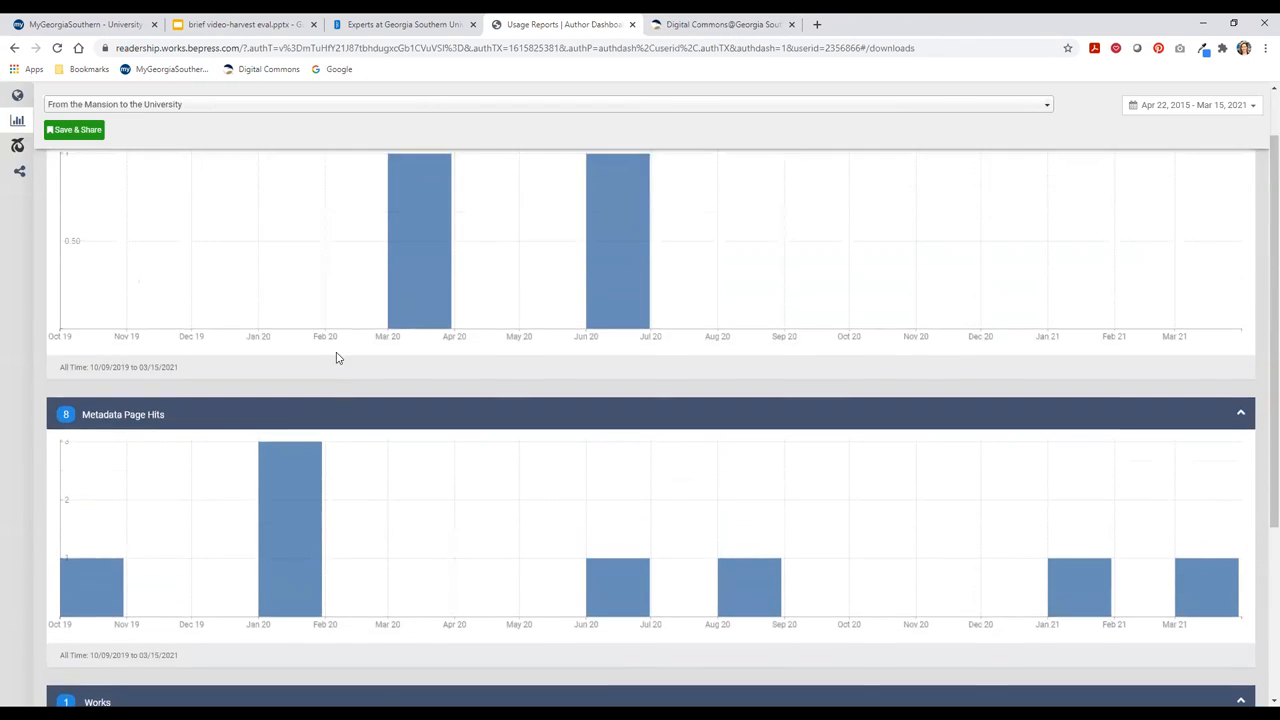
left_click(16, 196)
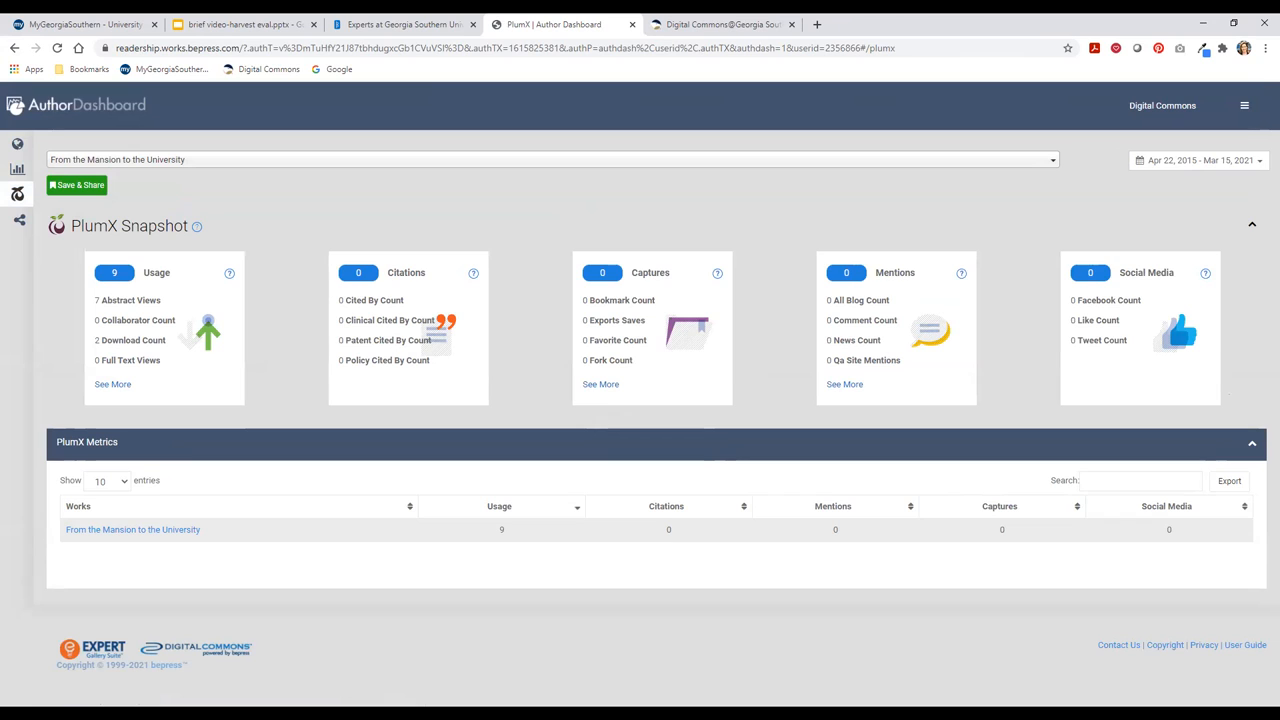
mouse_move(320, 170)
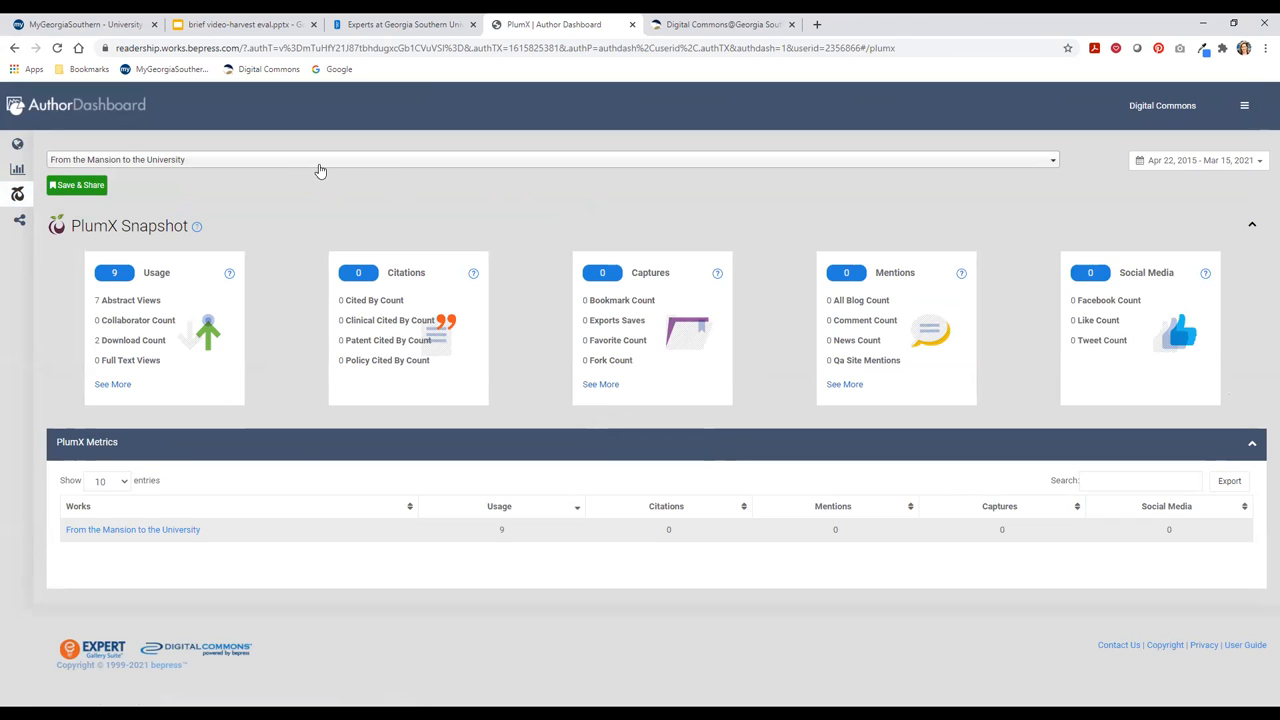
Step: Filter the PlumX Snapshot to All Works, totalling 422 usage across four works
left_click(550, 160)
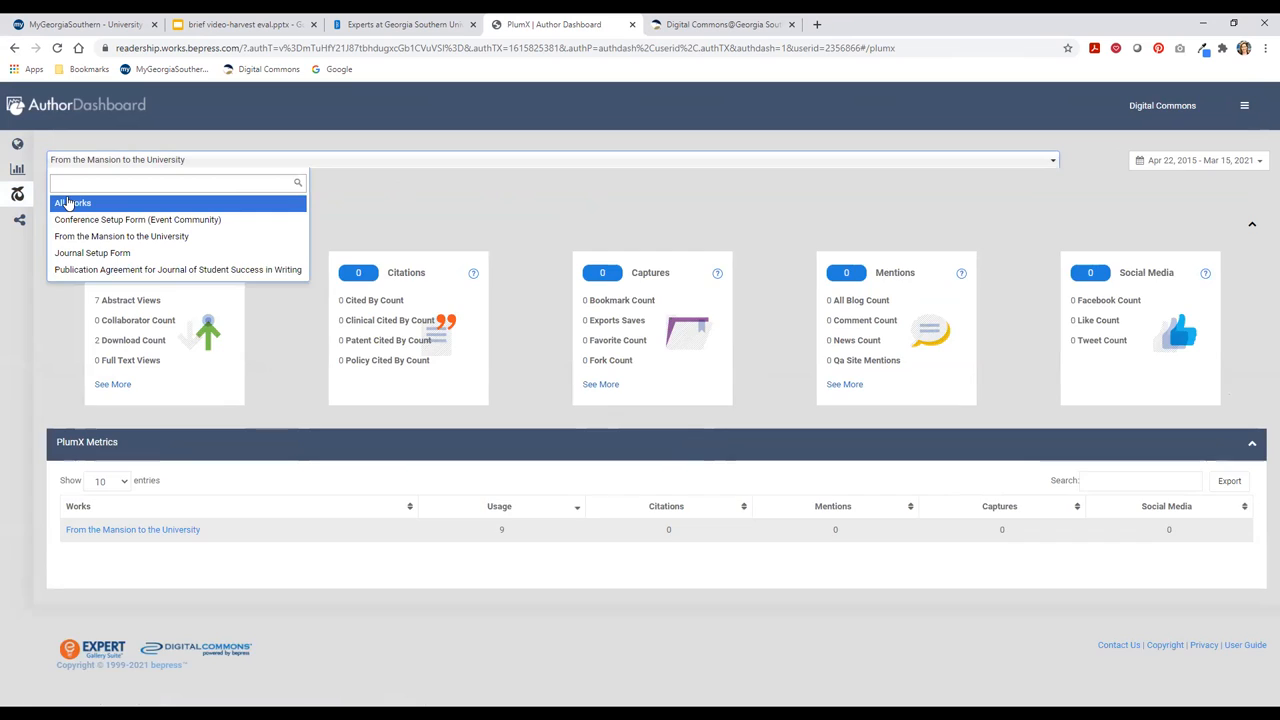
left_click(72, 202)
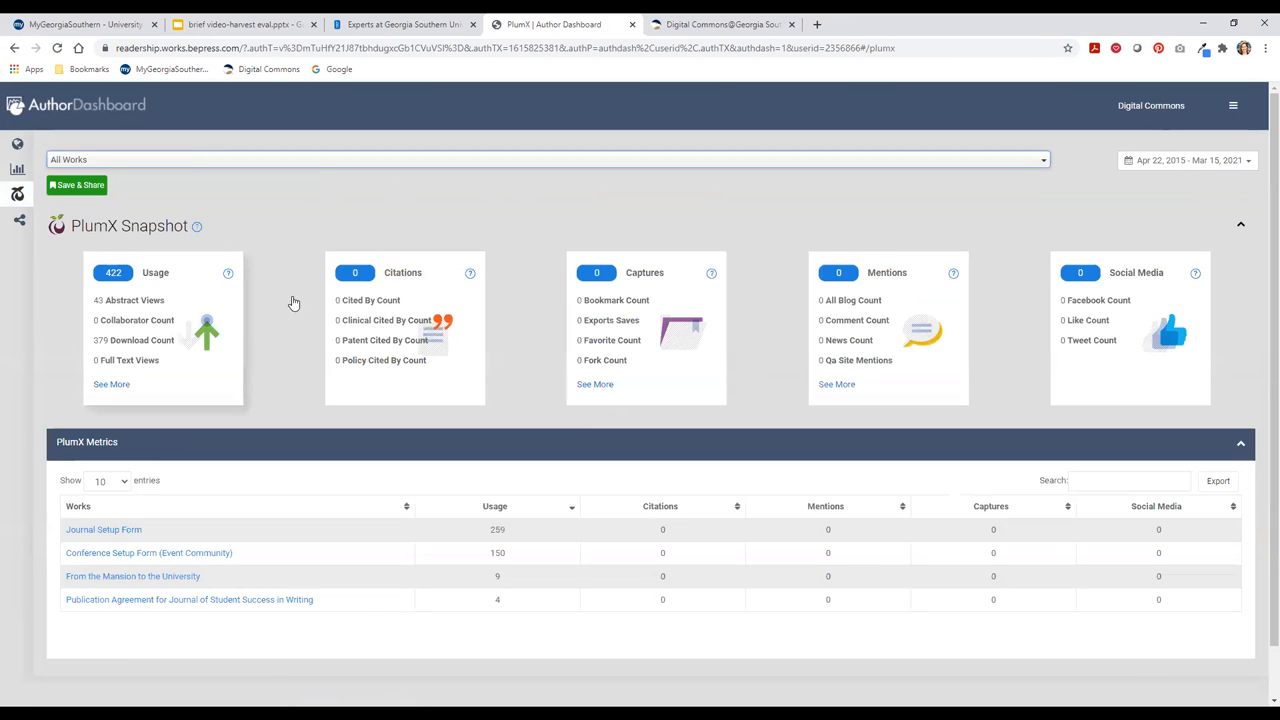
mouse_move(184, 292)
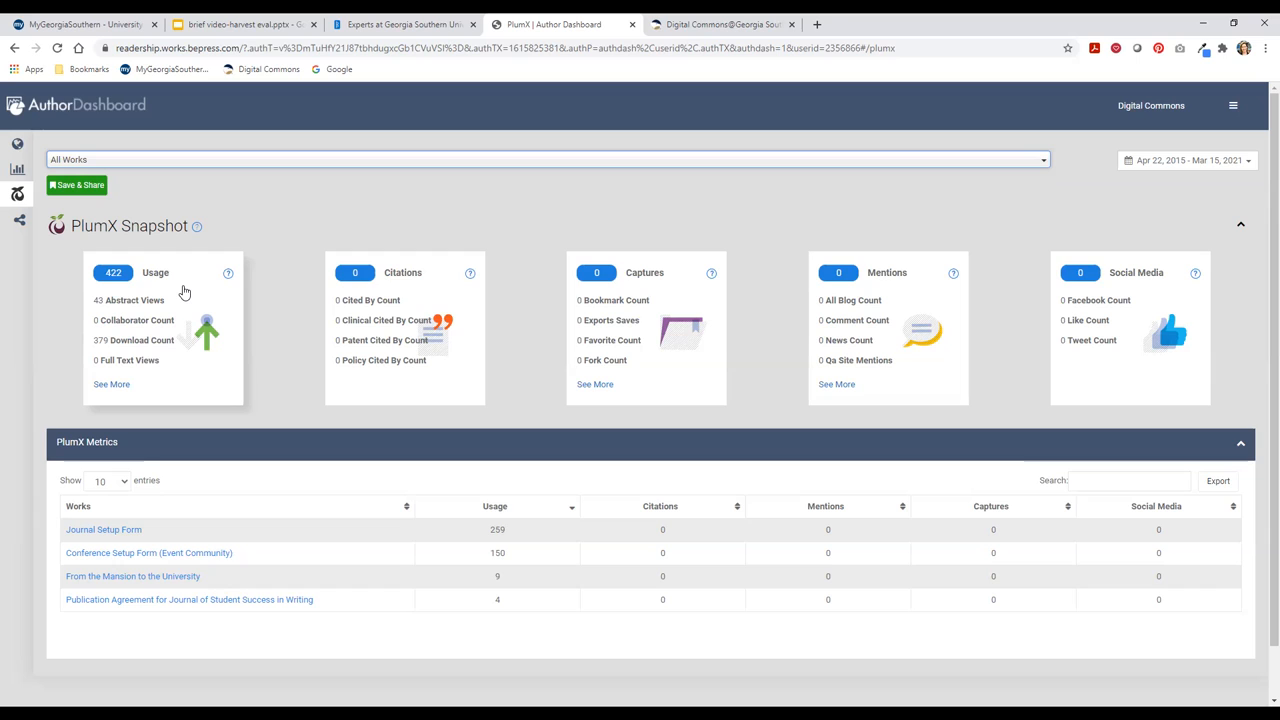
mouse_move(668, 344)
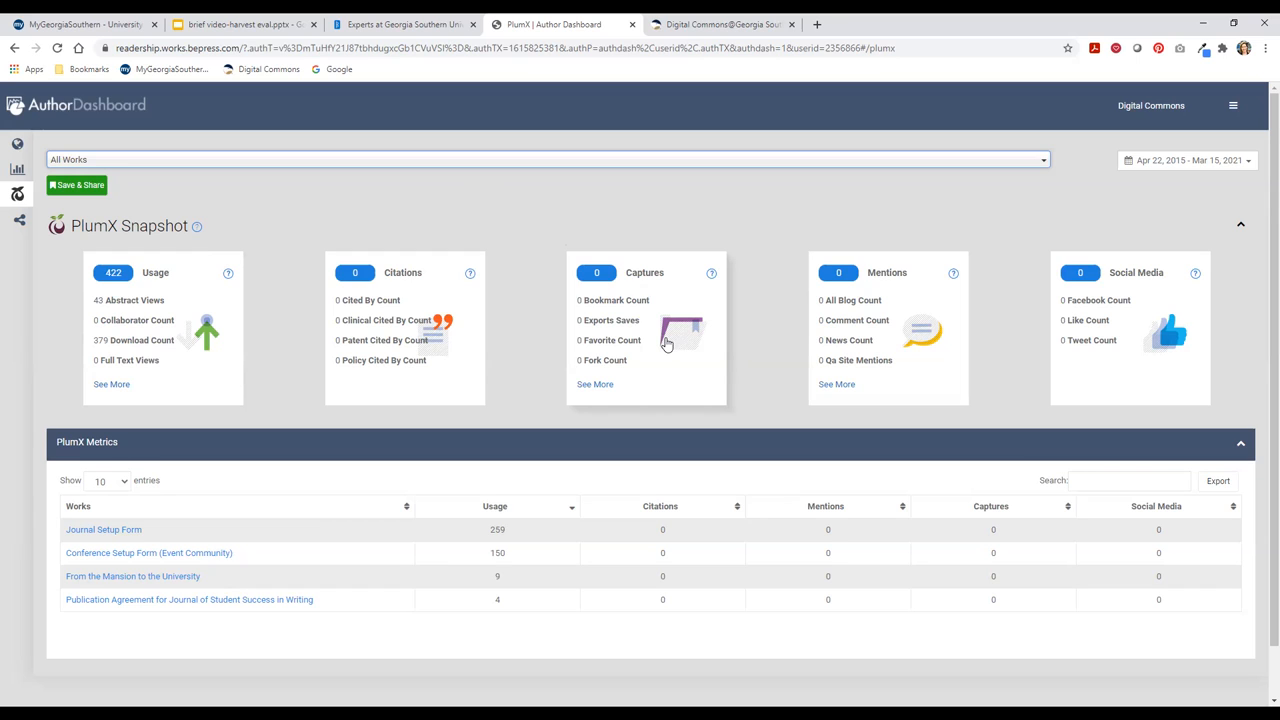
mouse_move(930, 398)
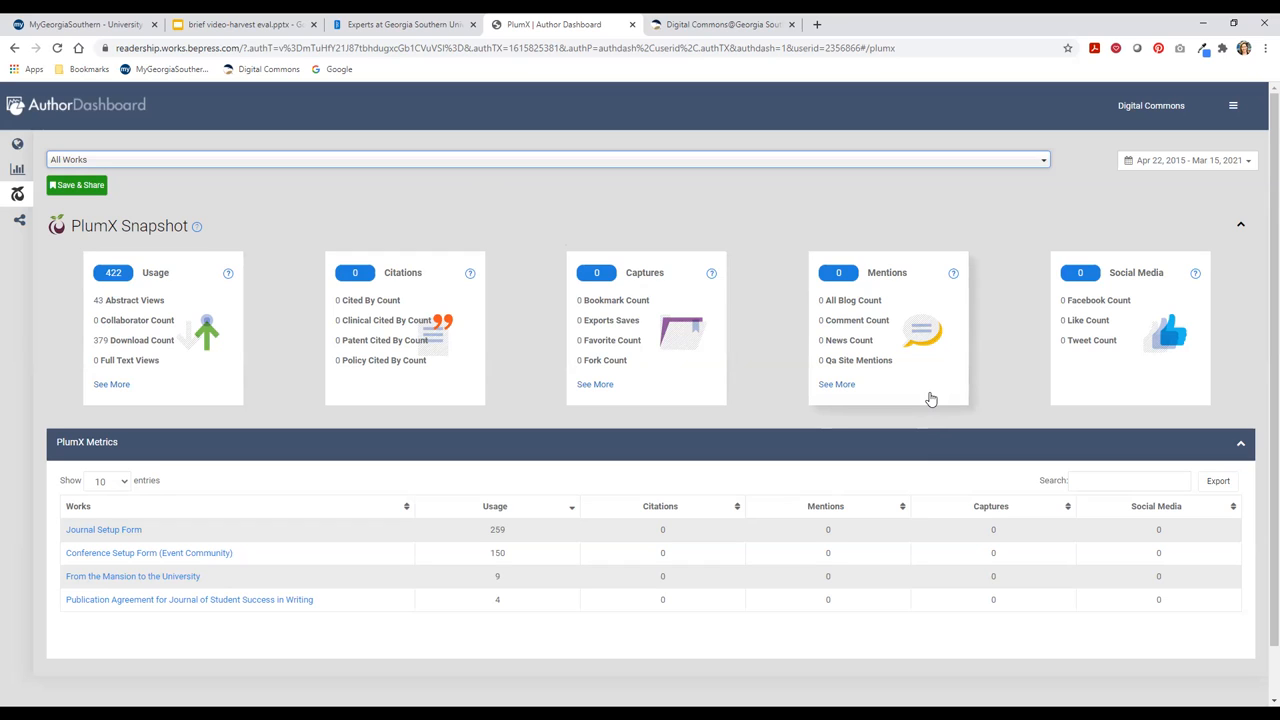
mouse_move(1160, 384)
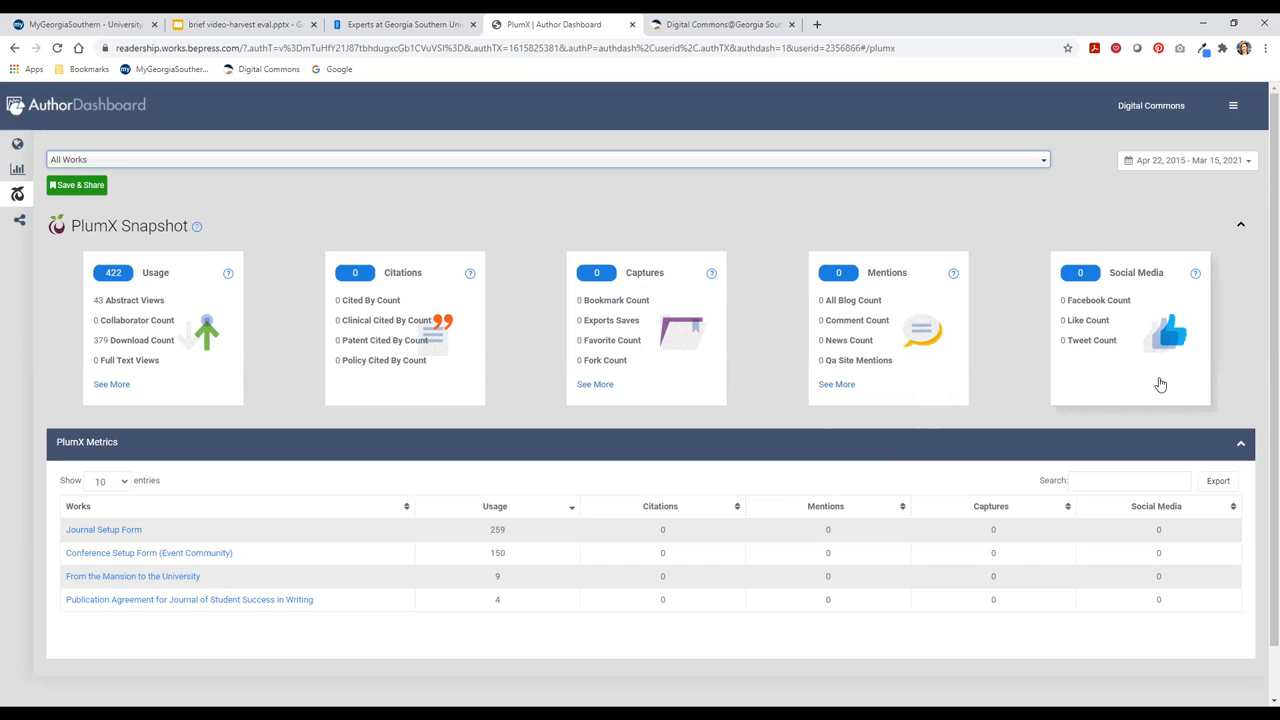
mouse_move(958, 378)
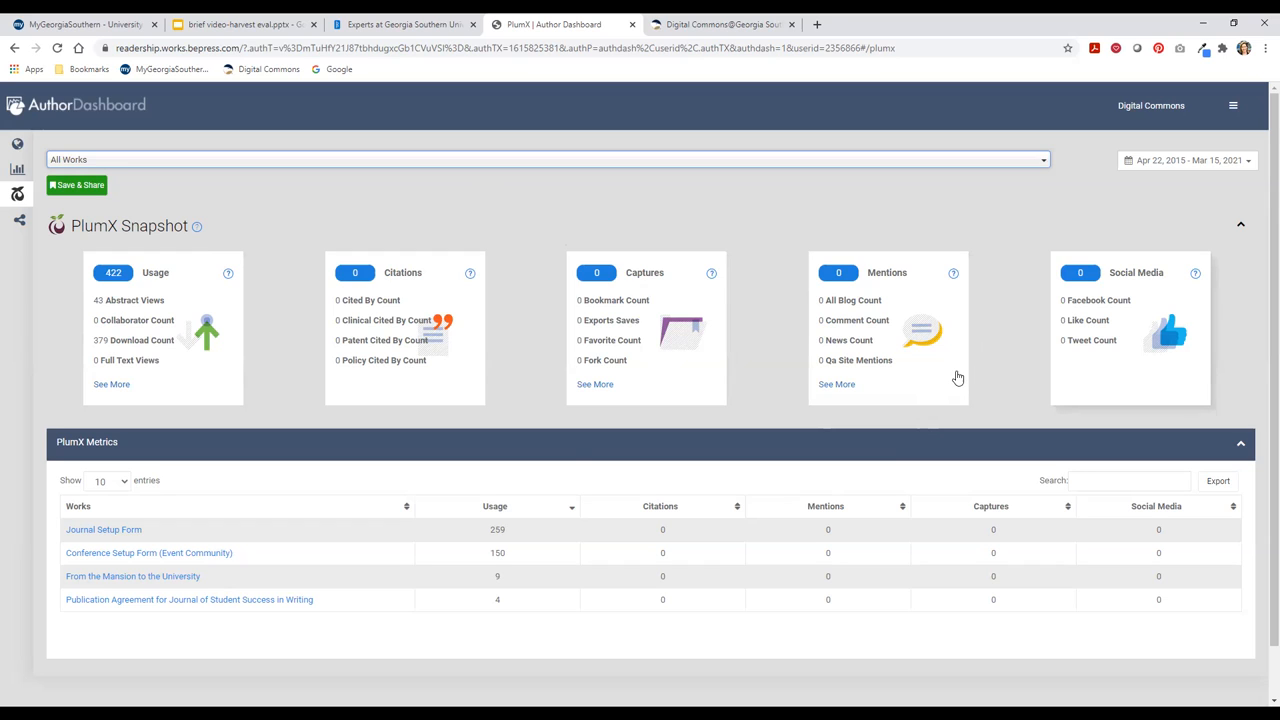
mouse_move(518, 400)
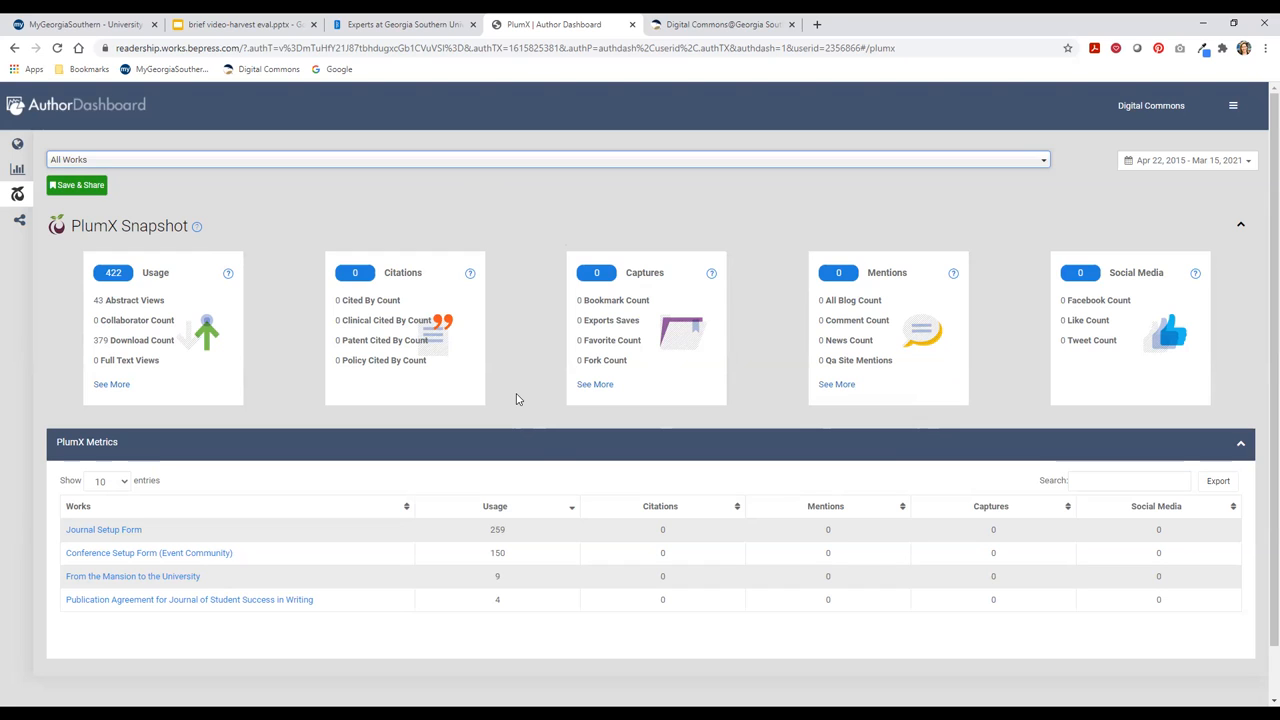
mouse_move(1062, 384)
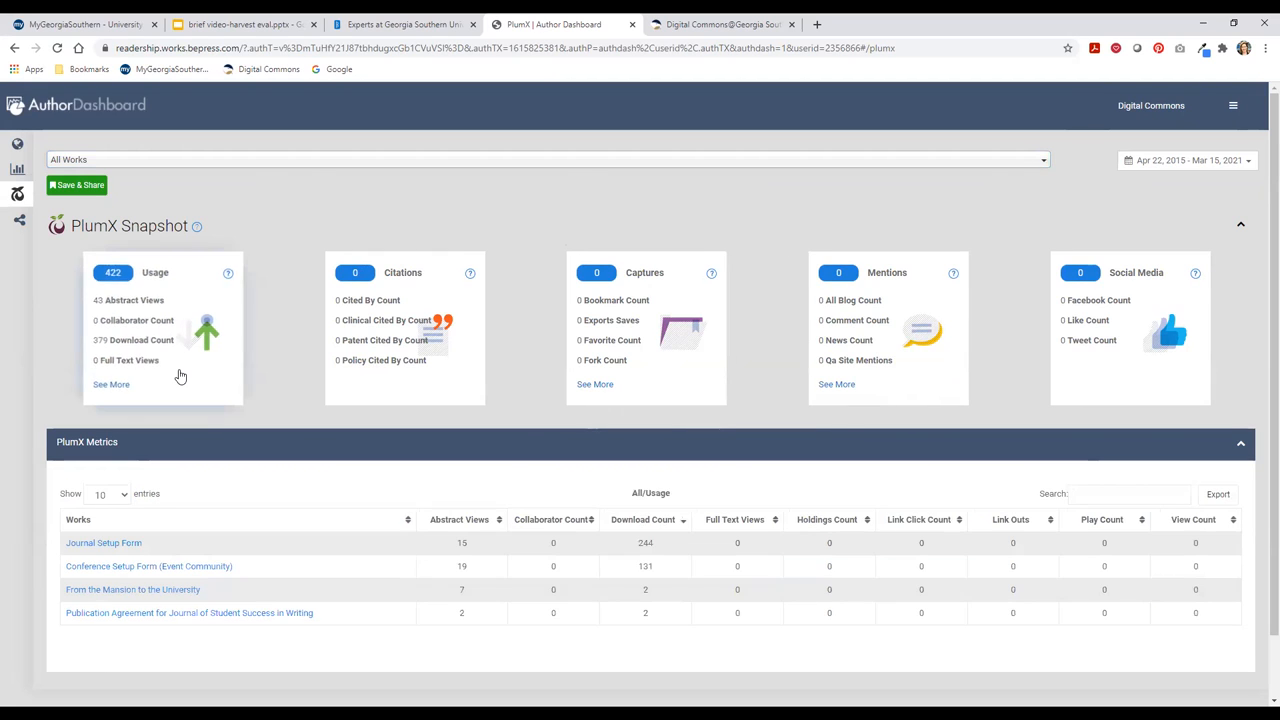
mouse_move(102, 452)
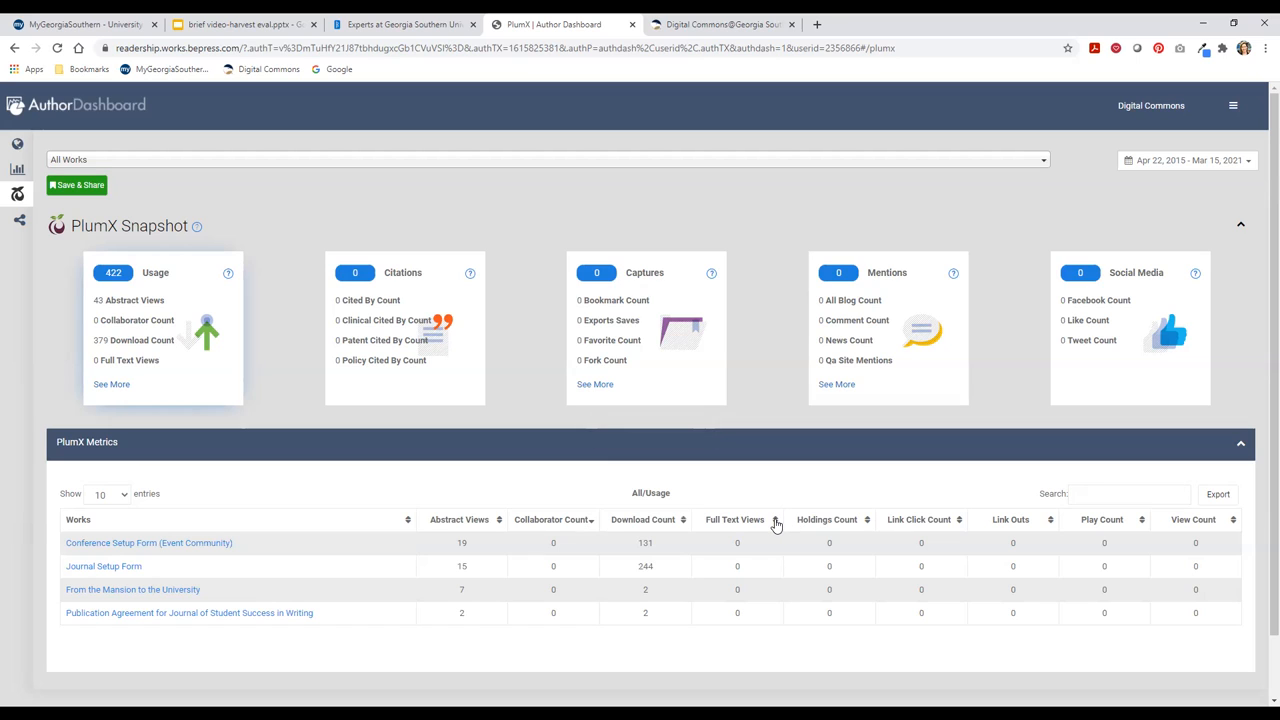
mouse_move(784, 530)
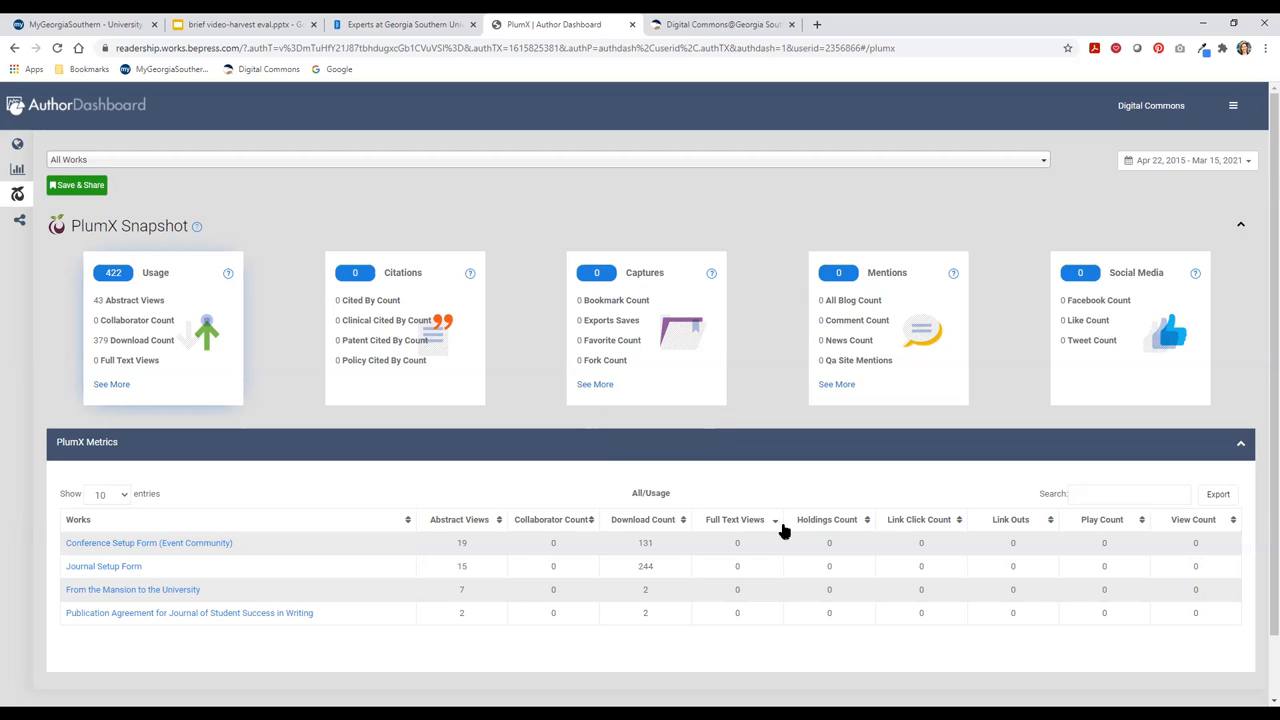
mouse_move(240, 588)
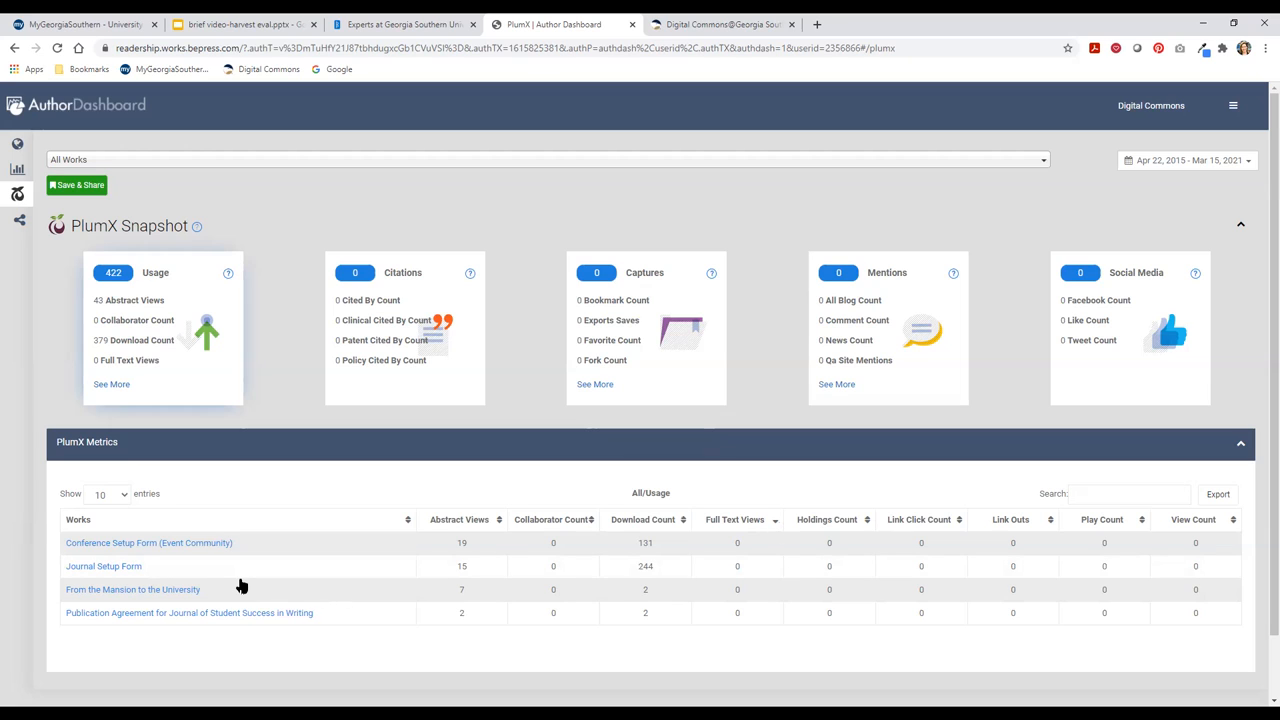
Step: Scroll the PlumX Metrics table to review per-work abstract views and downloads, Conference Setup Form first
scroll("up", 3)
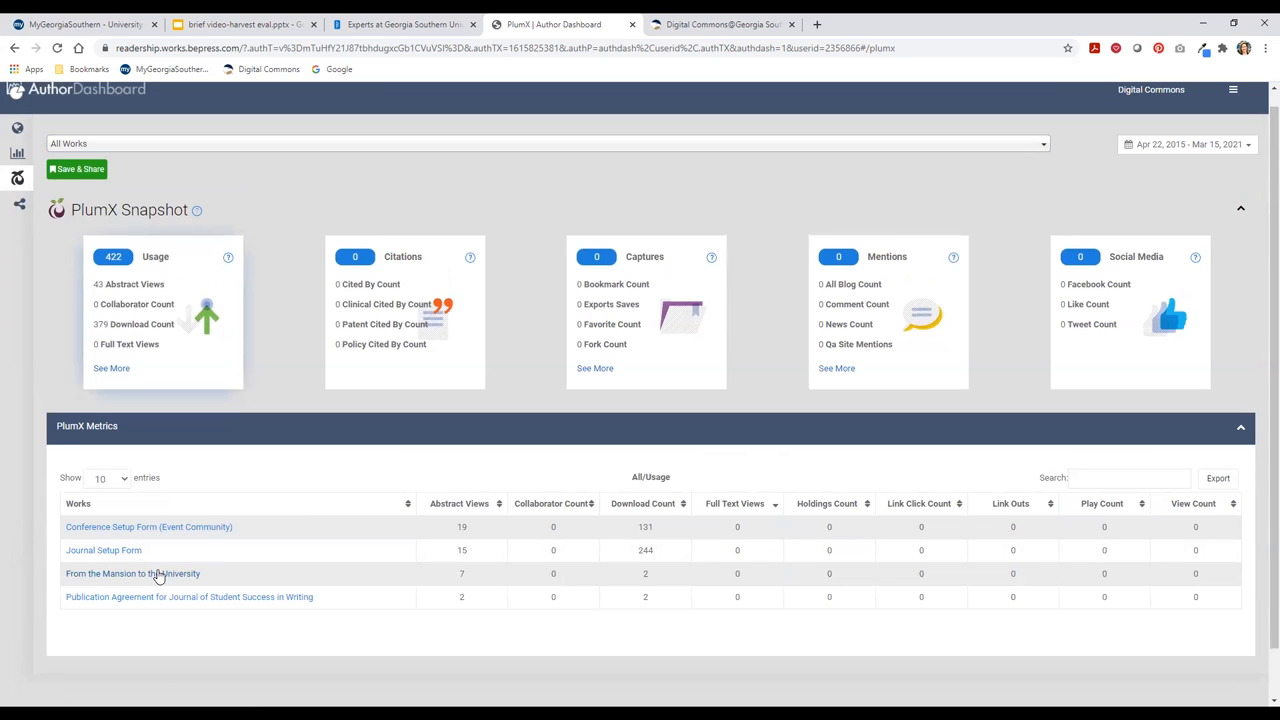
Step: View the PlumX summary and full record for 'From the Mansion to the University', close it, and return to the slides
left_click(132, 572)
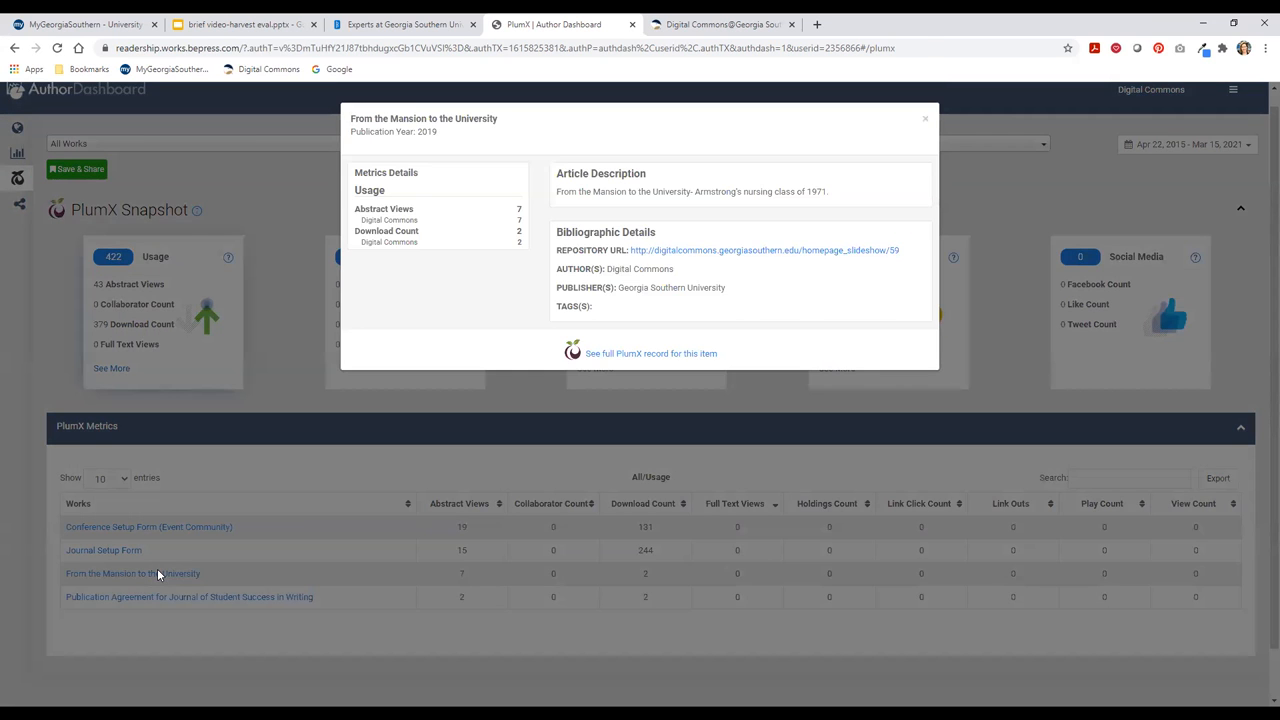
mouse_move(436, 188)
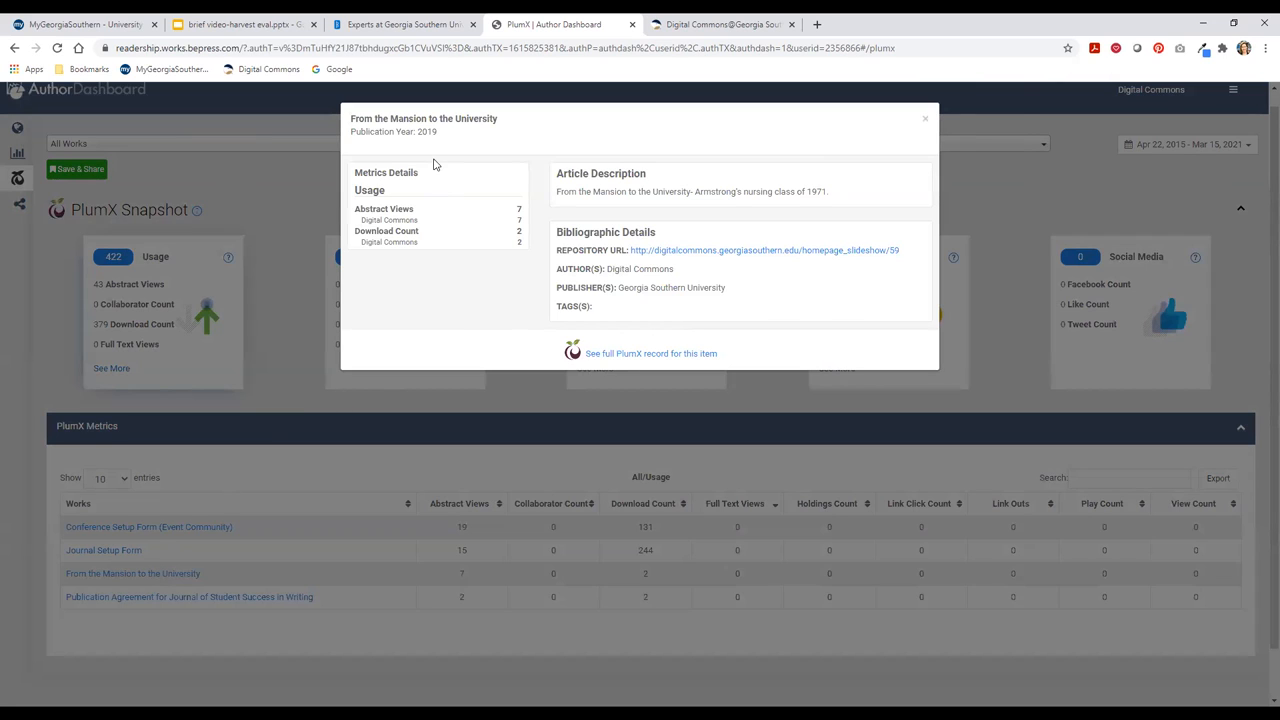
mouse_move(390, 188)
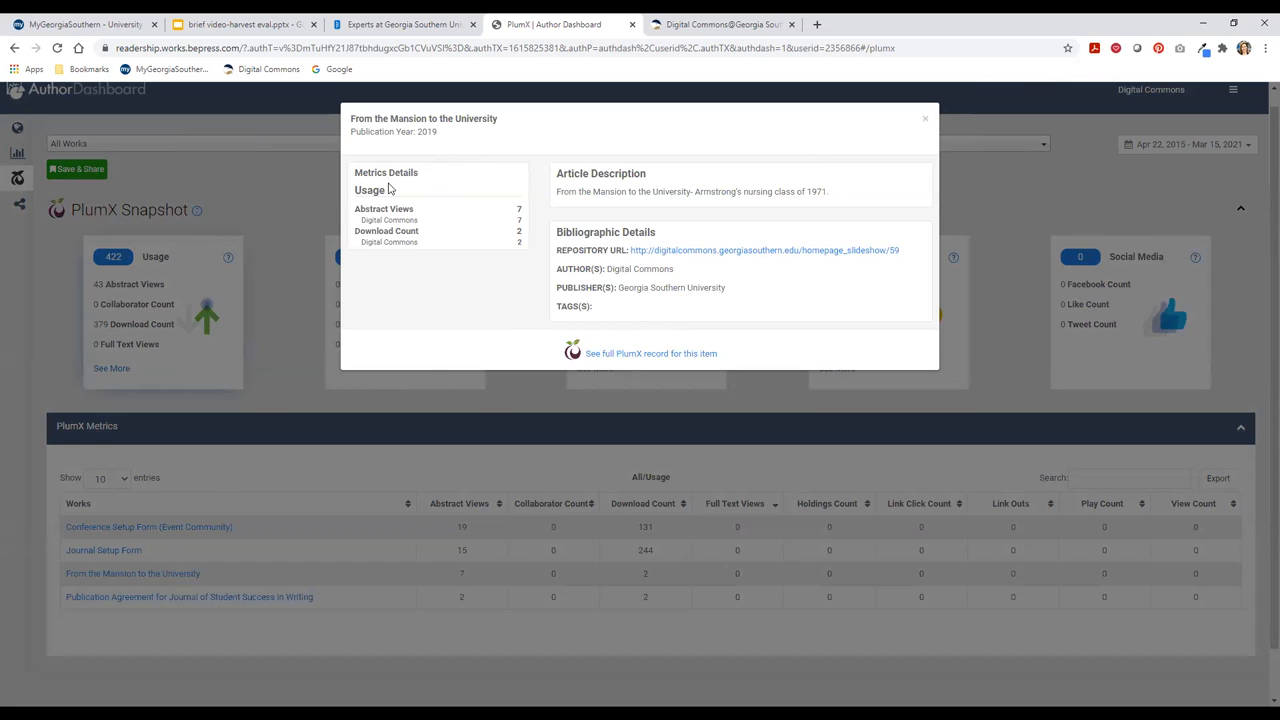
mouse_move(408, 300)
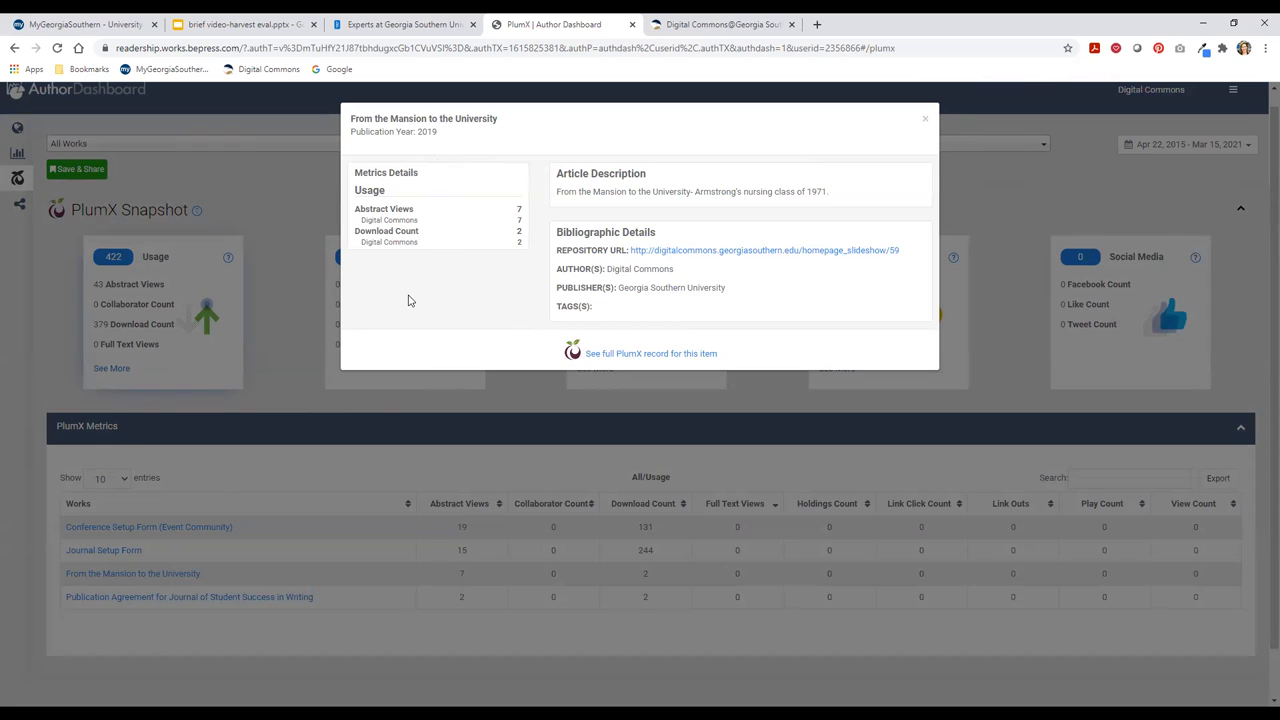
mouse_move(548, 192)
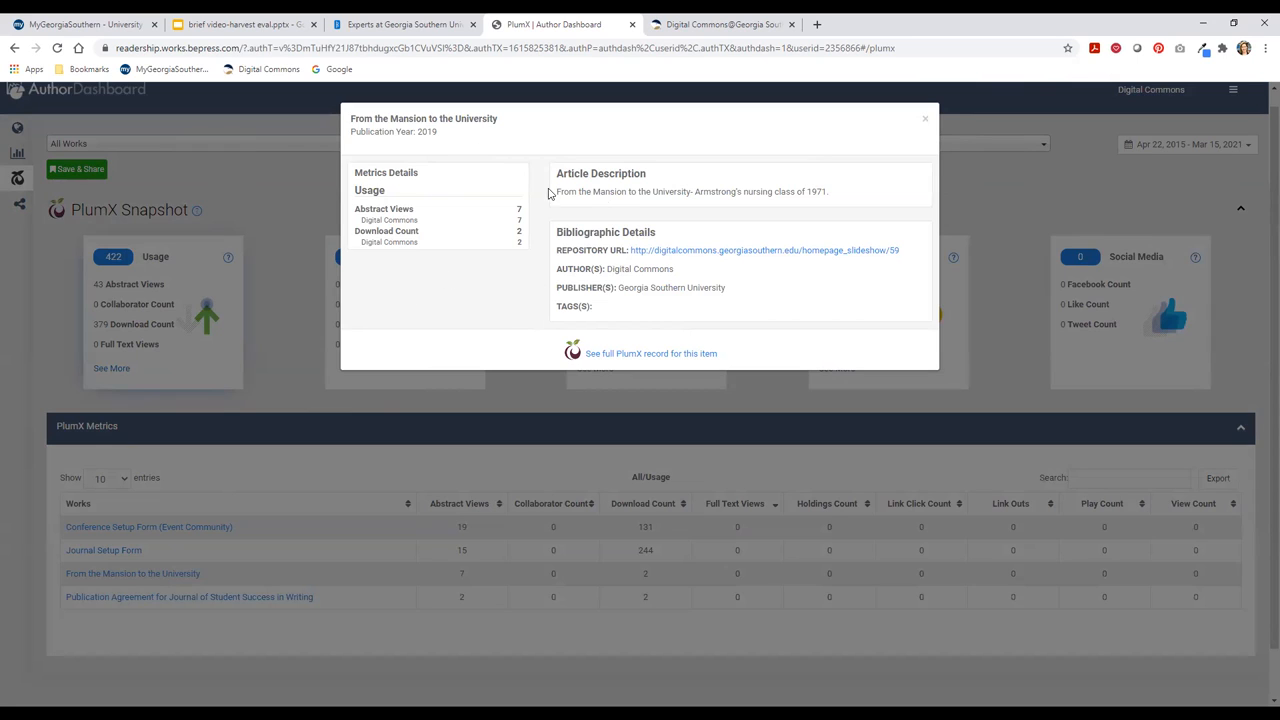
mouse_move(638, 352)
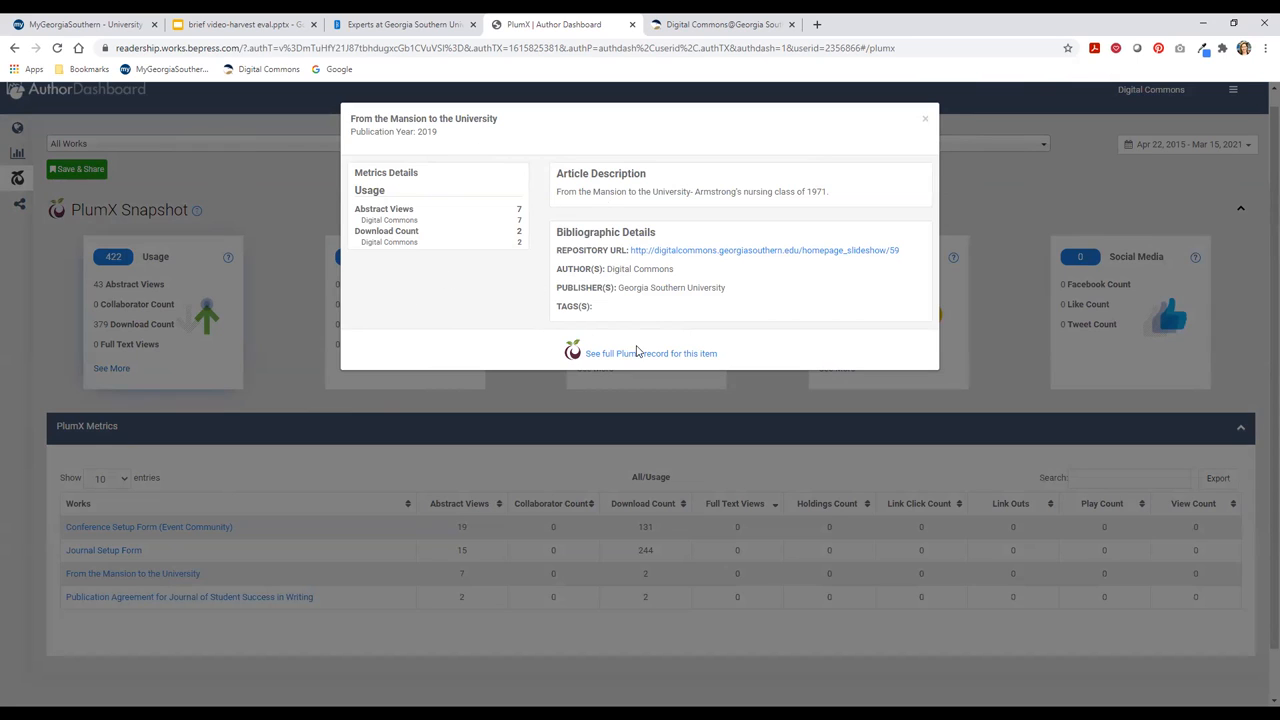
left_click(650, 352)
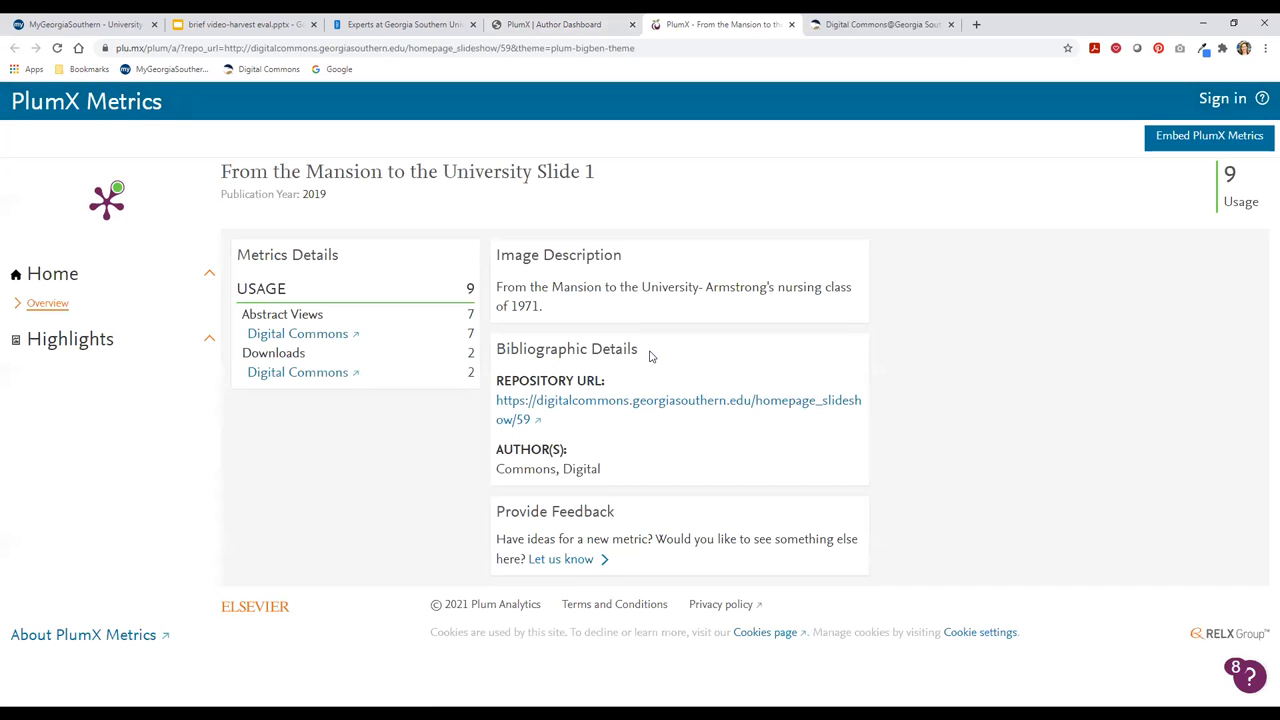
mouse_move(770, 154)
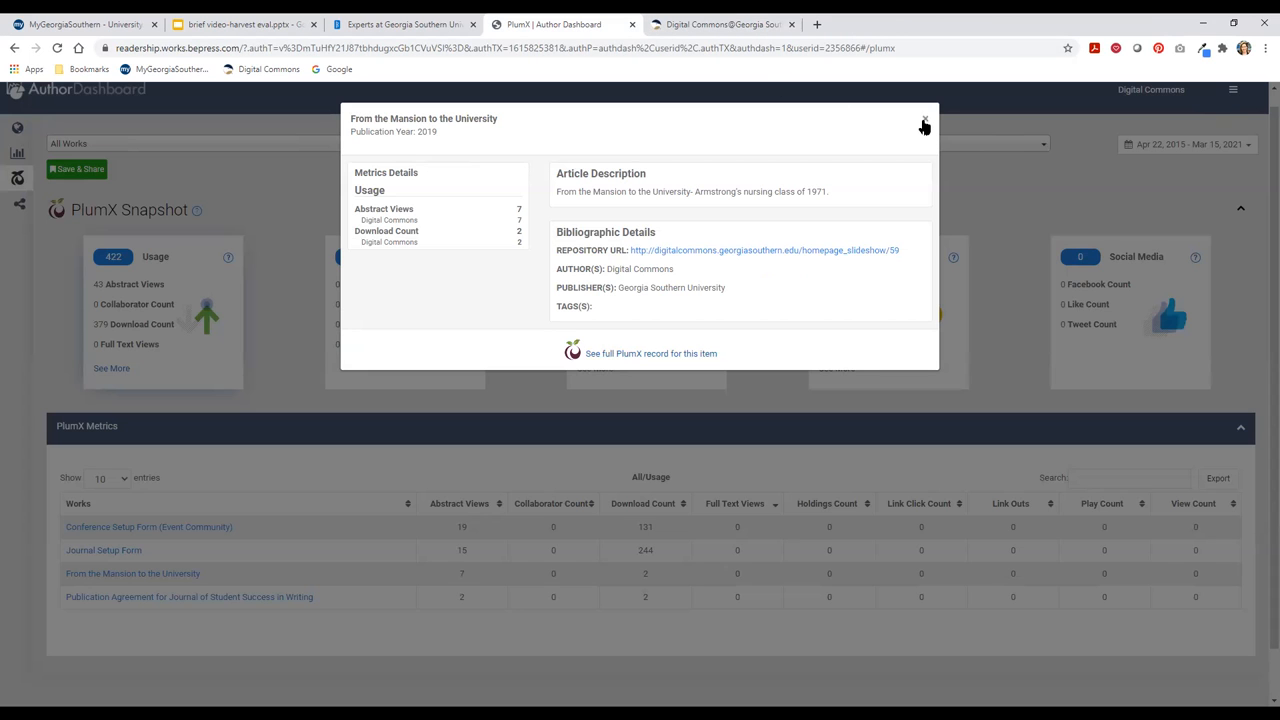
left_click(924, 124)
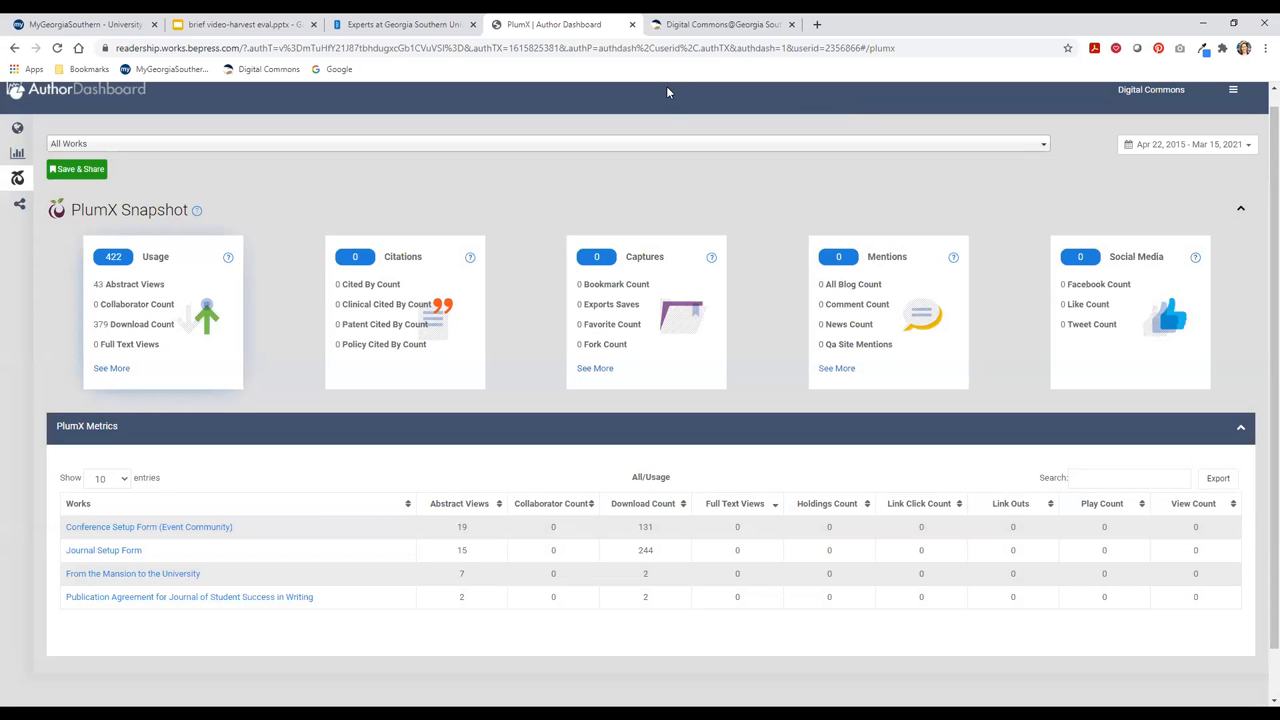
mouse_move(628, 66)
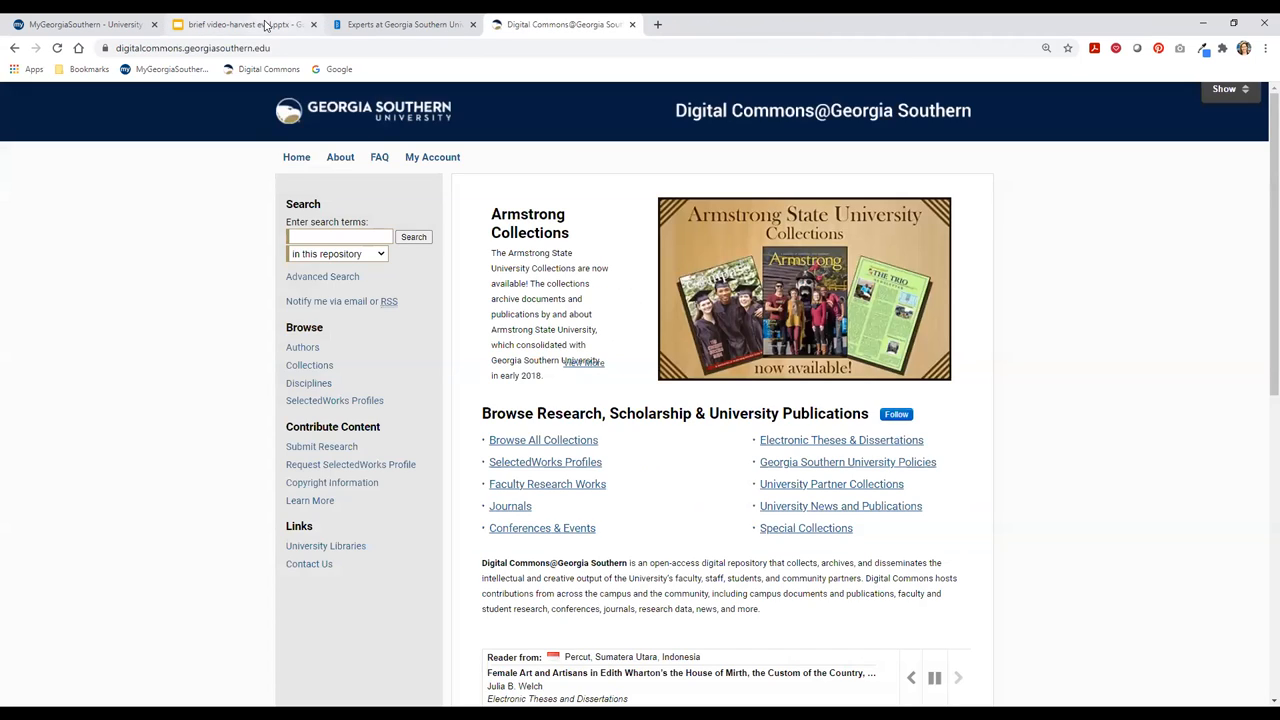
left_click(244, 24)
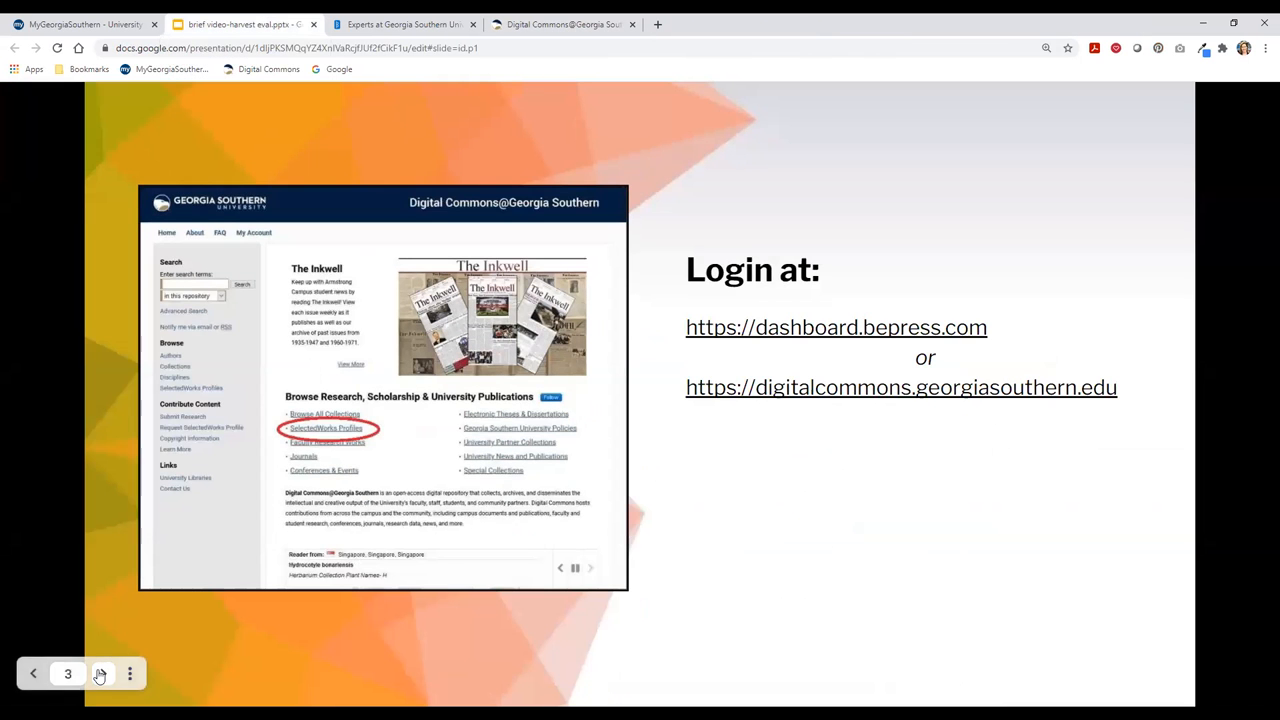